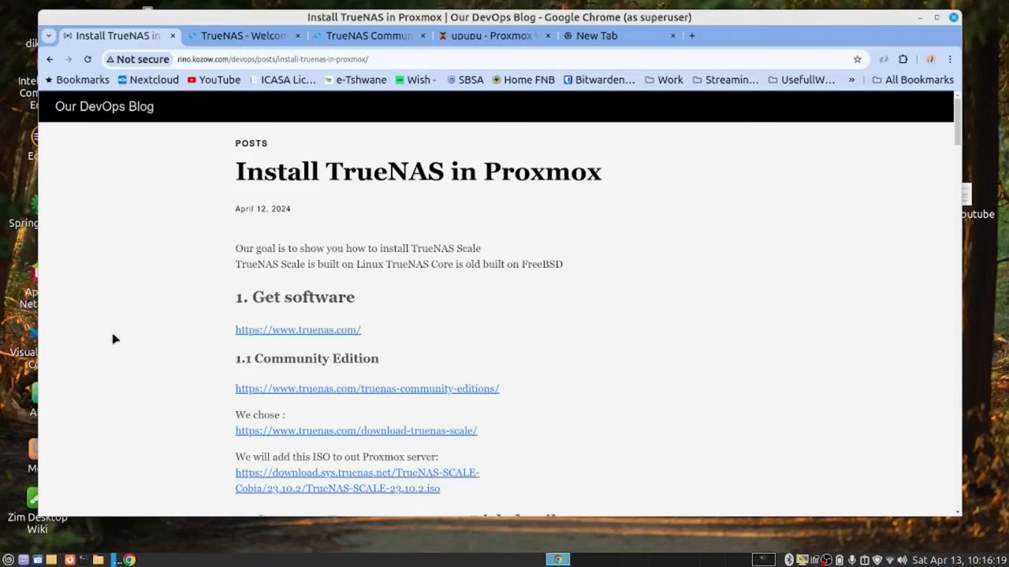
mouse_move(297, 331)
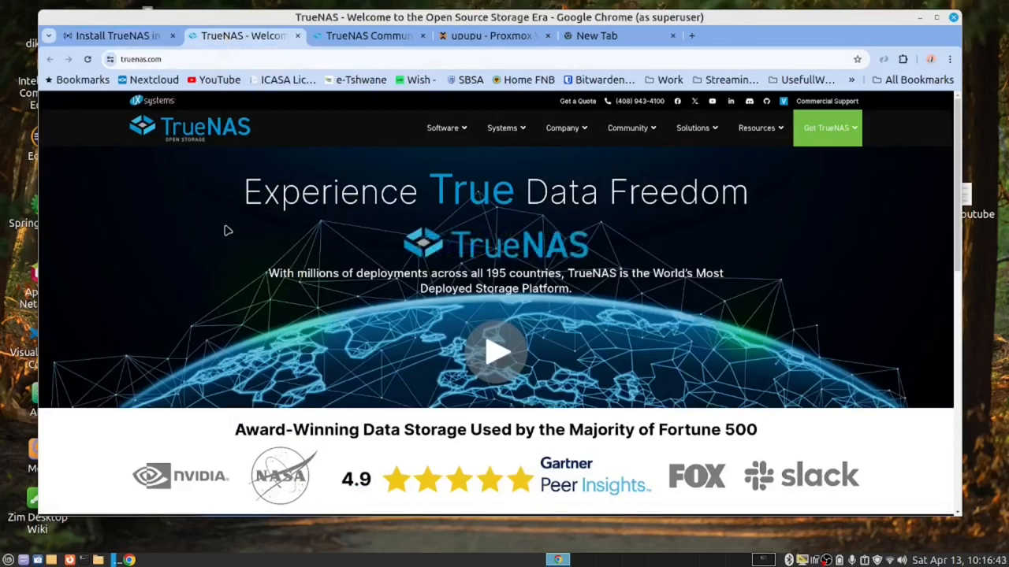
Step: Check the TrueNAS products list, then open the Community Editions page from the blog post
left_click(442, 127)
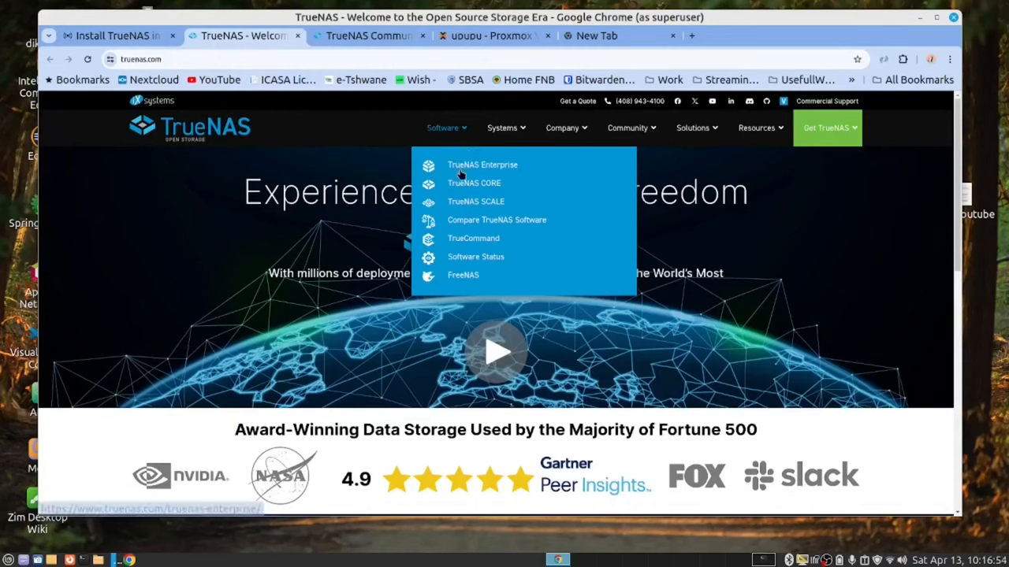
mouse_move(374, 327)
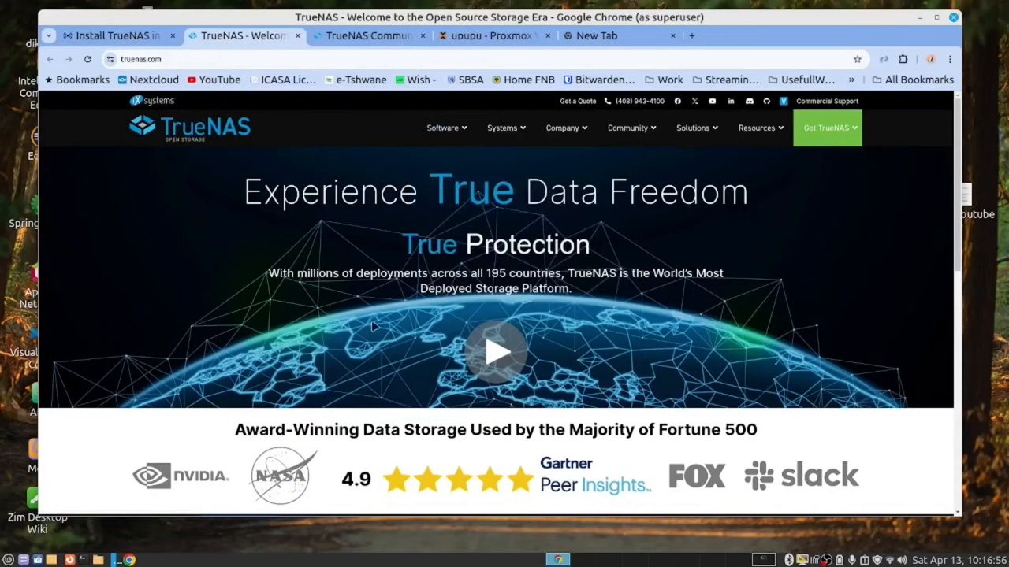
left_click(114, 35)
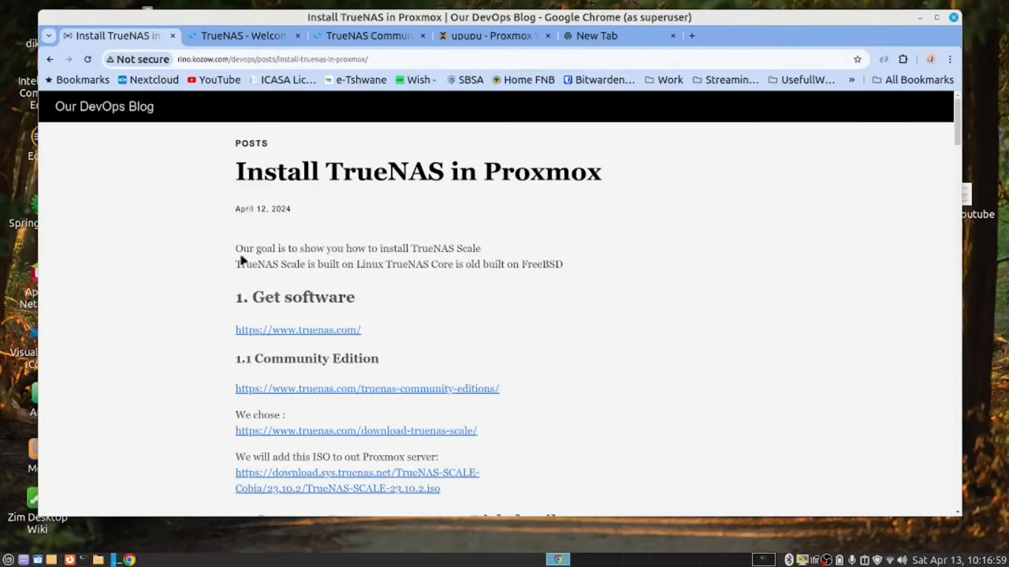
mouse_move(367, 389)
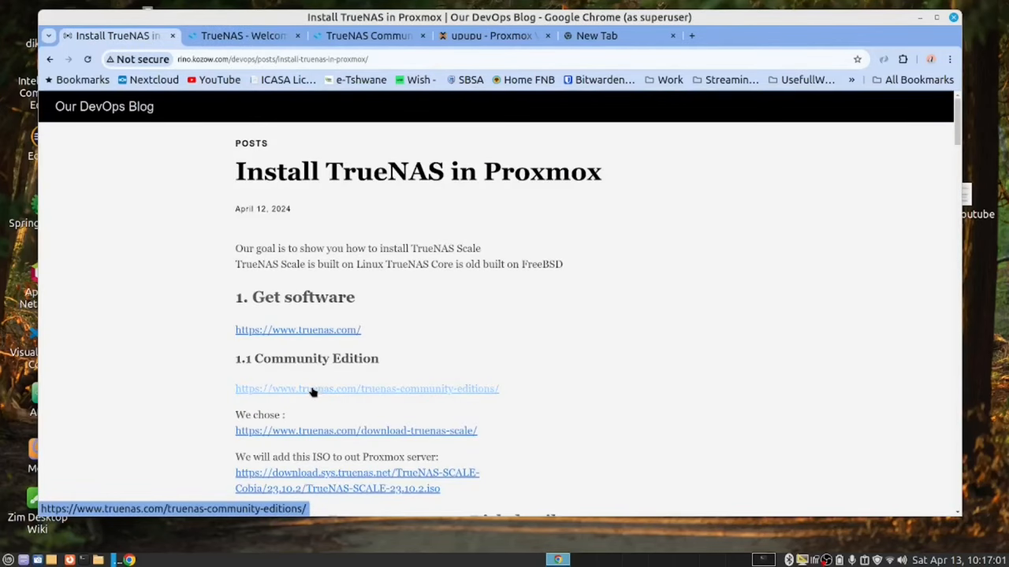
left_click(366, 389)
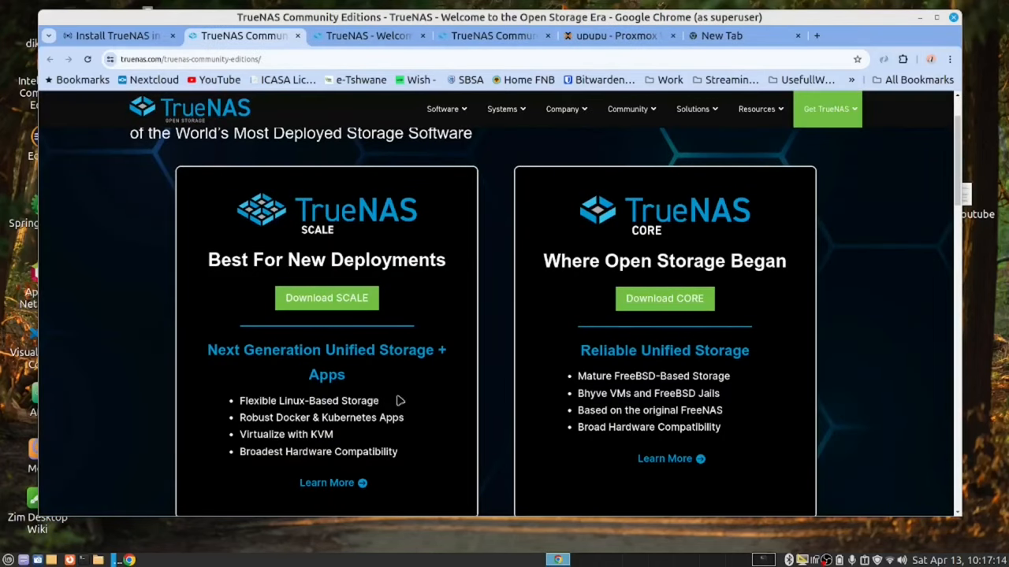
mouse_move(528, 318)
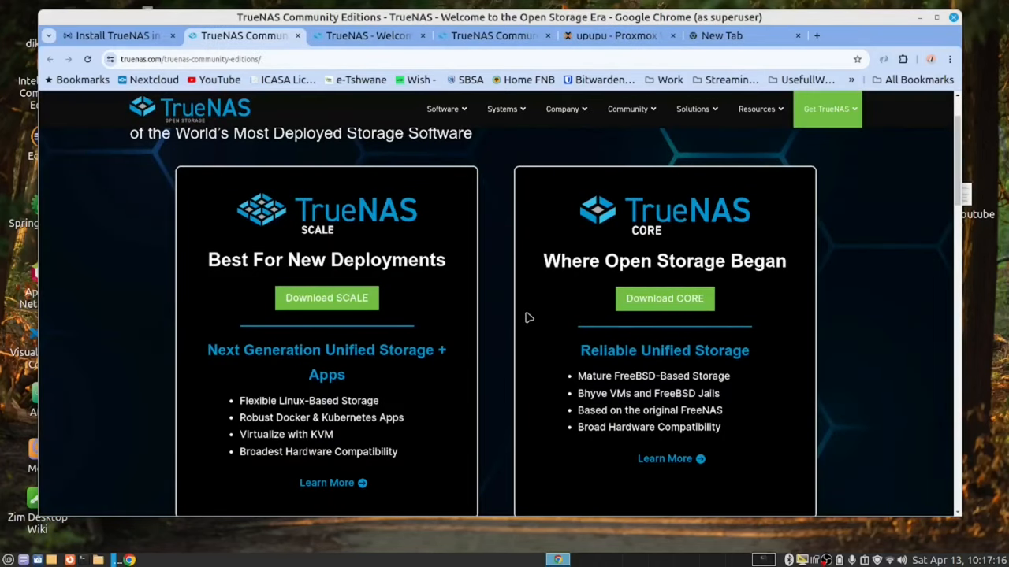
mouse_move(532, 325)
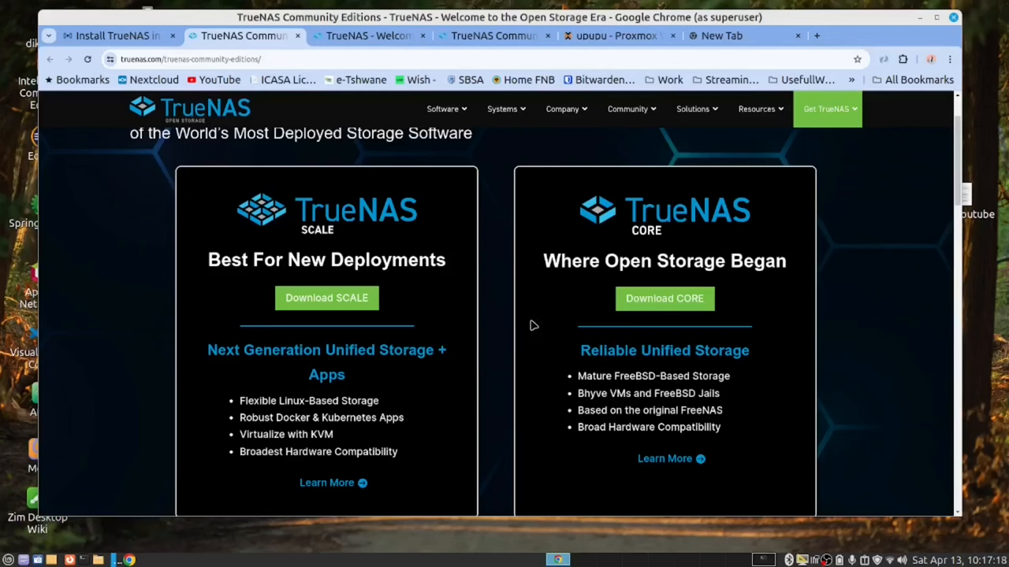
mouse_move(645, 285)
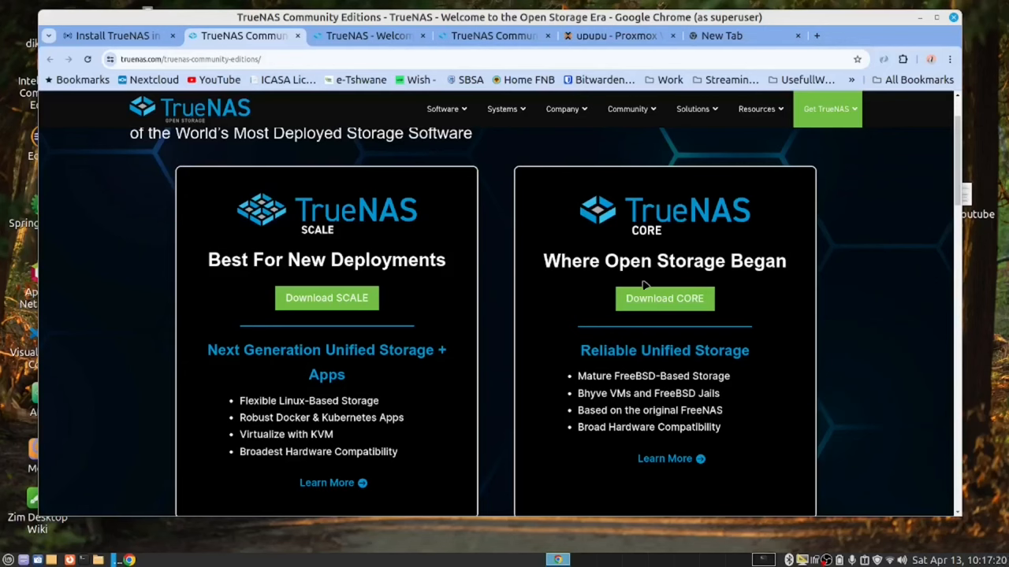
mouse_move(331, 278)
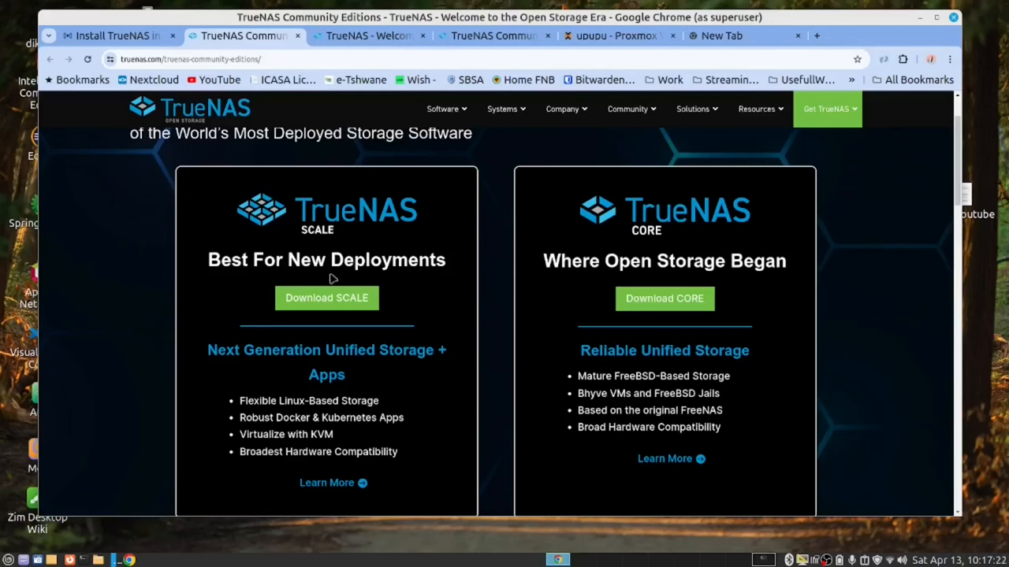
mouse_move(550, 309)
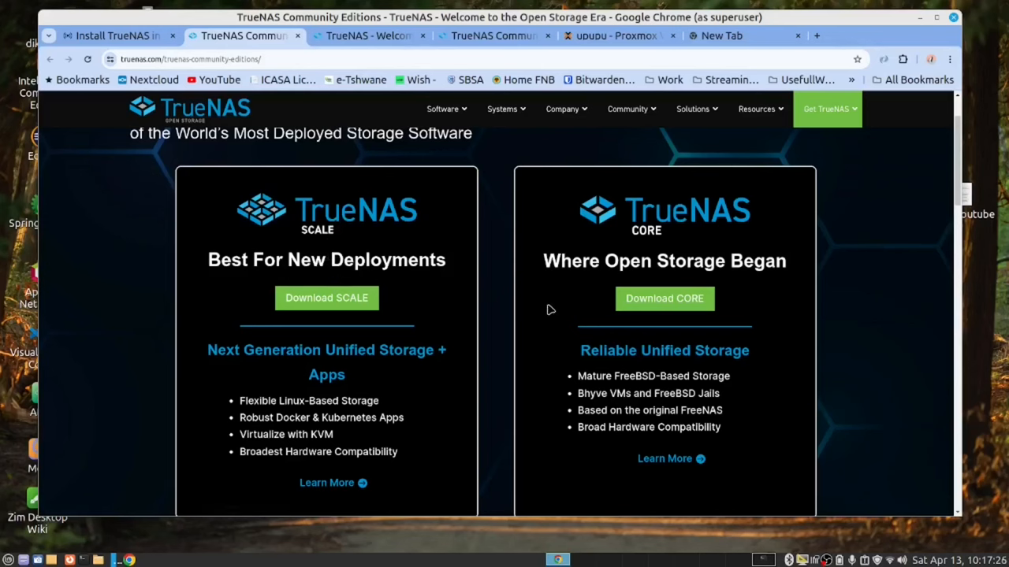
mouse_move(665, 298)
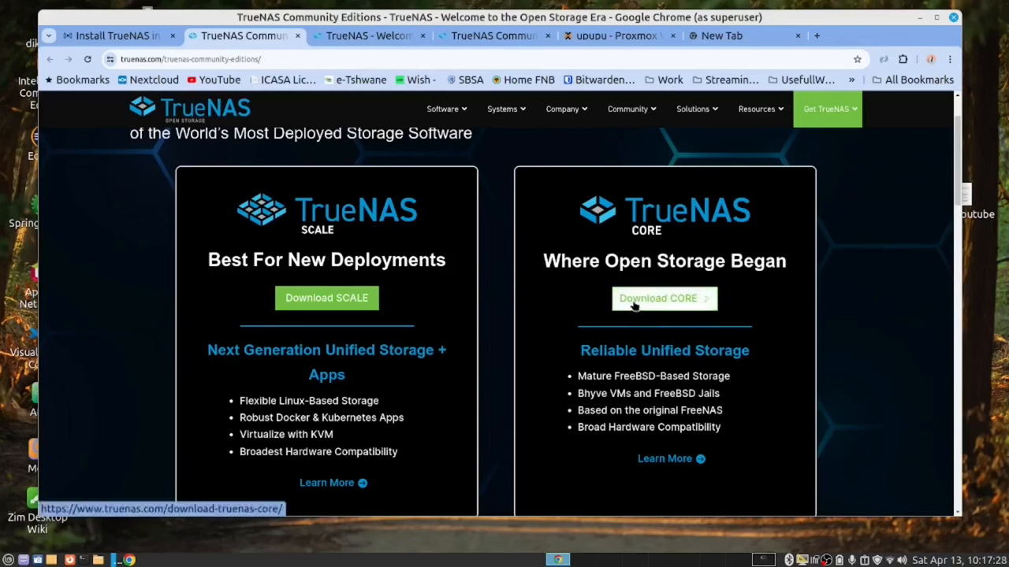
mouse_move(664, 298)
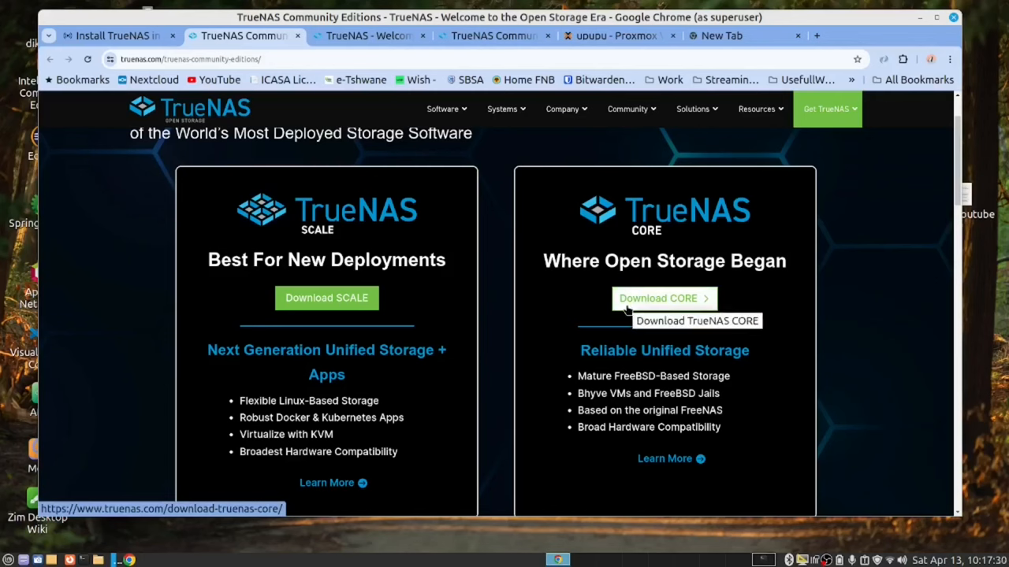
mouse_move(570, 303)
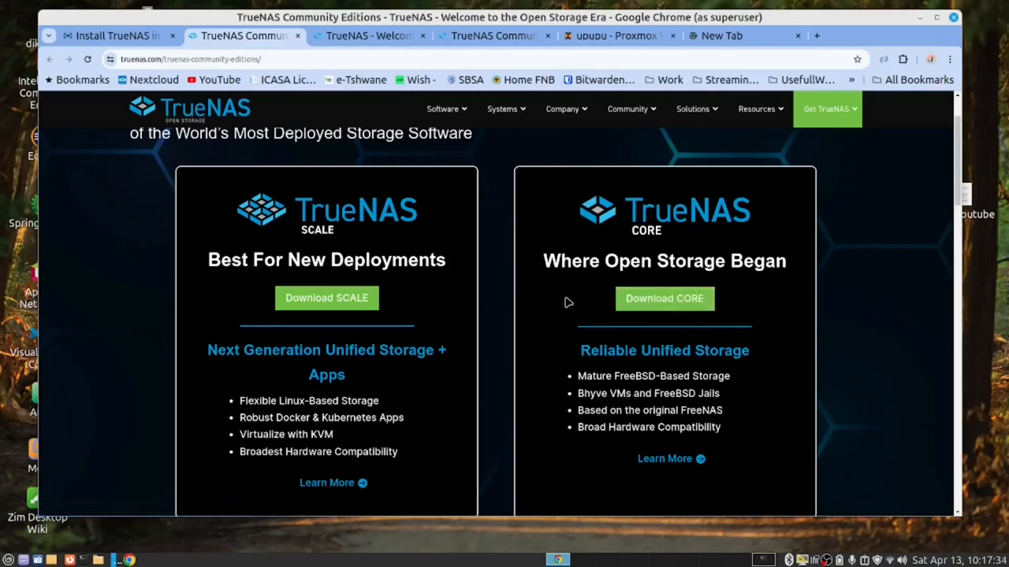
mouse_move(564, 306)
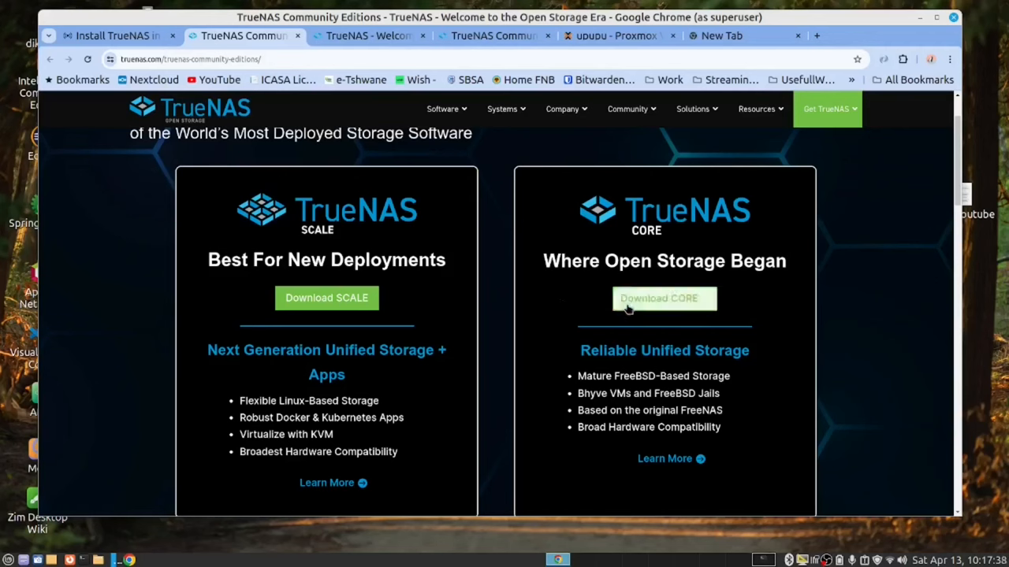
mouse_move(326, 297)
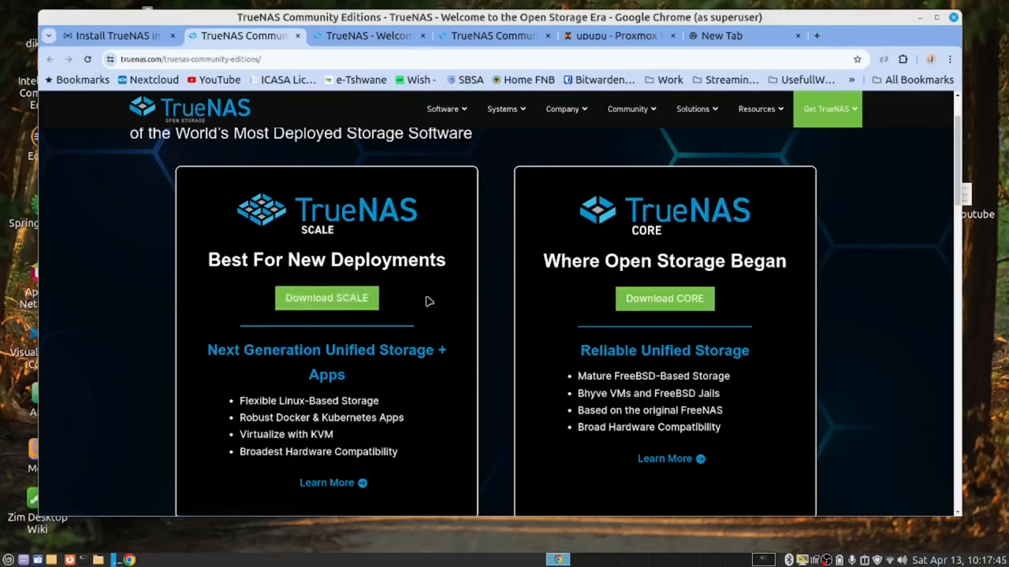
mouse_move(327, 298)
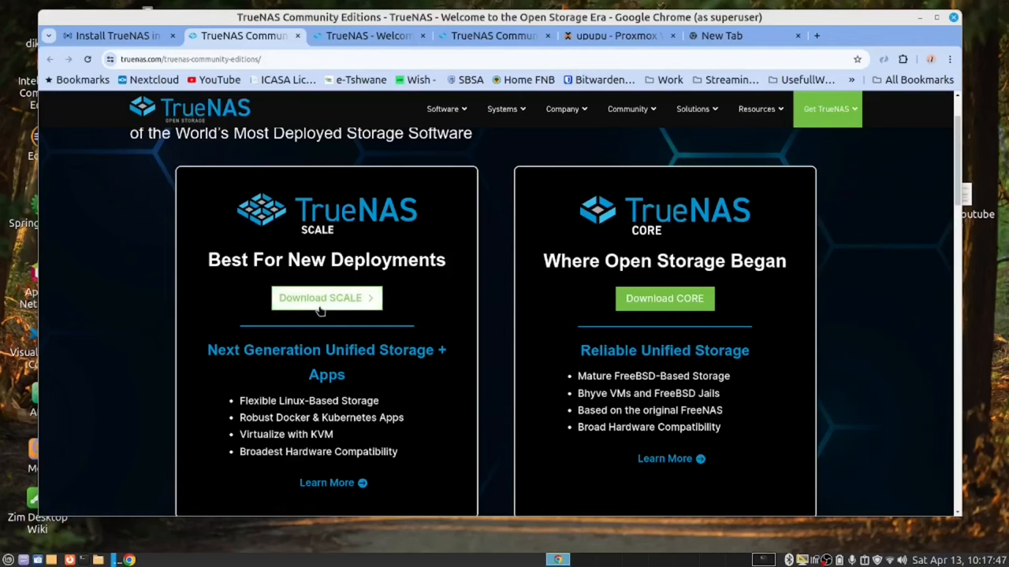
Step: Switch back to the 'Install TrueNAS in Proxmox' blog post tab
left_click(110, 36)
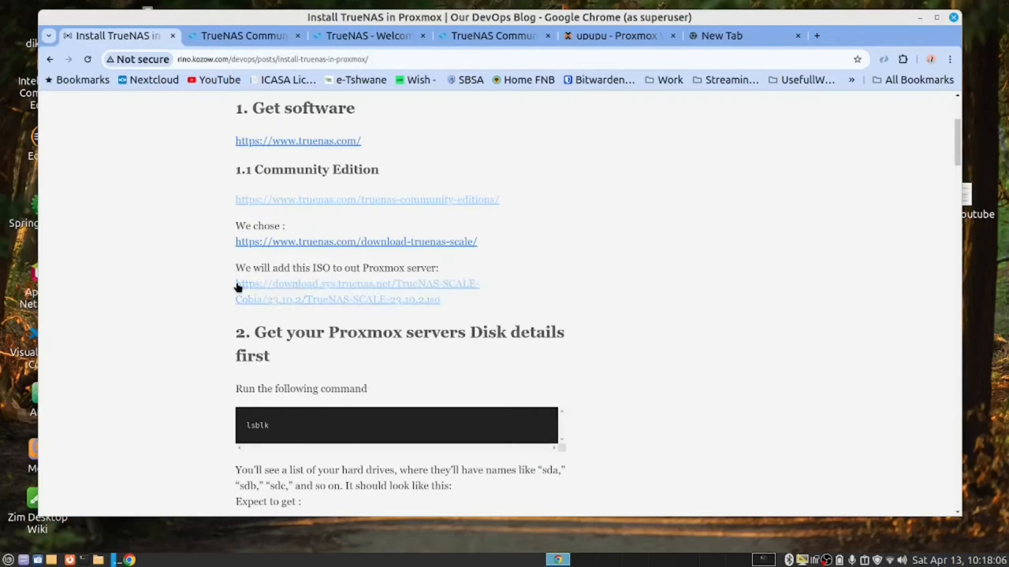
mouse_move(438, 308)
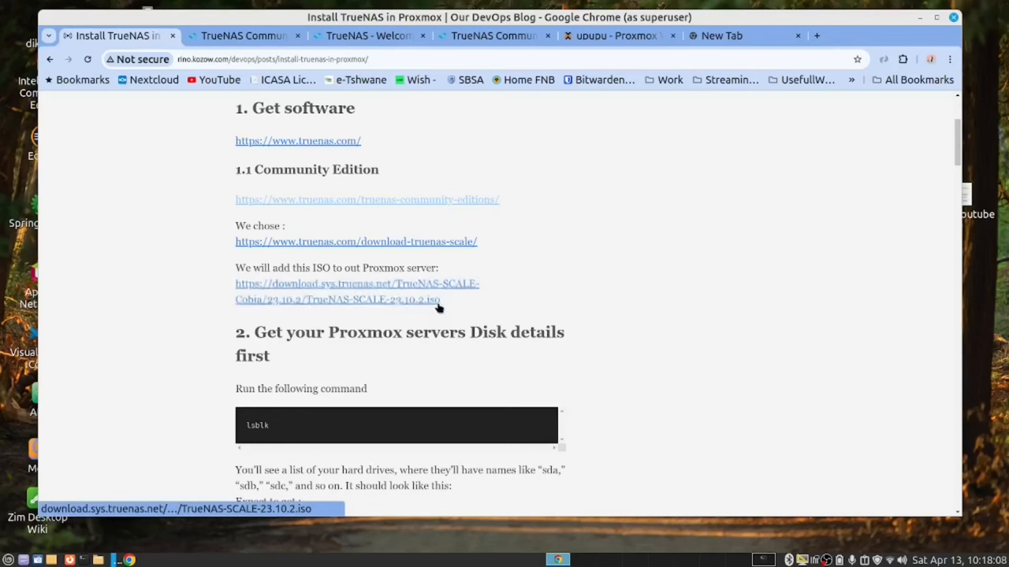
mouse_move(380, 303)
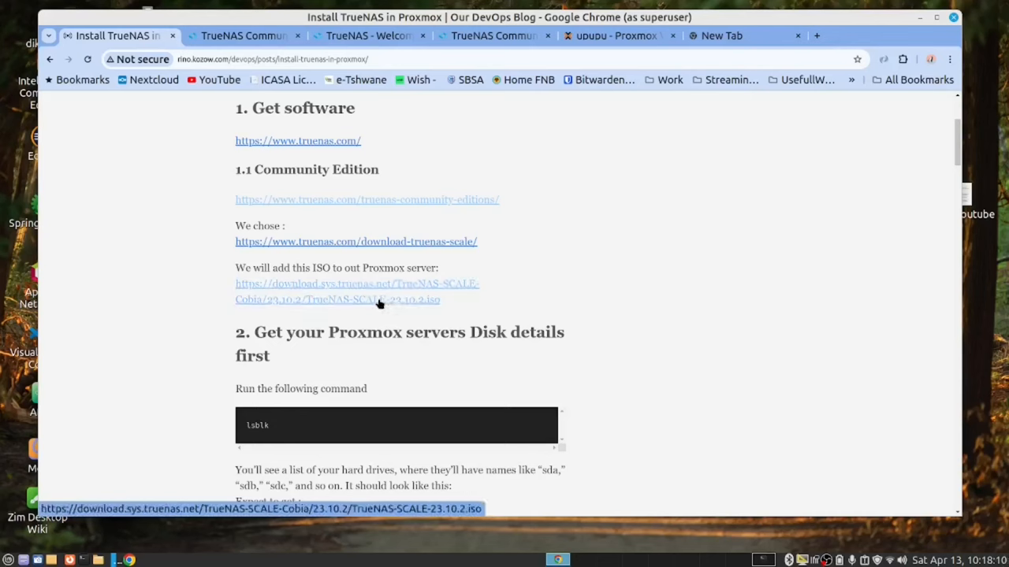
mouse_move(398, 195)
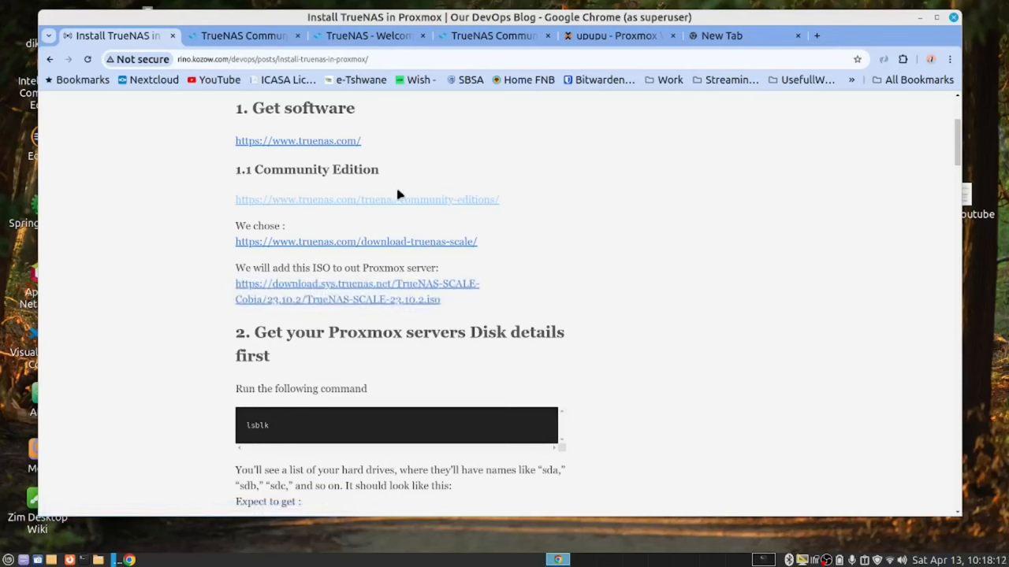
Step: In Proxmox, select VMdata on node upupu and list its ISO images
left_click(617, 36)
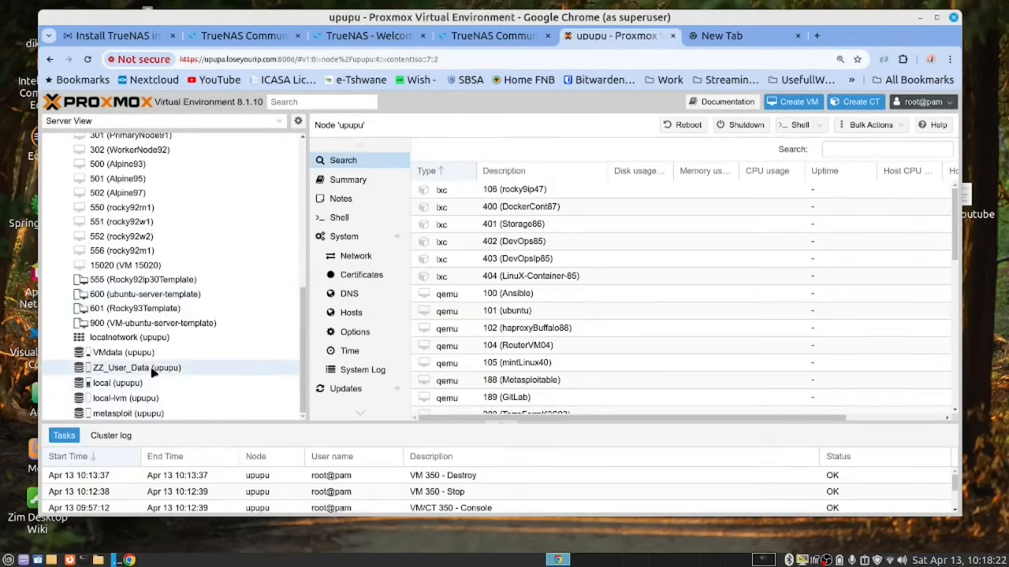
mouse_move(158, 370)
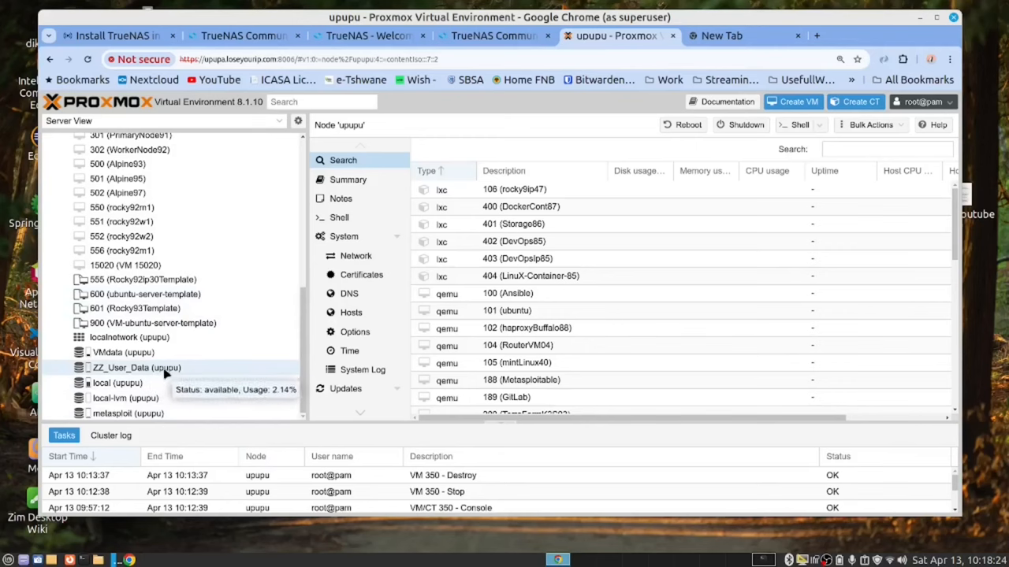
mouse_move(117, 382)
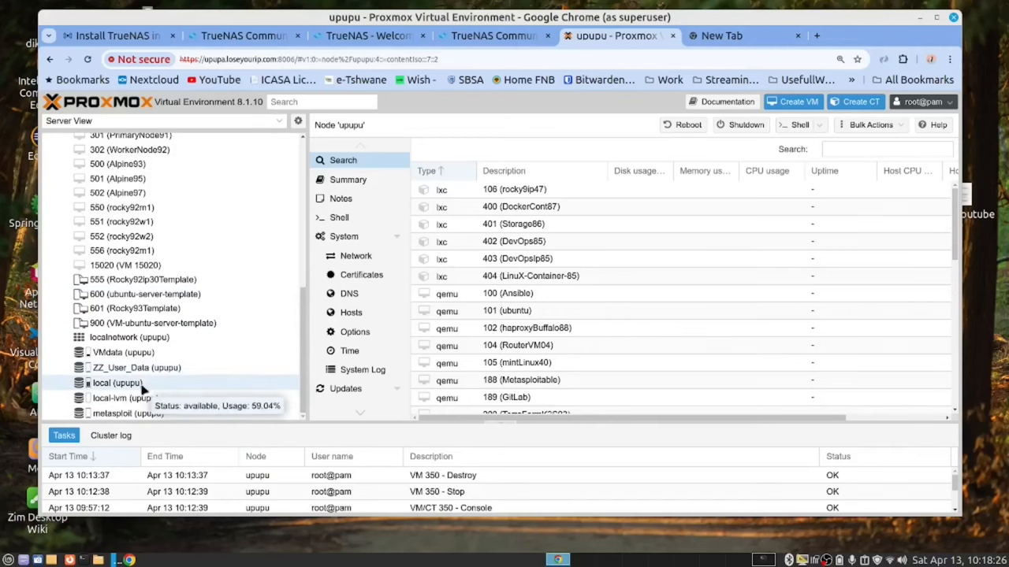
left_click(116, 384)
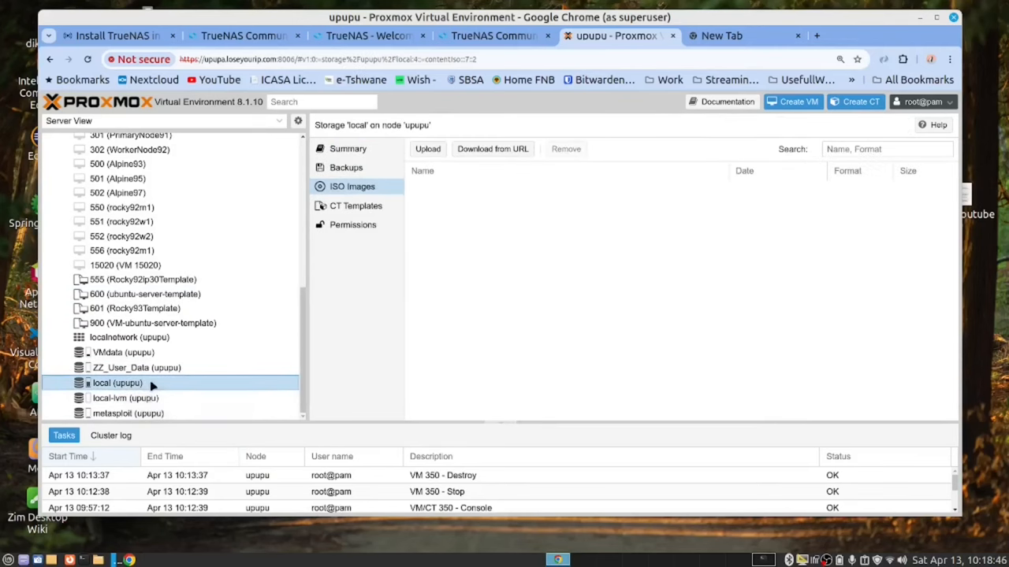
mouse_move(138, 358)
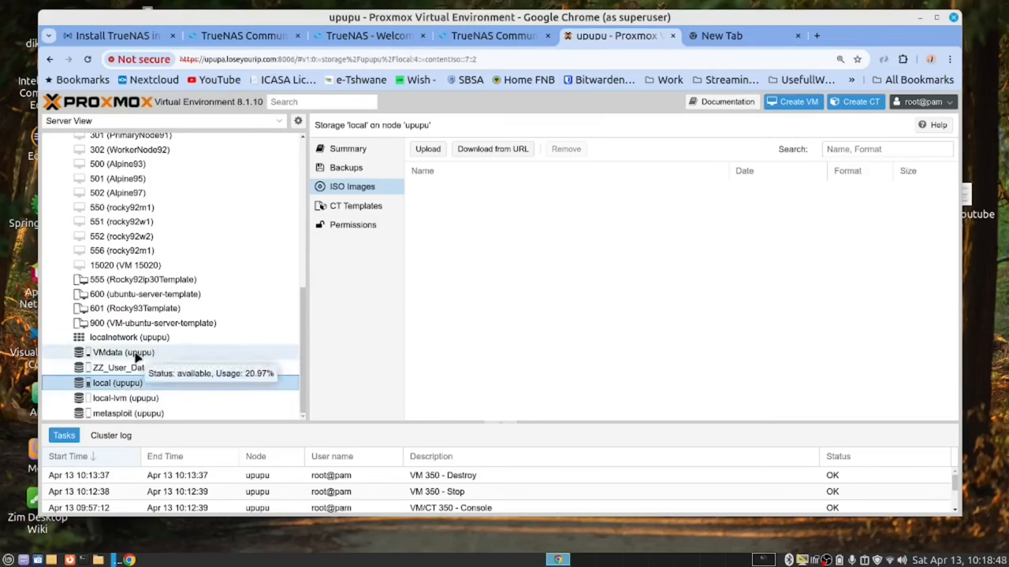
mouse_move(165, 367)
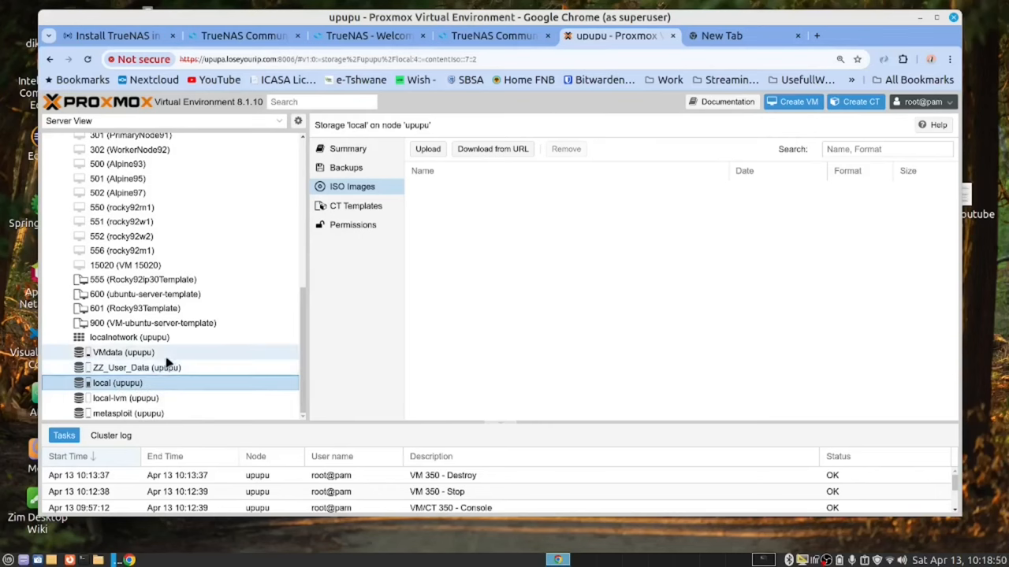
mouse_move(165, 360)
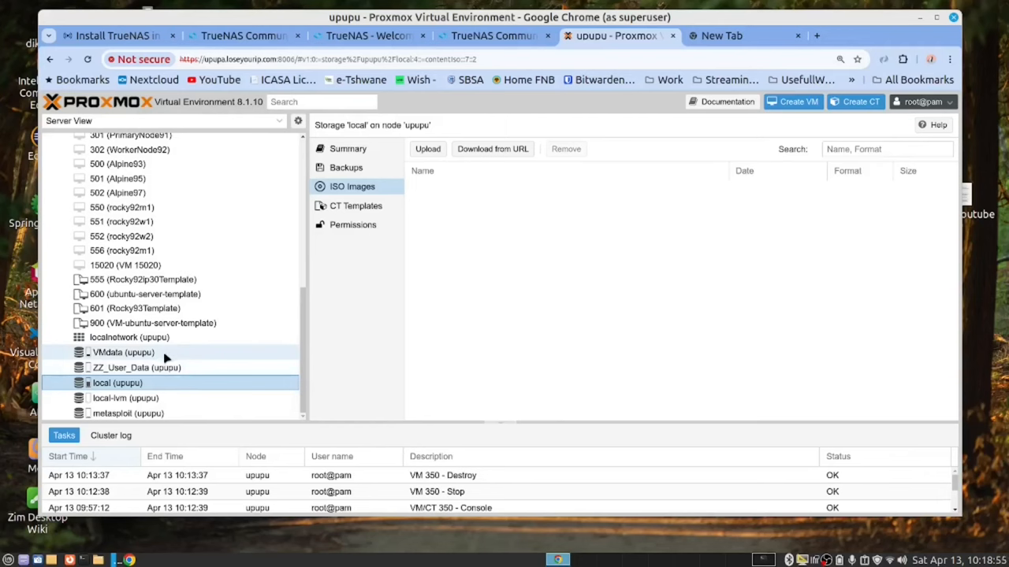
left_click(123, 352)
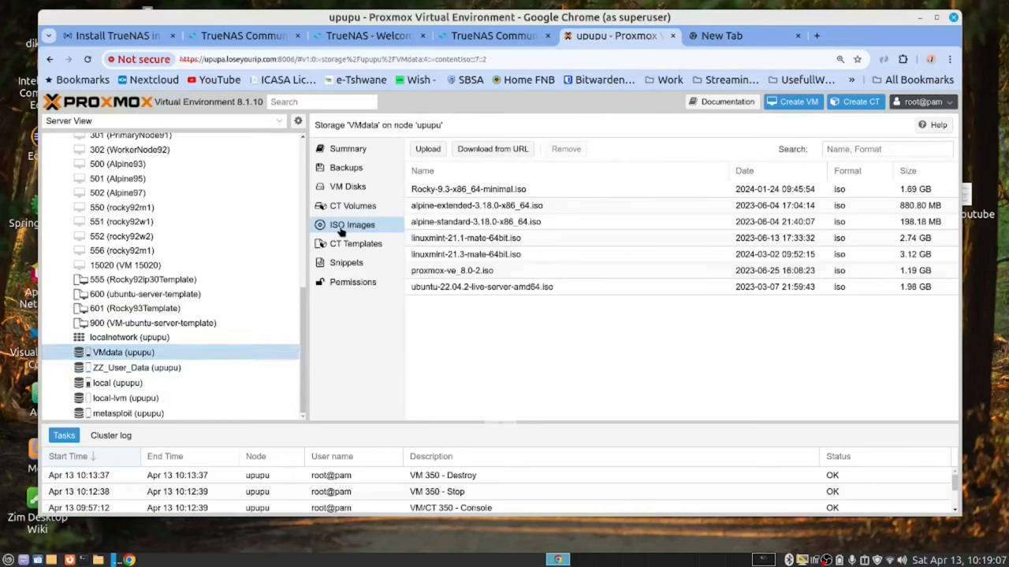
mouse_move(394, 232)
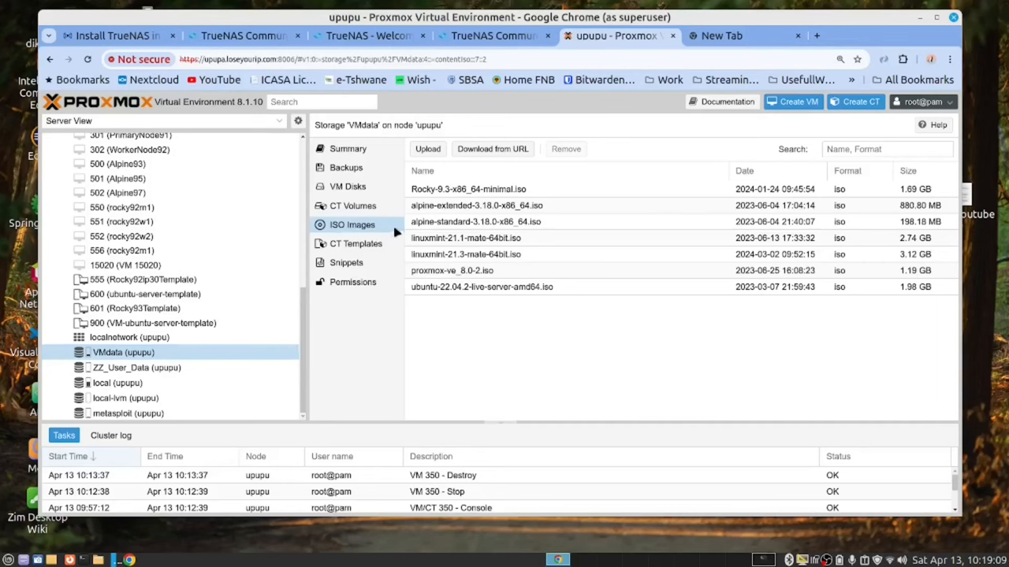
Step: Paste the tutorial's TrueNAS-SCALE-23.10.2.iso link into Download from URL and query it
left_click(492, 149)
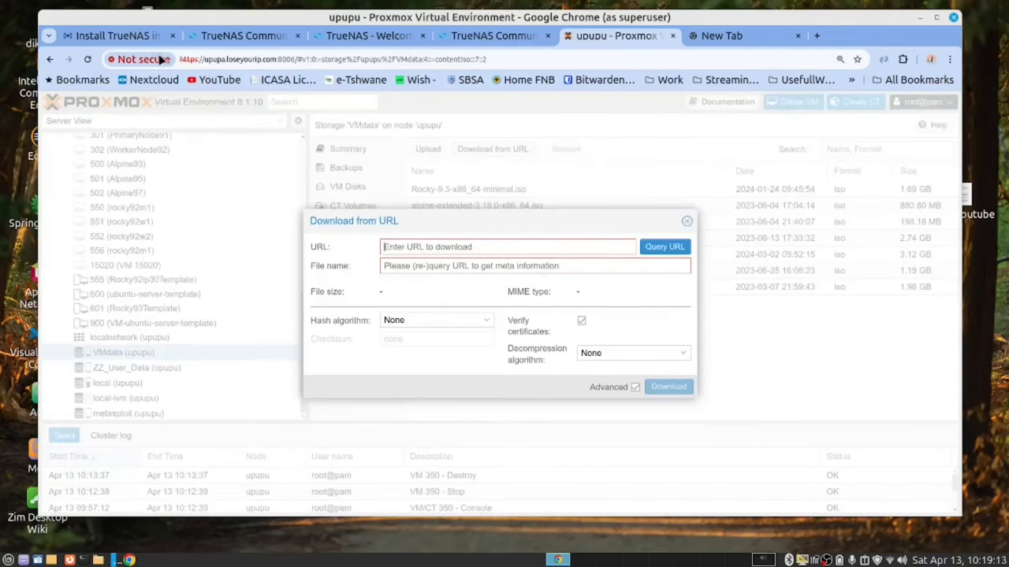
left_click(114, 35)
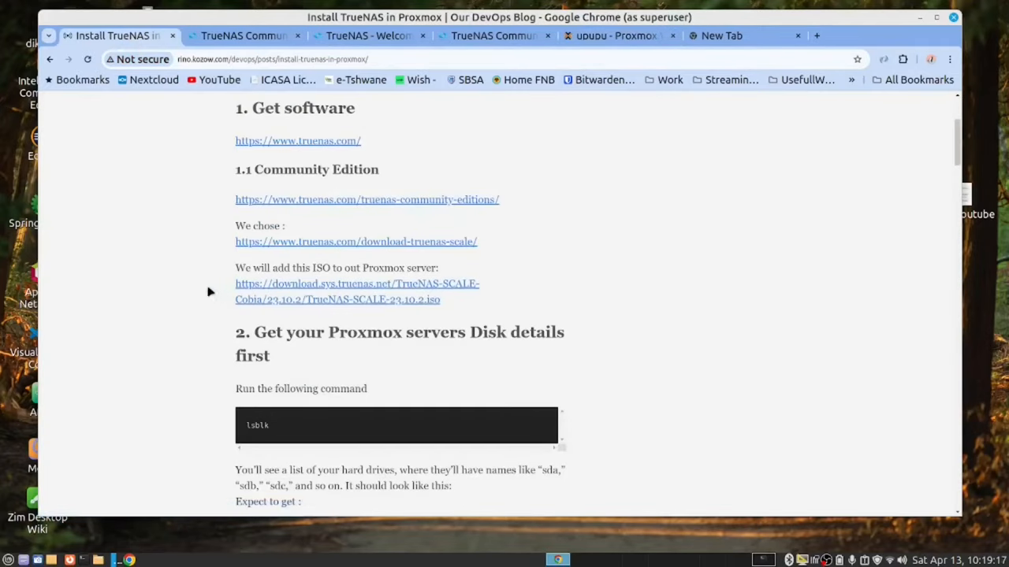
right_click(357, 292)
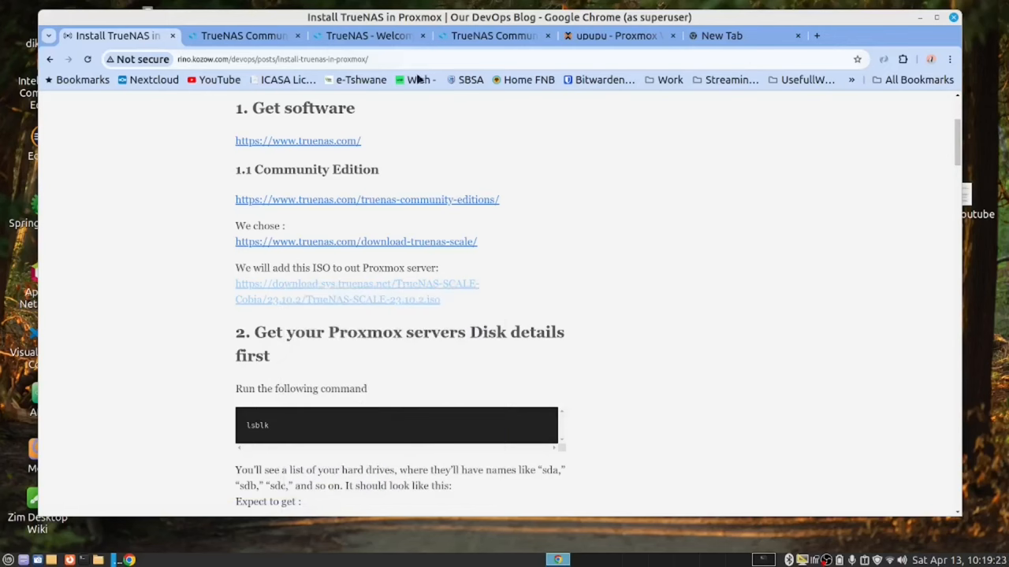
left_click(614, 35)
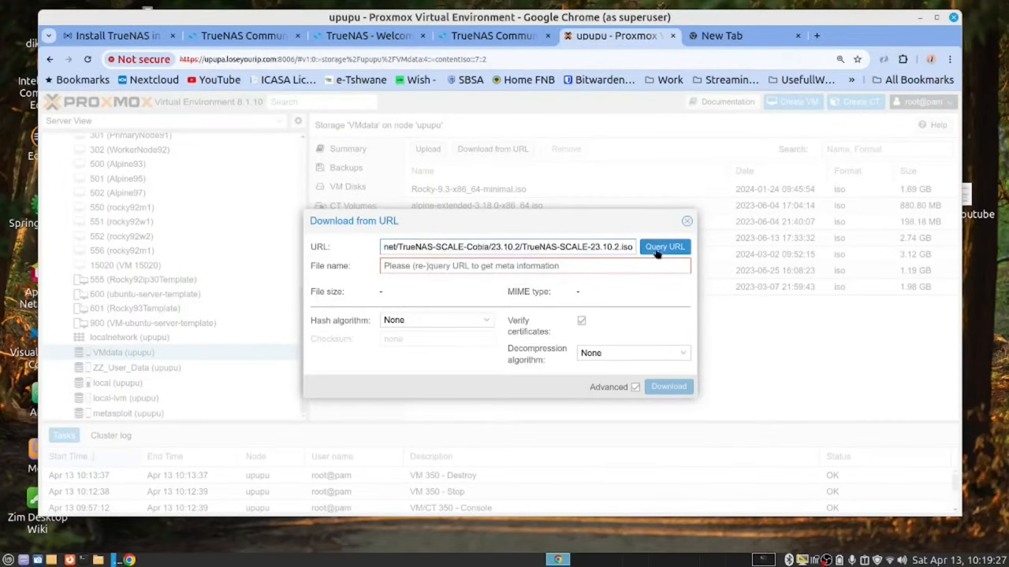
left_click(664, 247)
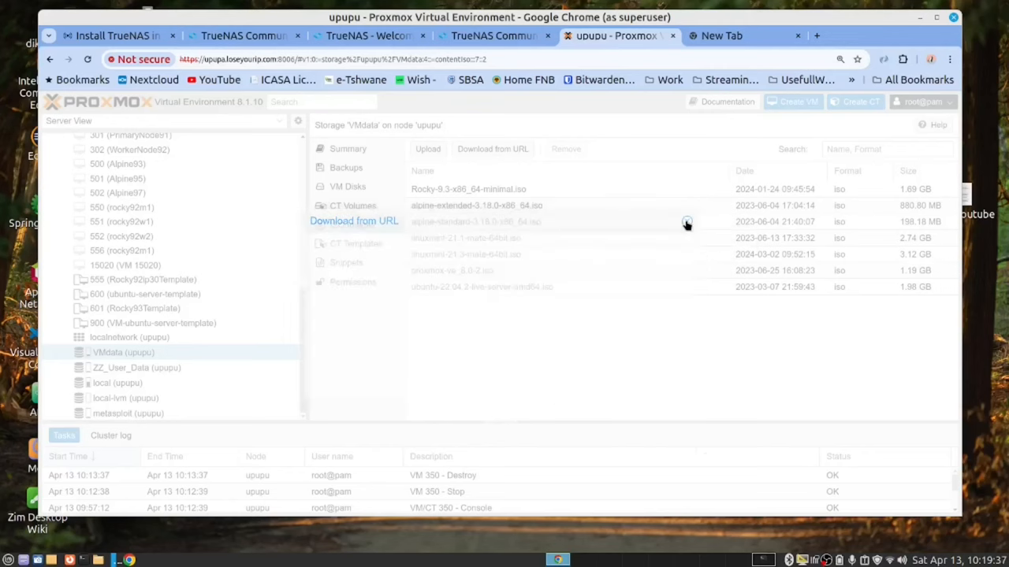
Step: Confirm ZZ_User_Data already holds TrueNAS-SCALE-23.10.2.iso, then return to the tutorial
left_click(491, 149)
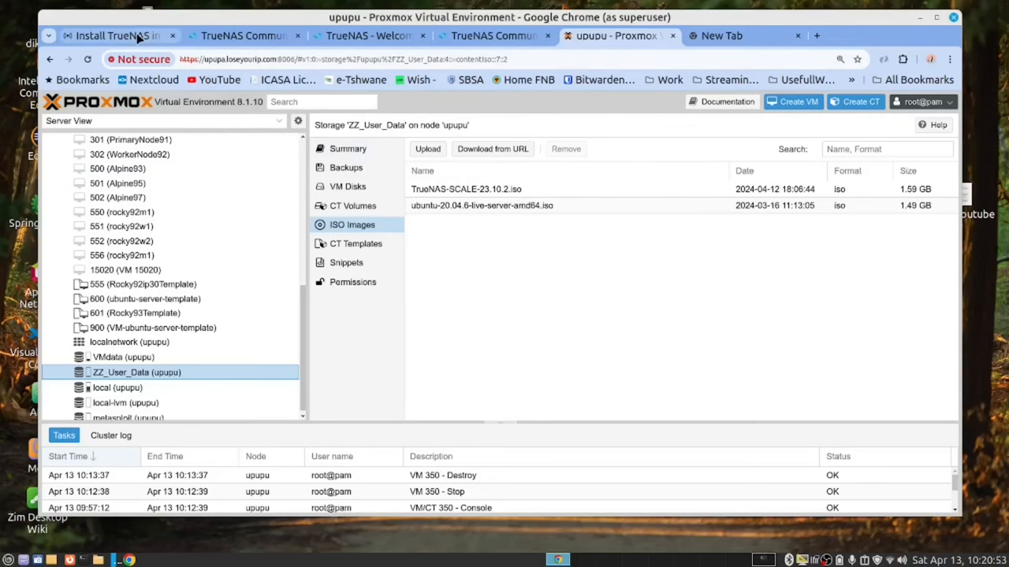
left_click(114, 35)
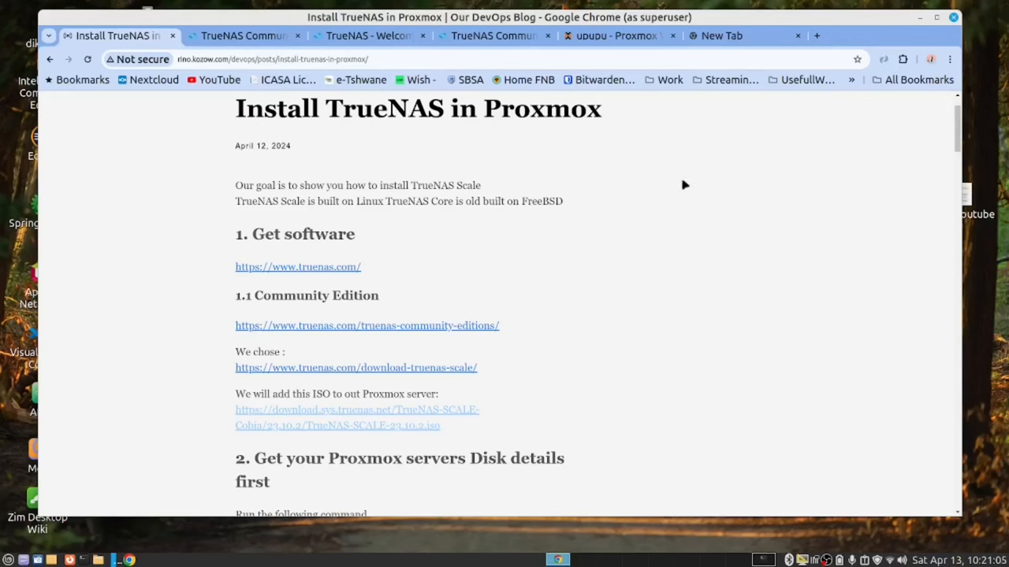
mouse_move(679, 201)
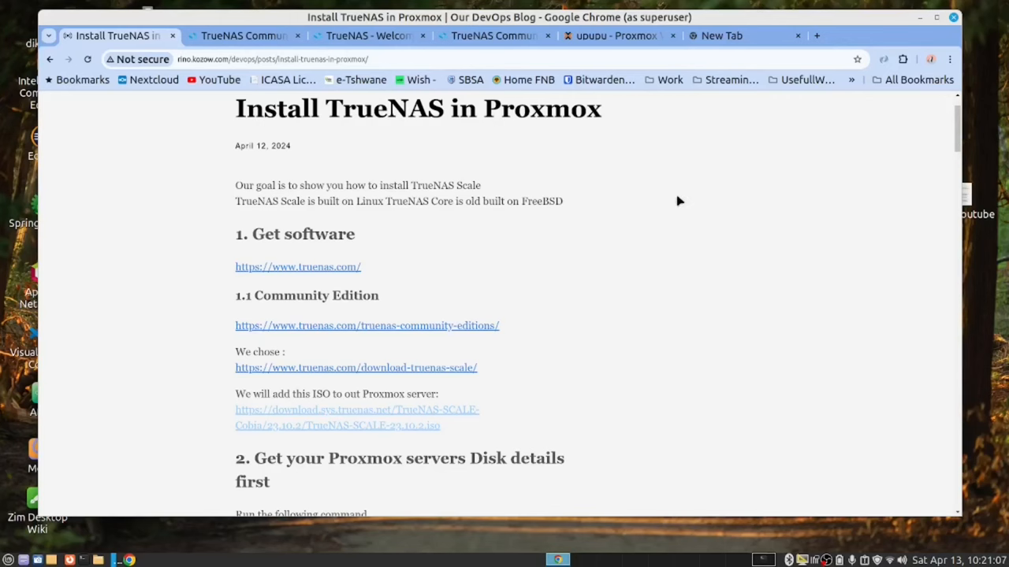
Step: Read the tutorial's lsblk disk-details step, then return to the upupu Proxmox tab
scroll("down", 3)
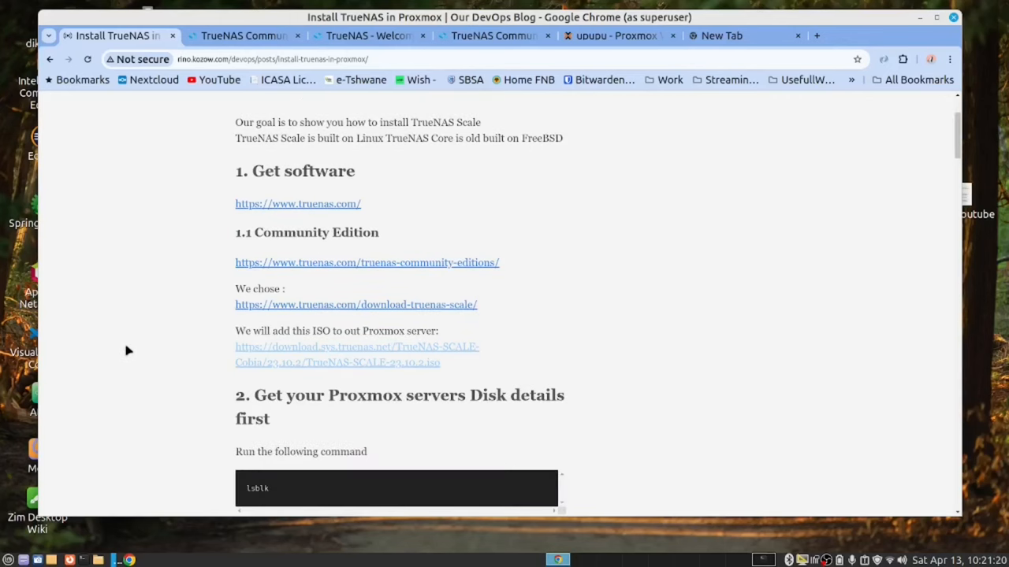
mouse_move(145, 386)
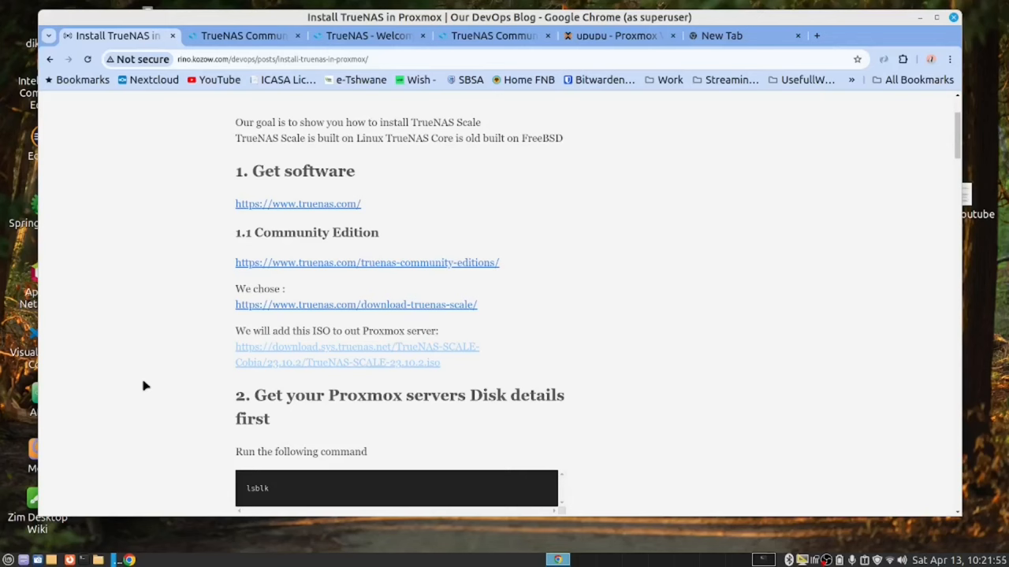
scroll("down", 3)
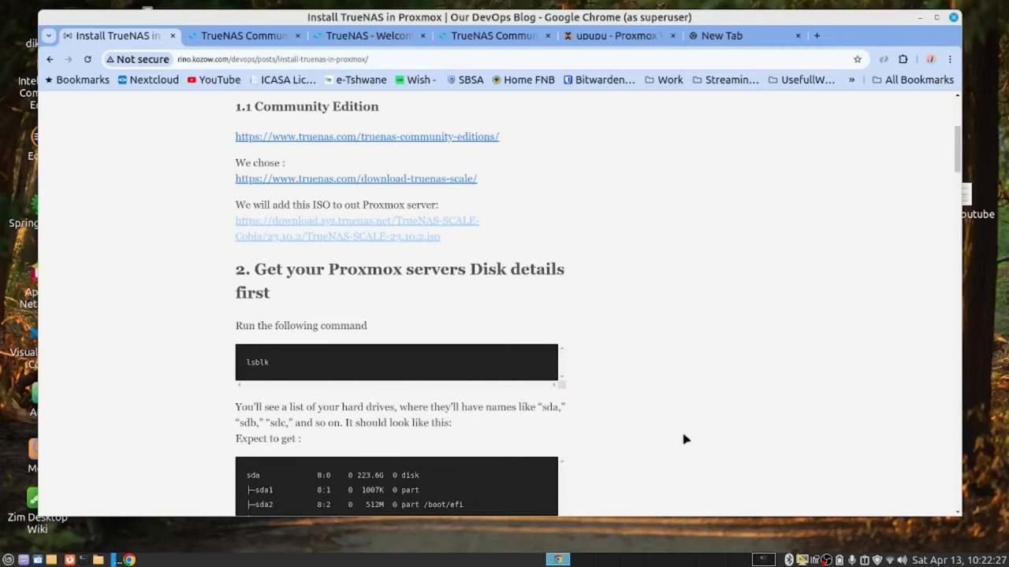
mouse_move(240, 371)
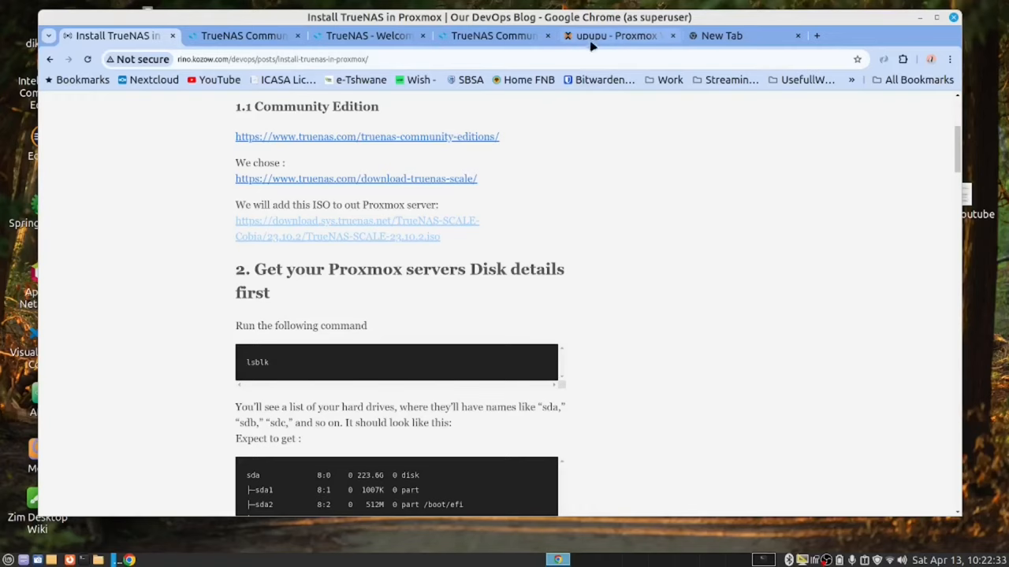
left_click(240, 36)
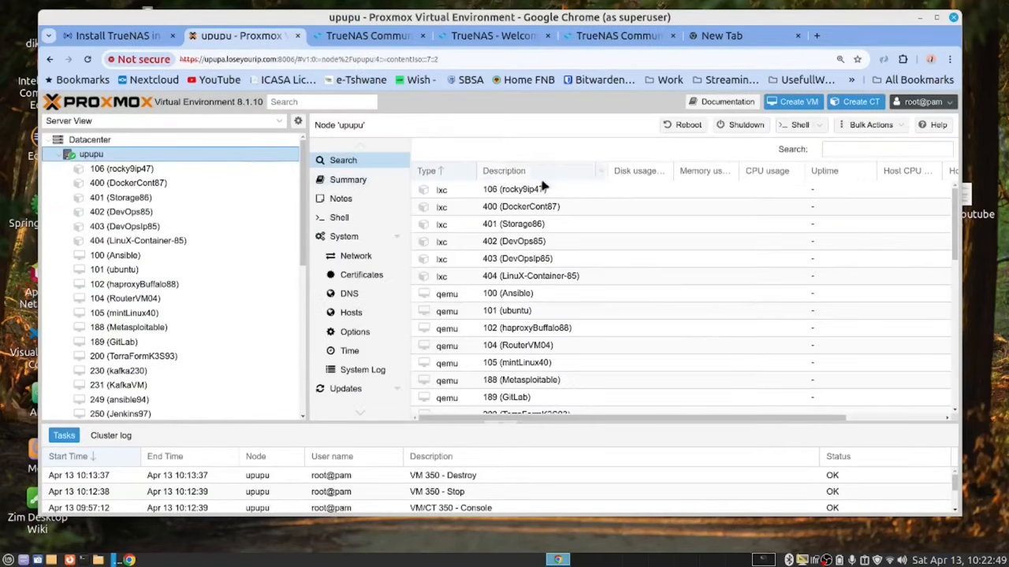
Step: Open the upupu node shell, copy lsblk from the tutorial, and select its expected disk listing
left_click(798, 125)
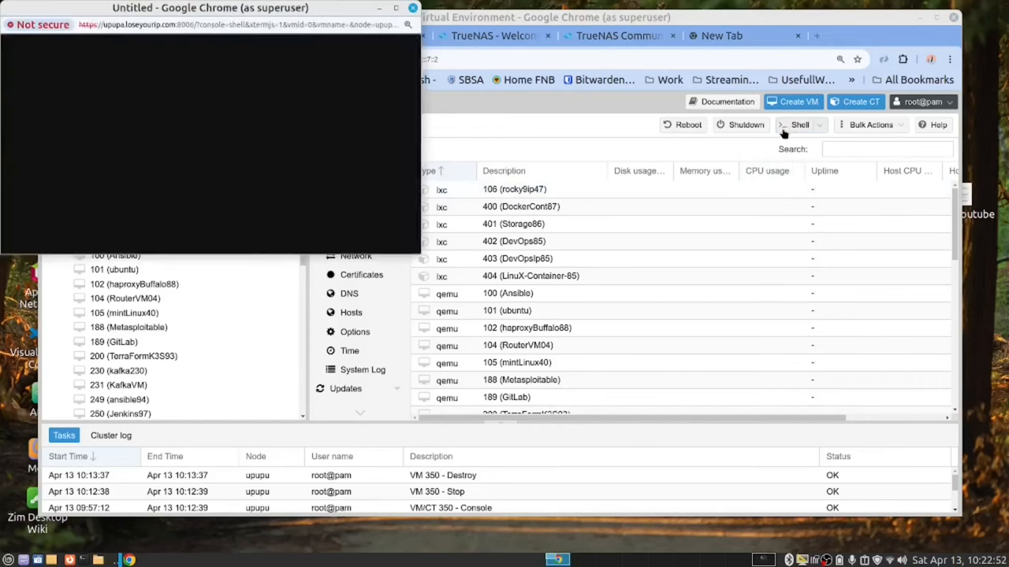
left_click(799, 124)
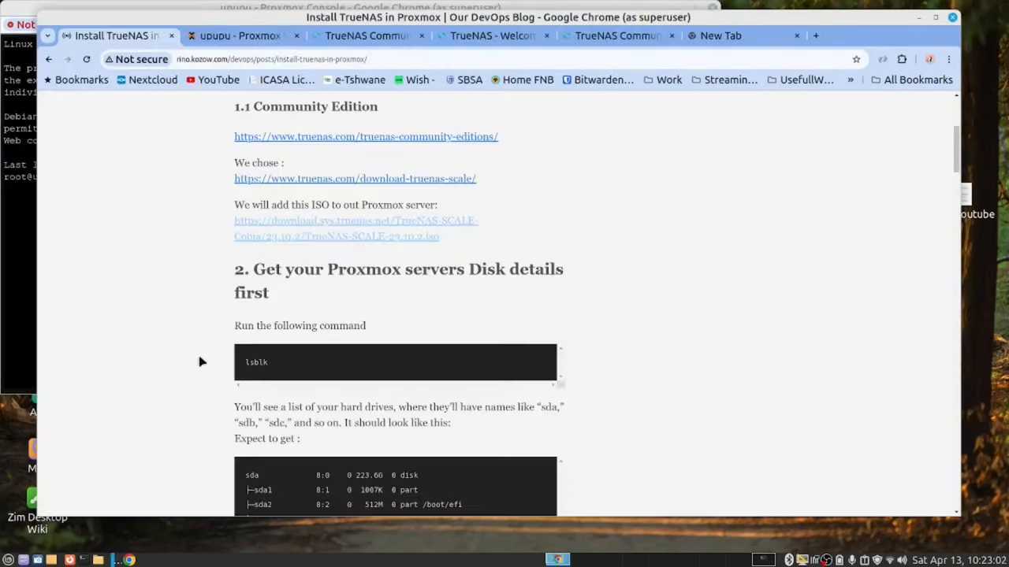
mouse_move(158, 414)
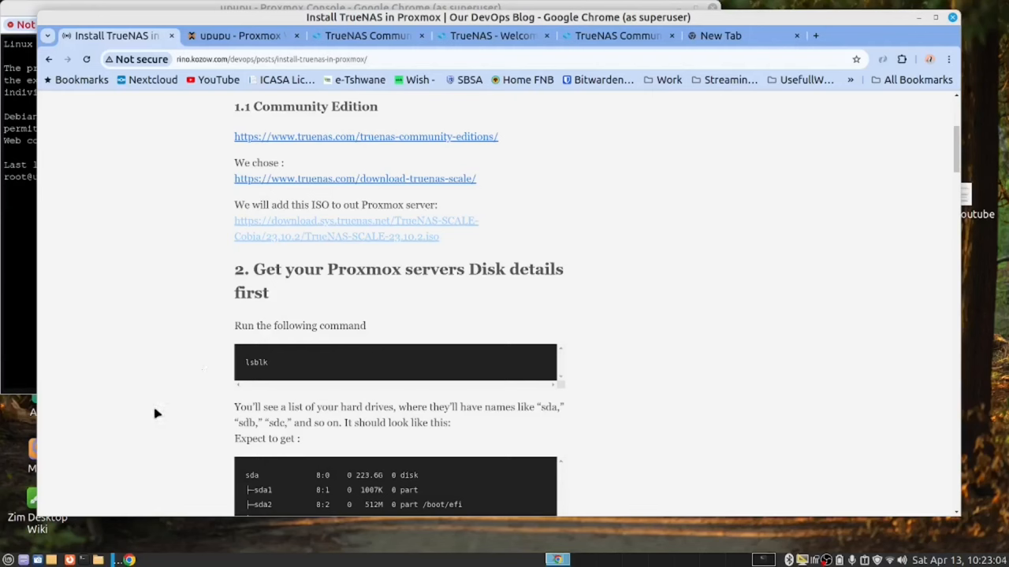
mouse_move(181, 424)
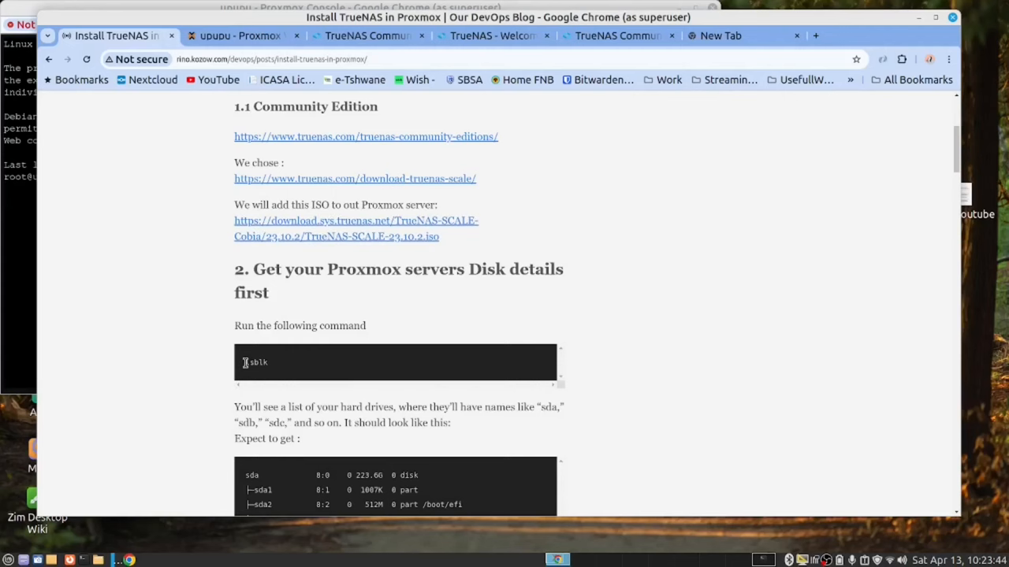
double_click(255, 363)
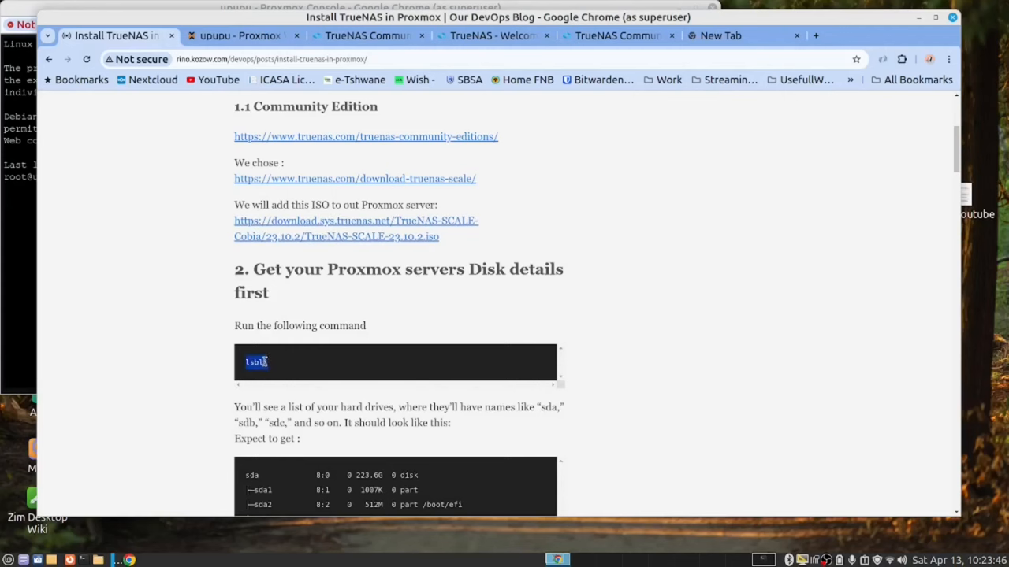
right_click(255, 361)
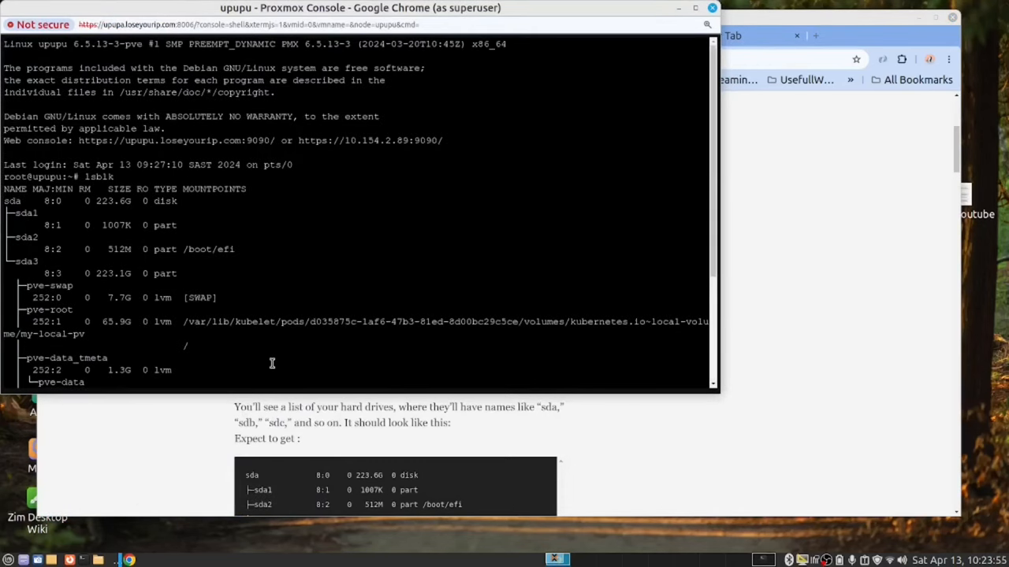
mouse_move(307, 302)
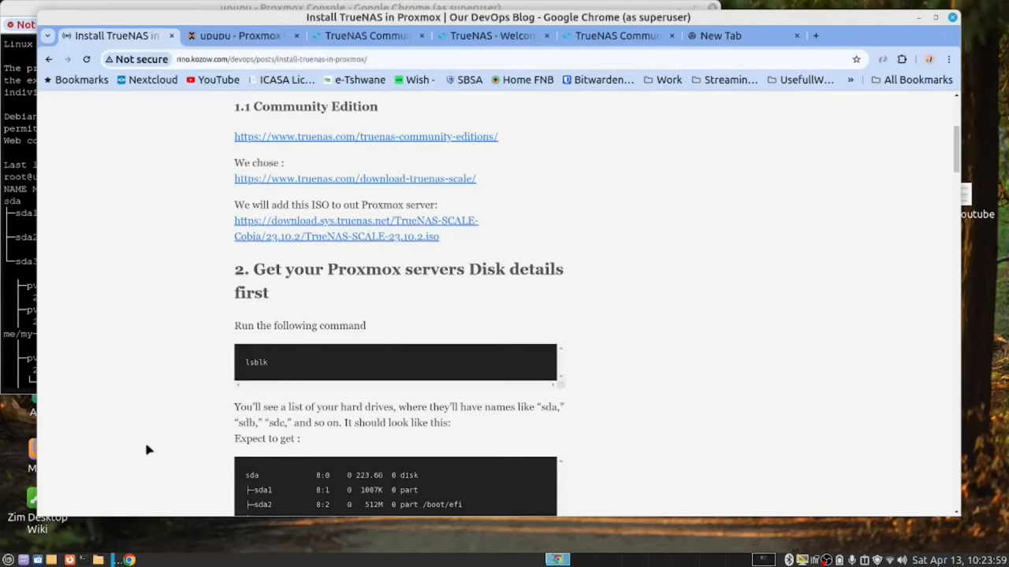
scroll("down", 3)
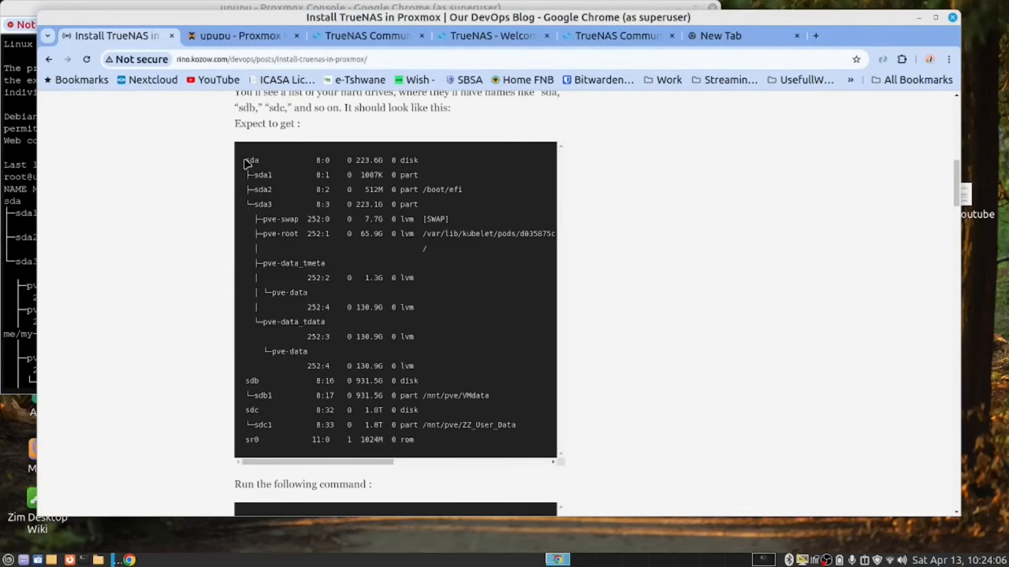
left_click_drag(247, 160, 432, 441)
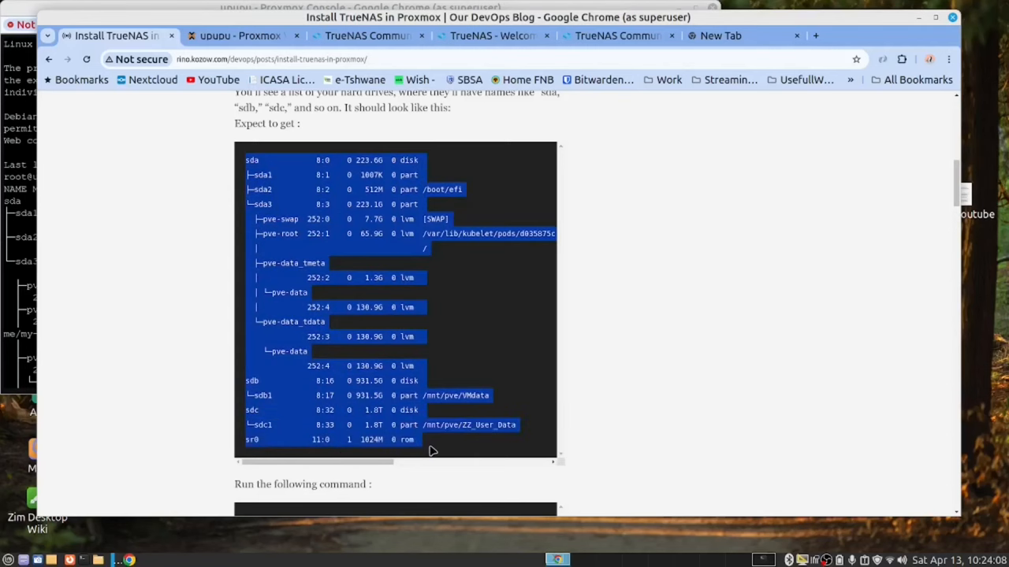
mouse_move(157, 351)
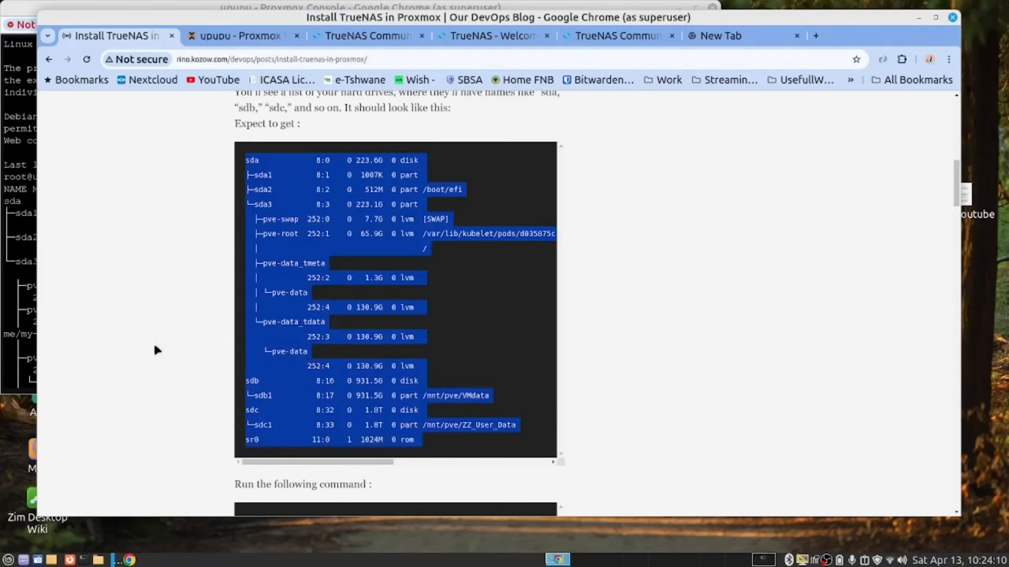
scroll("down", 3)
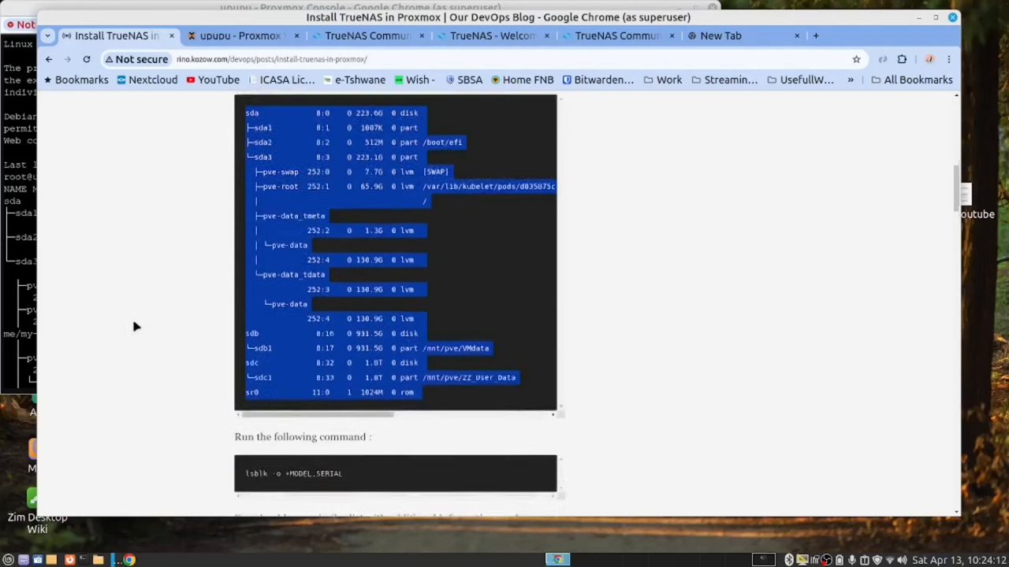
Step: Paste and run lsblk -o +MODEL,SERIAL in the upupu shell
scroll("down", 3)
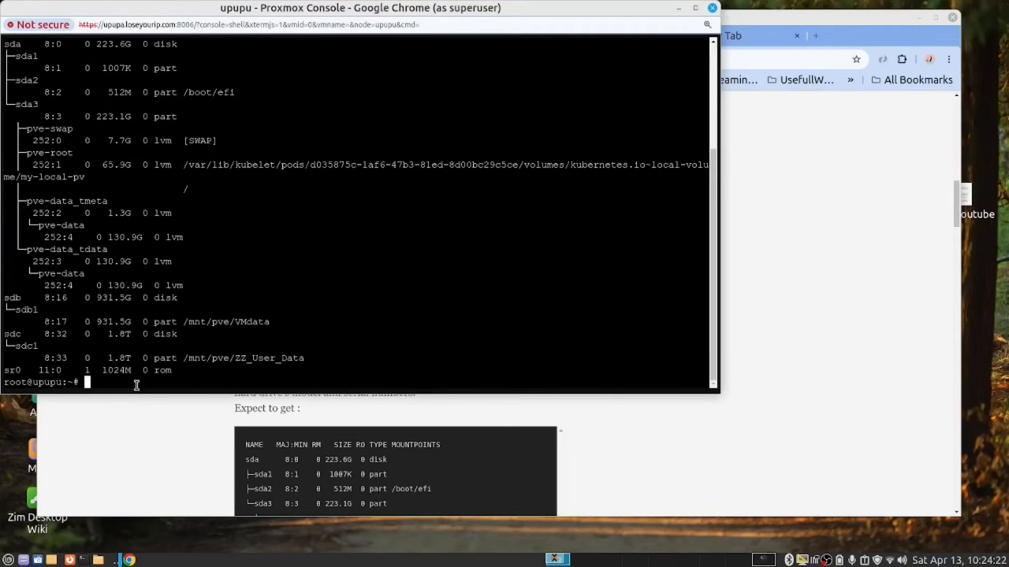
type("c")
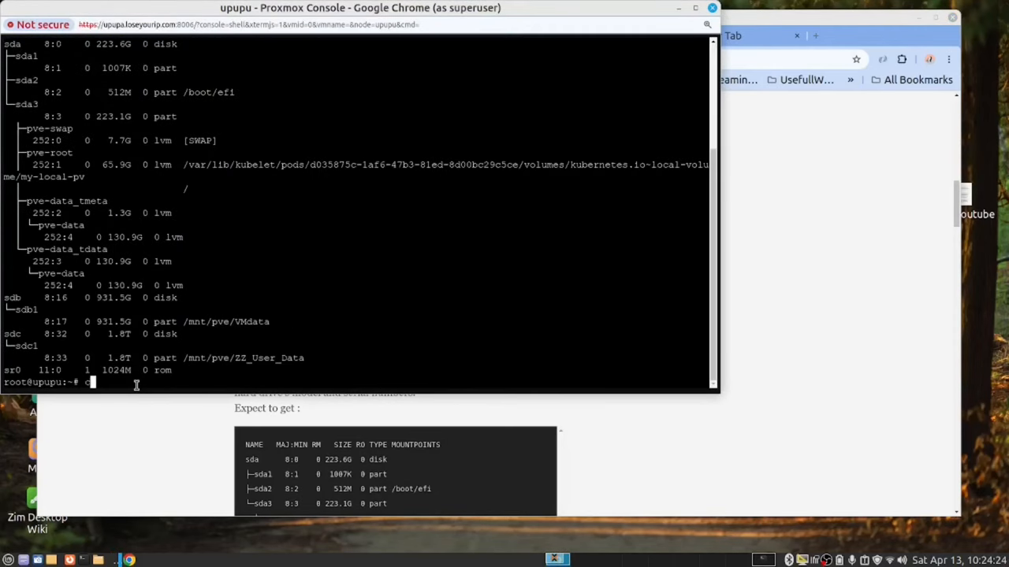
right_click(142, 288)
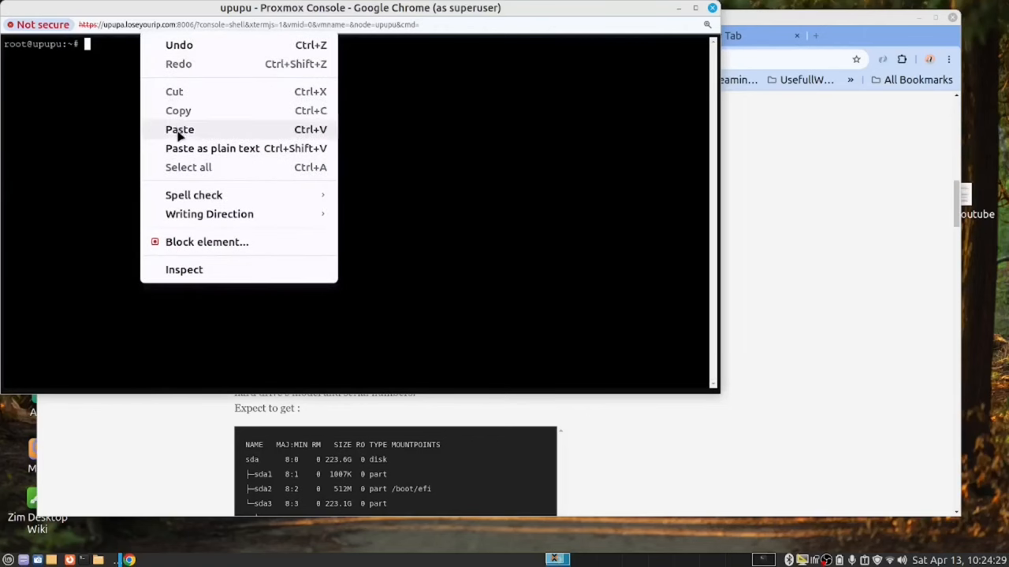
left_click(179, 129)
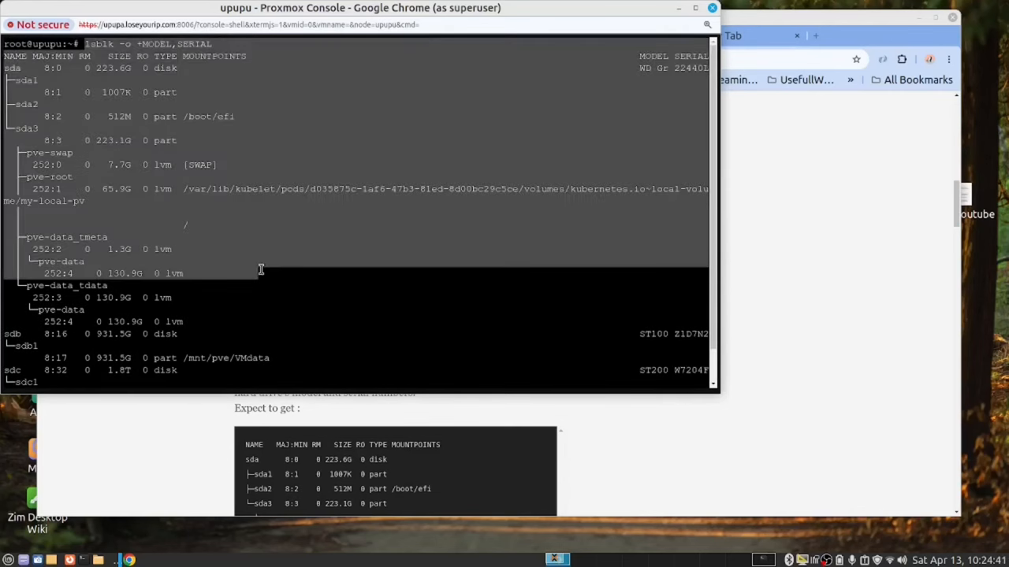
mouse_move(615, 451)
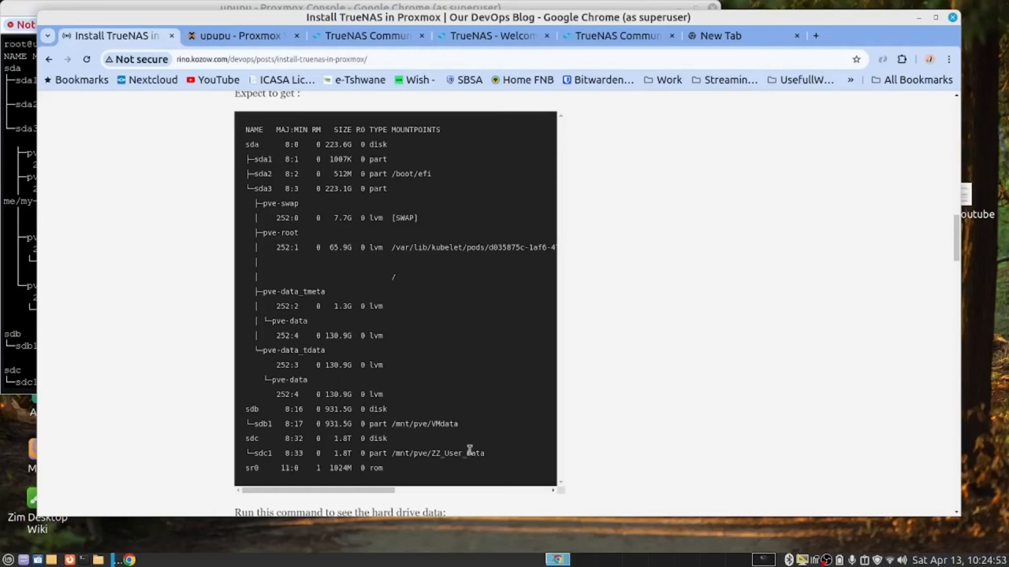
mouse_move(438, 450)
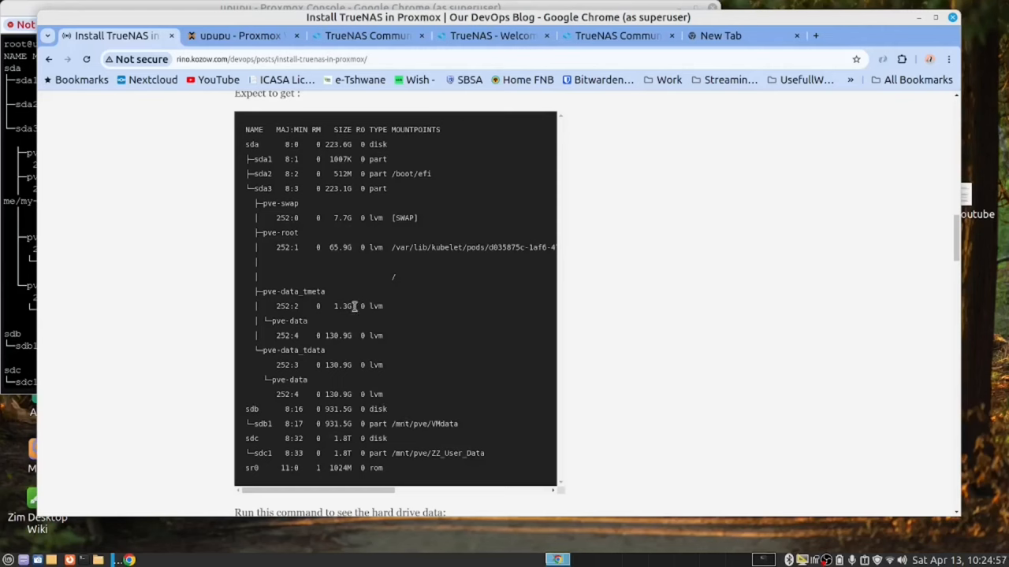
mouse_move(419, 395)
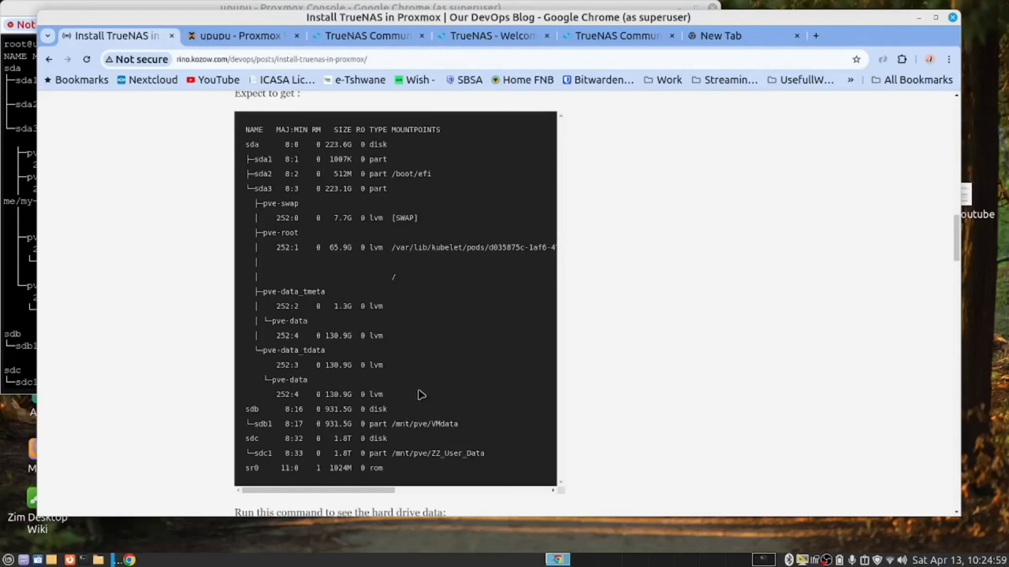
mouse_move(206, 370)
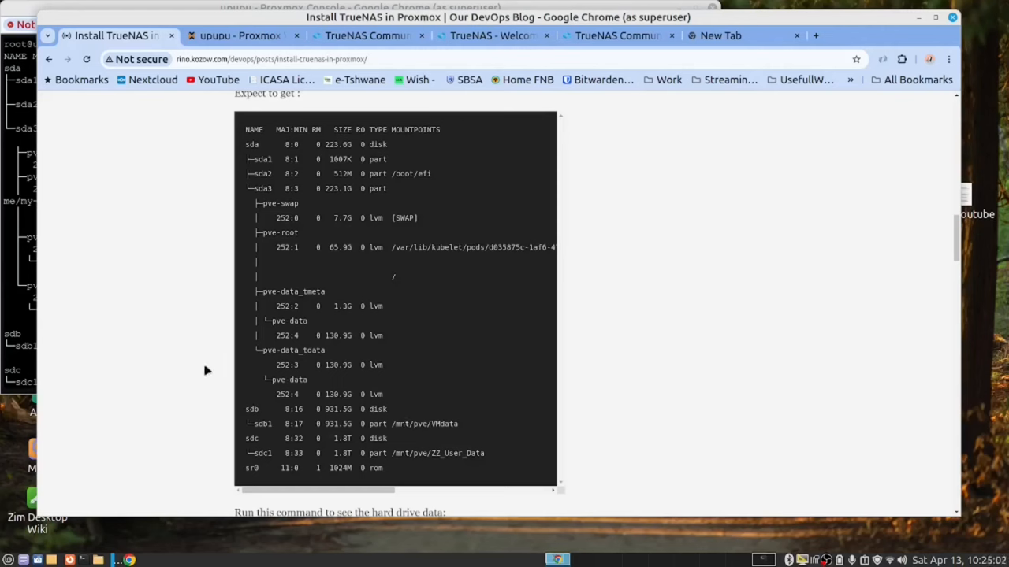
mouse_move(133, 342)
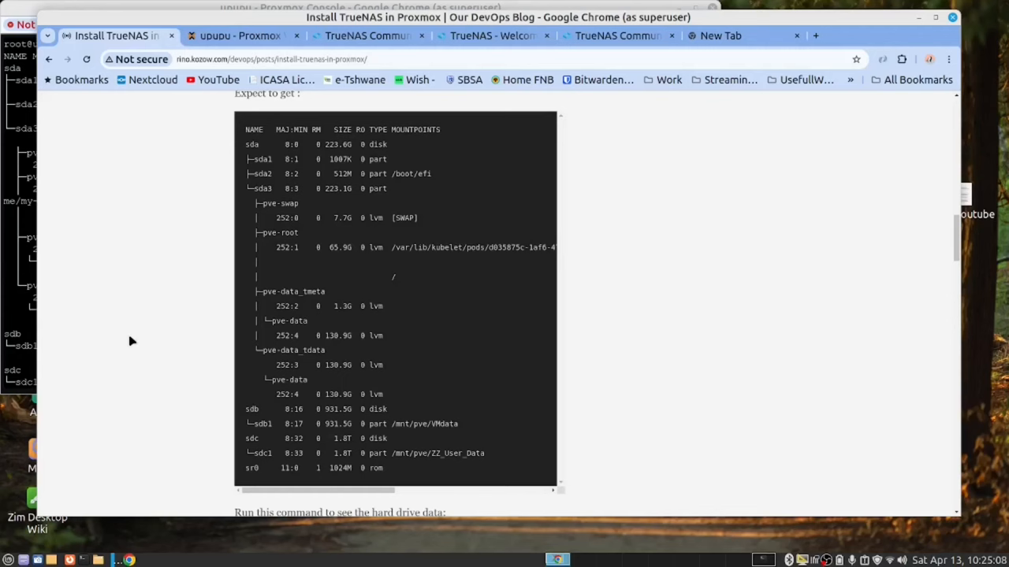
mouse_move(150, 367)
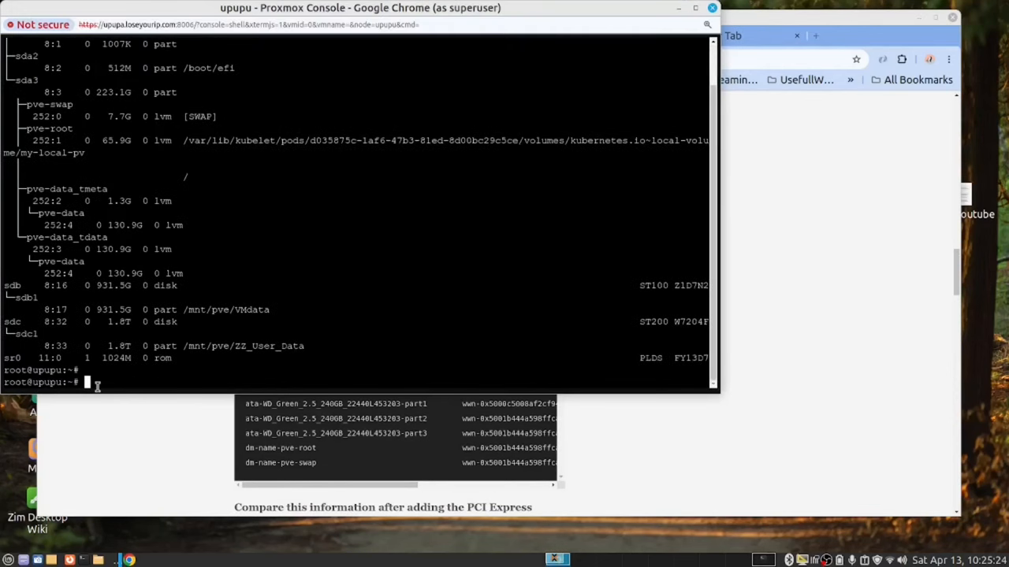
Step: Clear the upupu shell and run ls /dev/disk/by-id
right_click(260, 234)
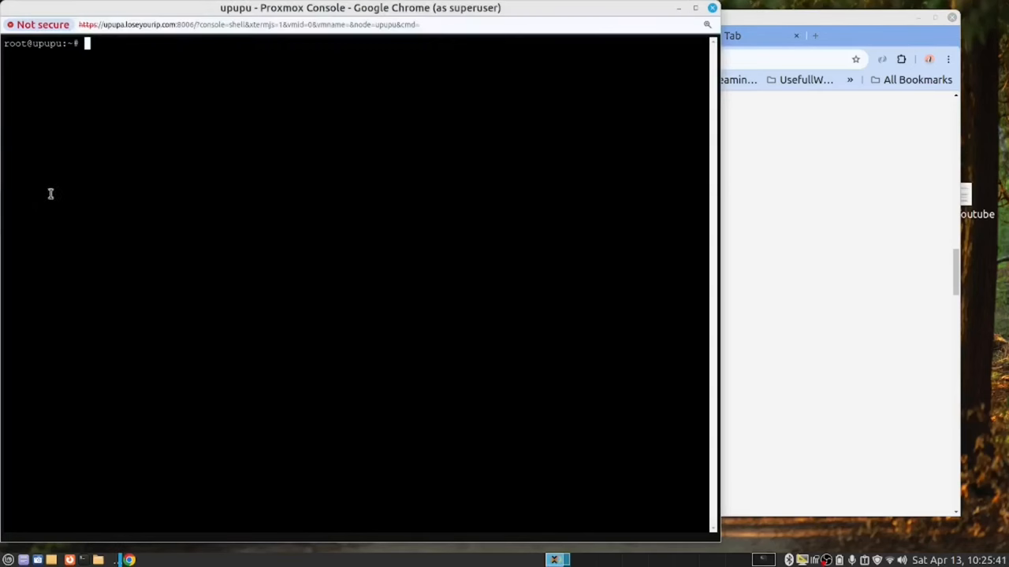
type("ls /dev/disk/by-id")
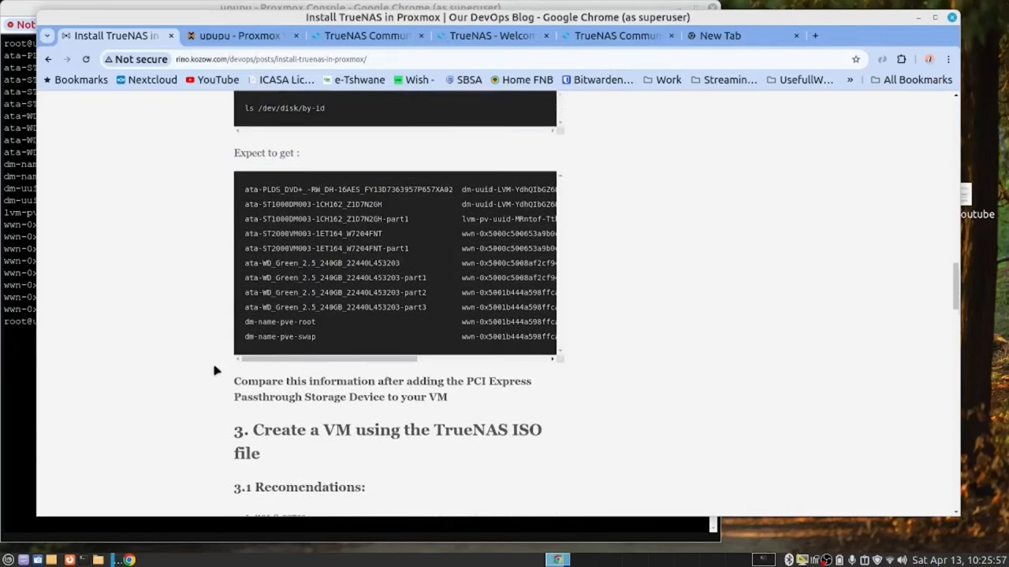
Step: Scroll the guide to section 4, Add PCI Express Passthrough Storage Device
scroll("down", 3)
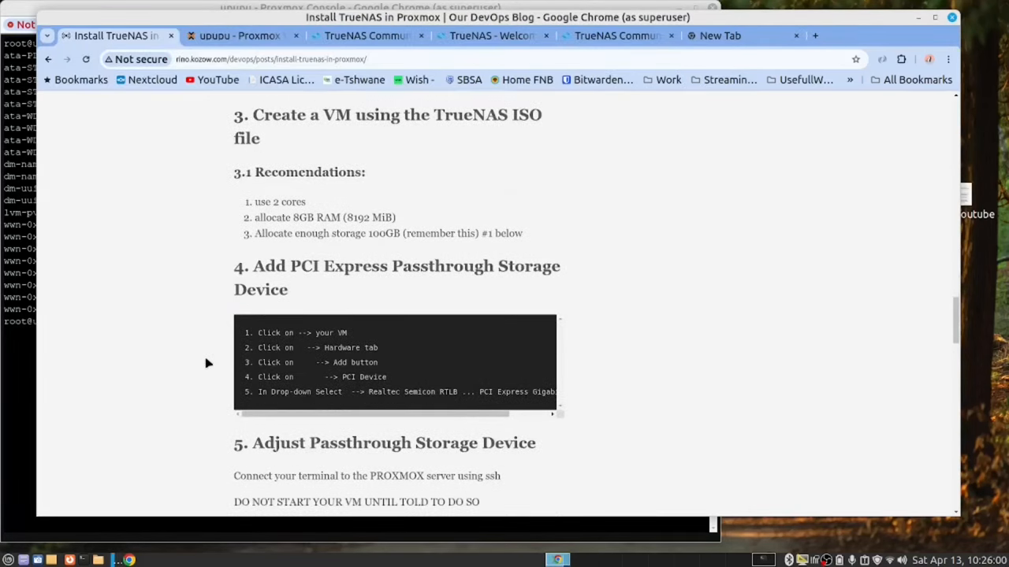
mouse_move(230, 254)
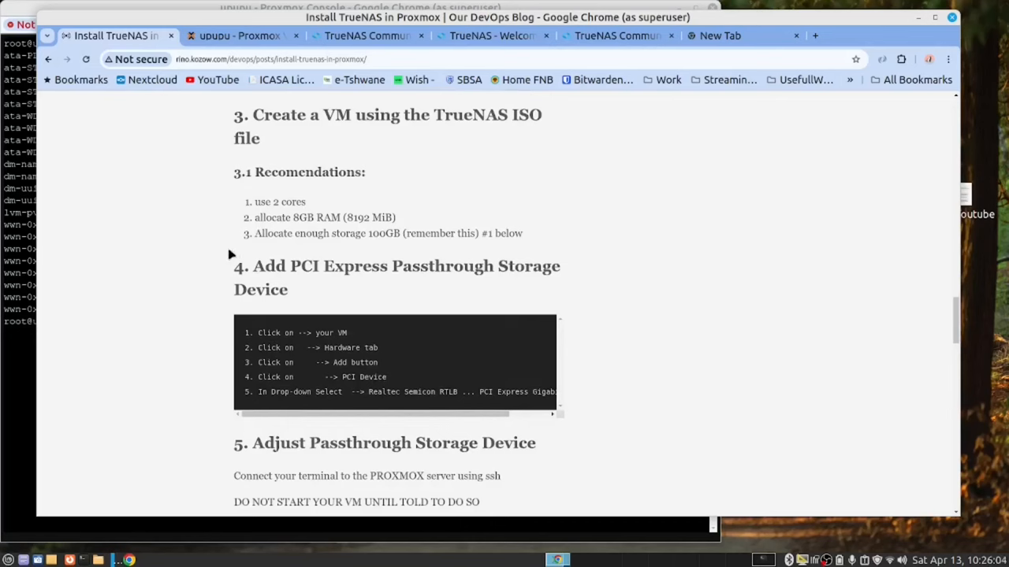
mouse_move(256, 258)
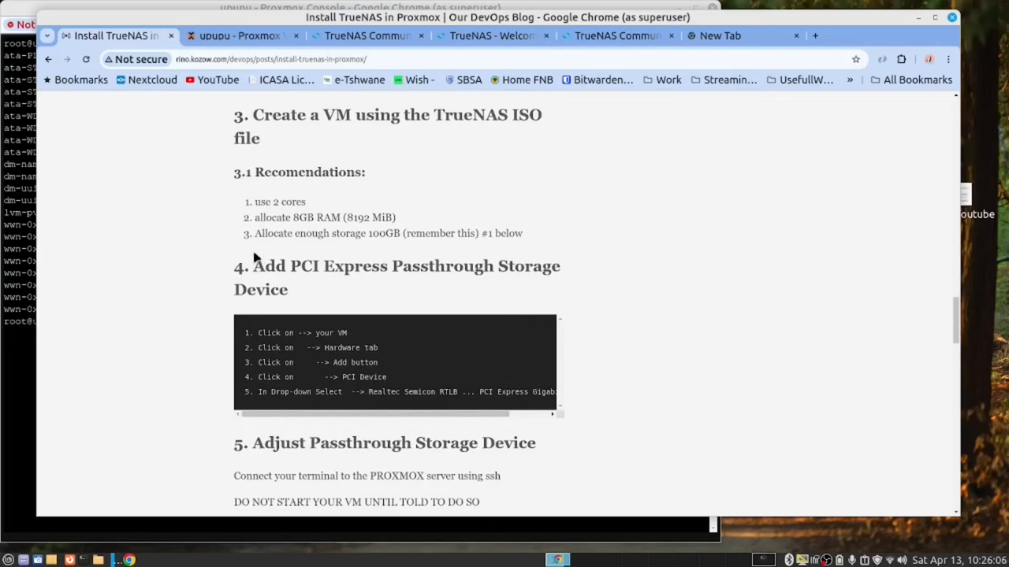
mouse_move(340, 302)
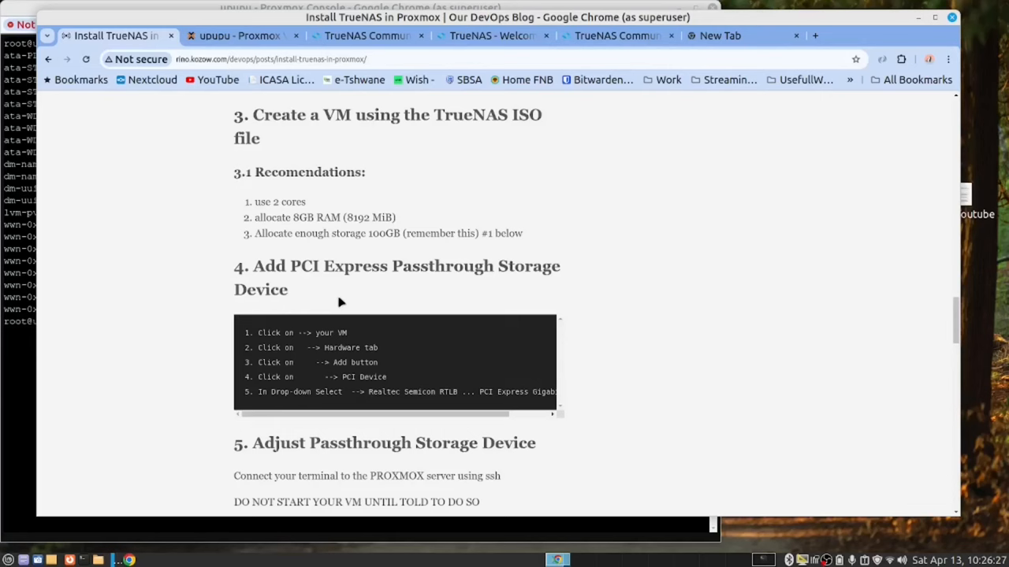
mouse_move(354, 302)
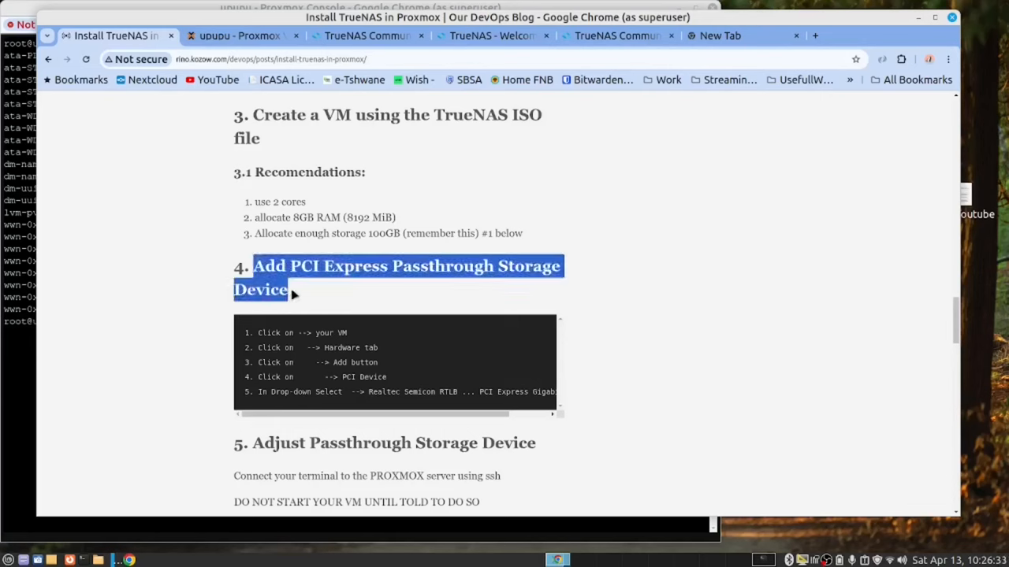
mouse_move(168, 336)
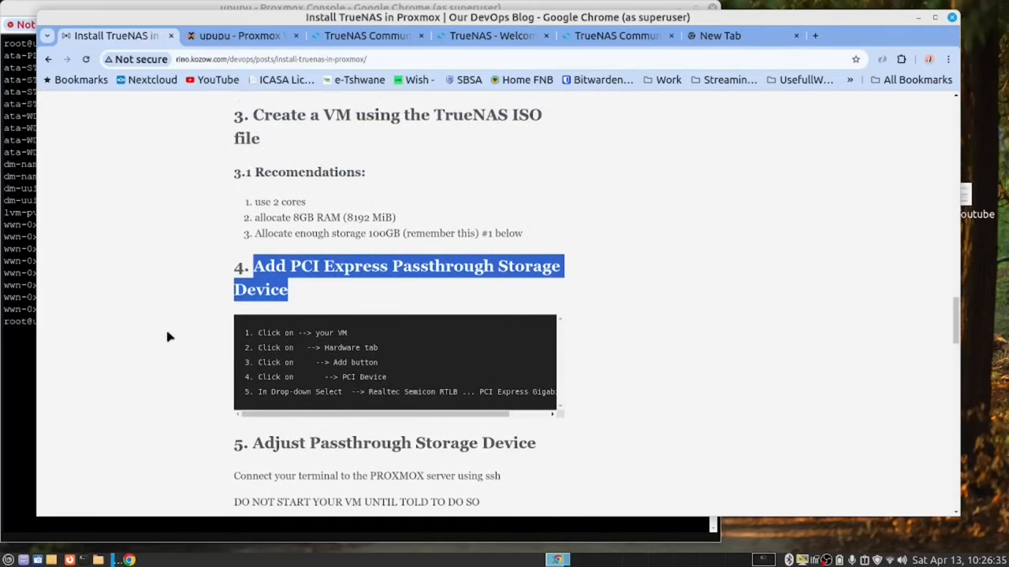
mouse_move(176, 349)
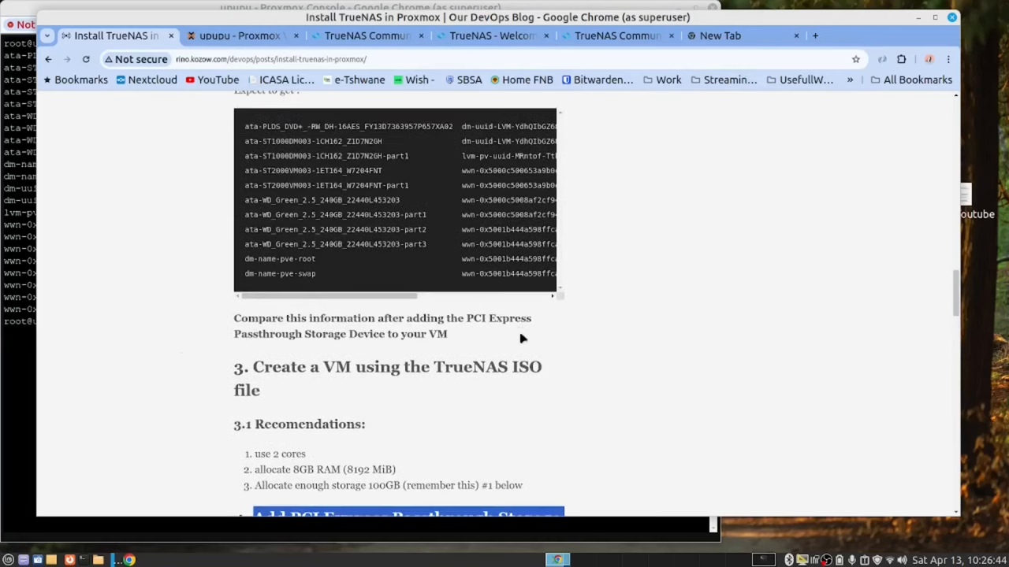
scroll("down", 3)
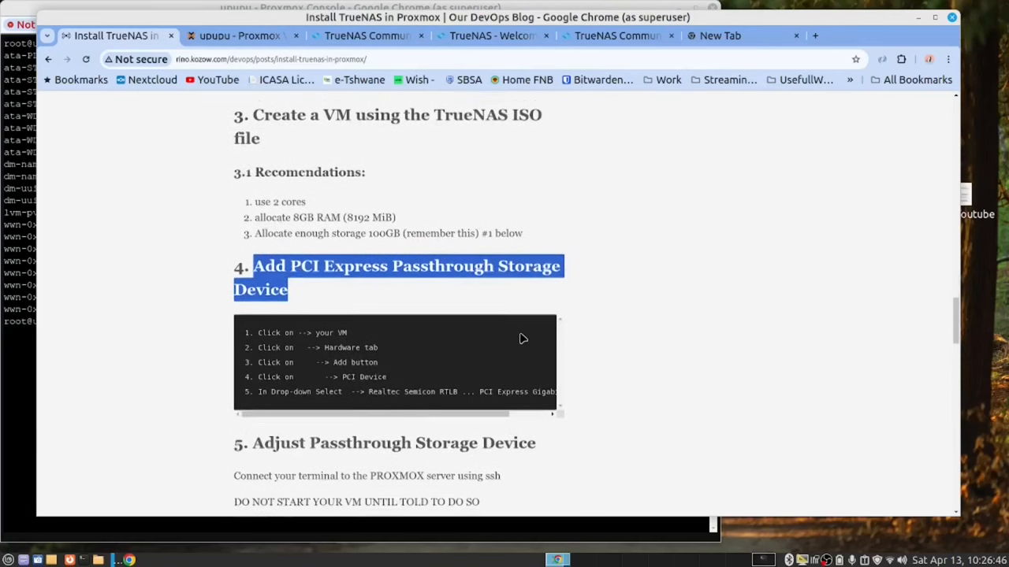
scroll("down", 3)
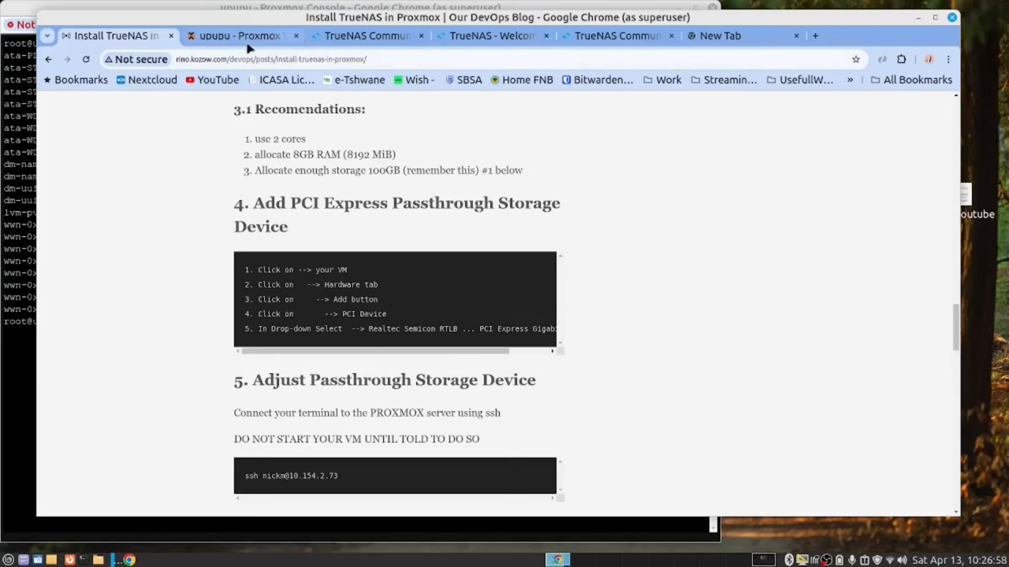
Step: Switch back to the Proxmox web UI listing node upupu's VMs and containers
left_click(239, 35)
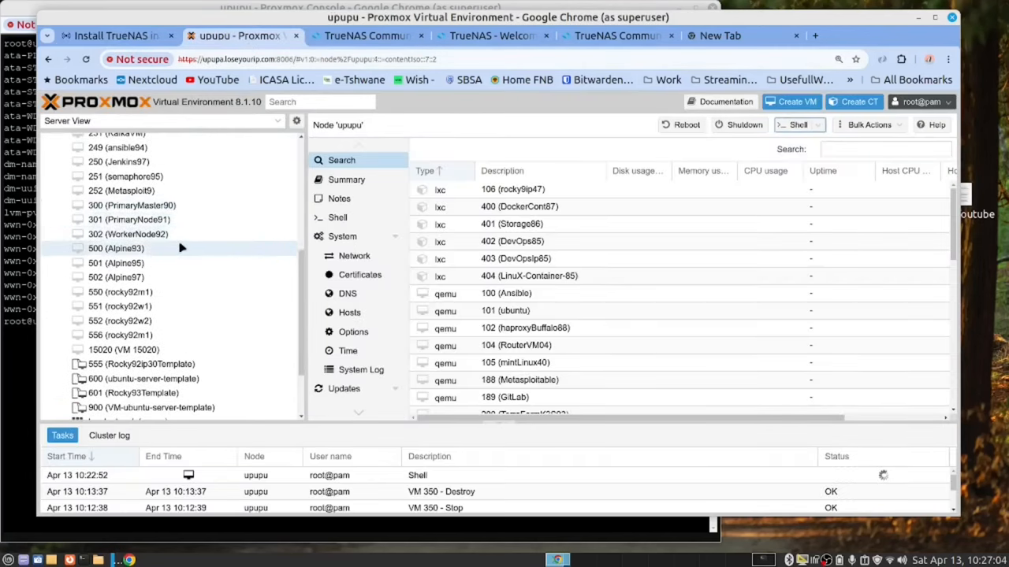
mouse_move(116, 248)
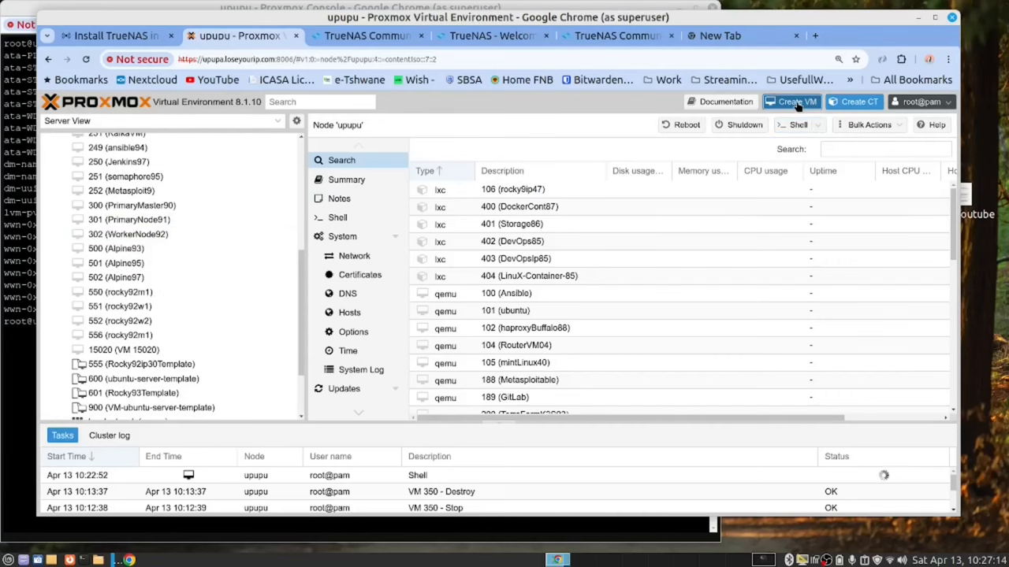
Step: Begin a new VM with VM ID 350 and the name TrueNas
left_click(796, 101)
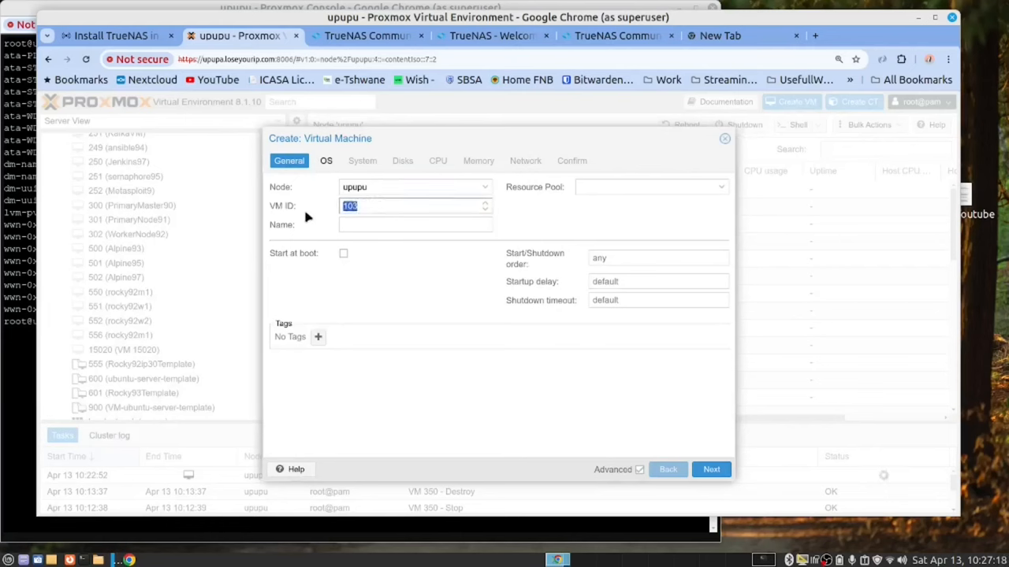
type("350")
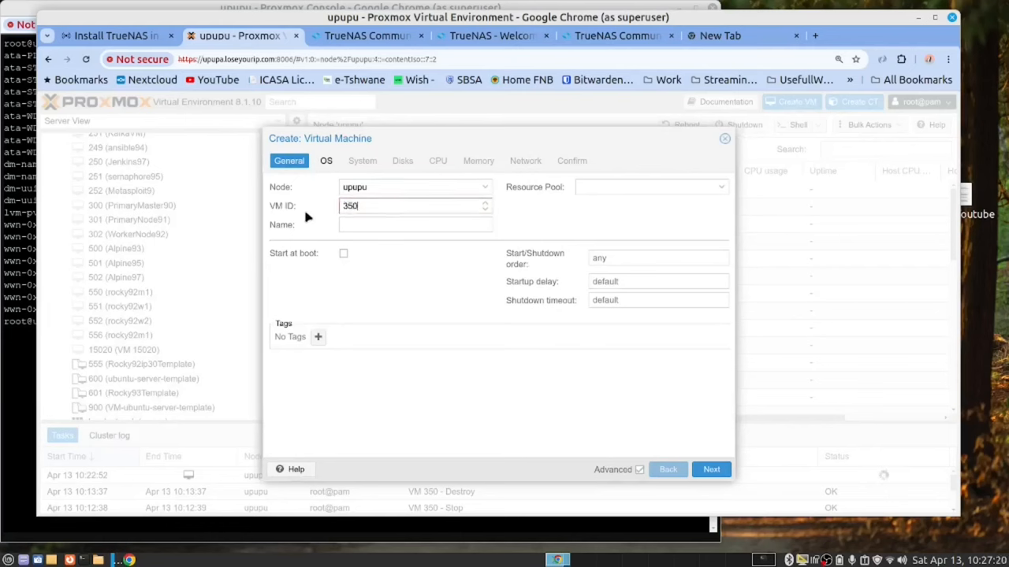
left_click(416, 224)
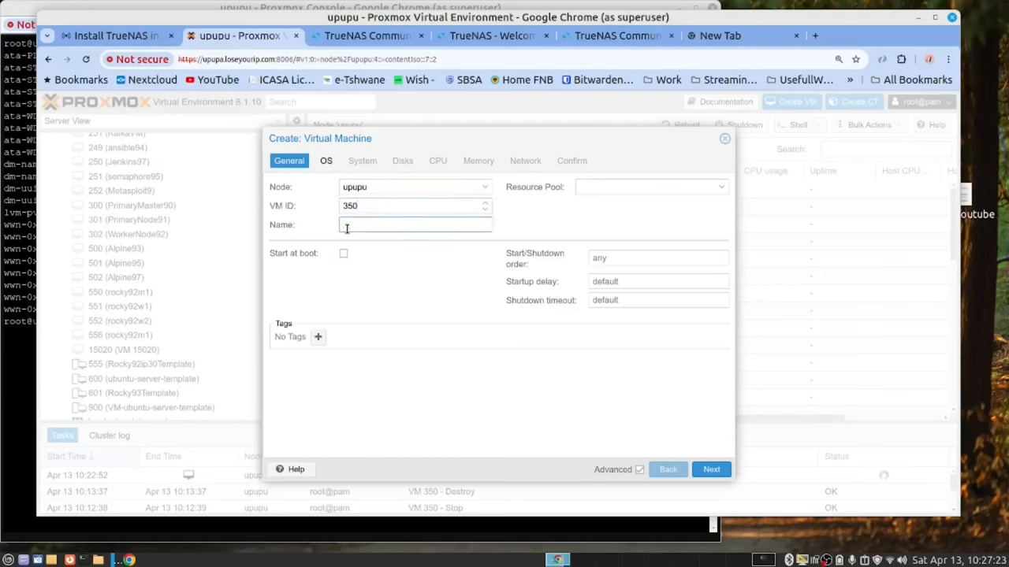
type("TrueNa")
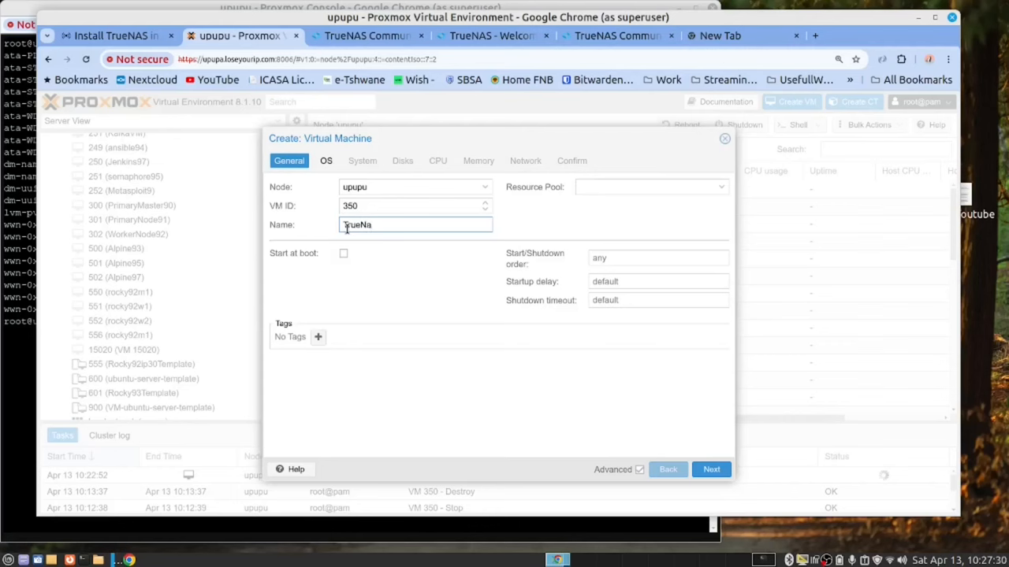
Step: Boot the VM from the TrueNAS-SCALE-23.10.2 ISO on ZZ_User_Data storage
type("s")
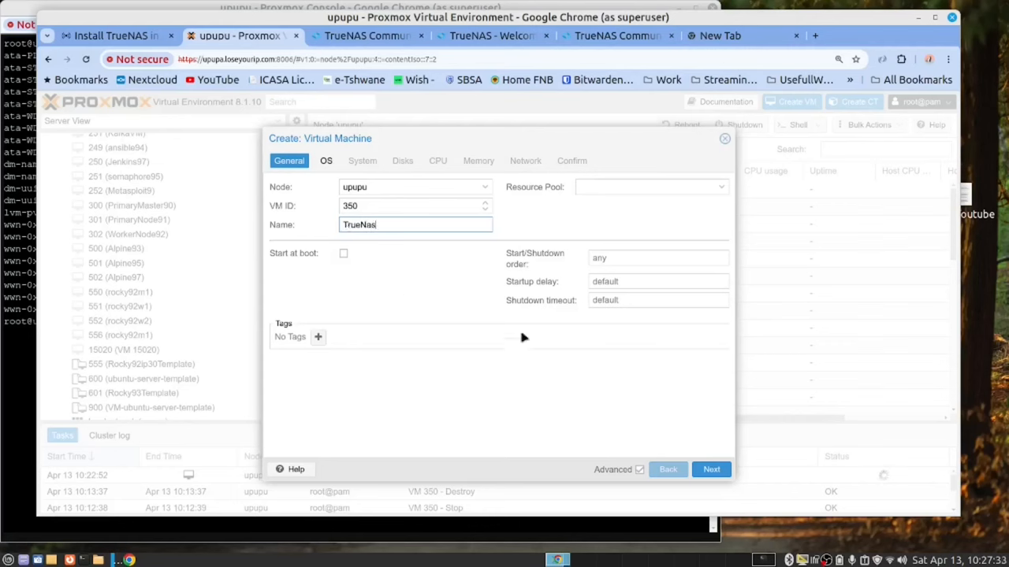
left_click(710, 469)
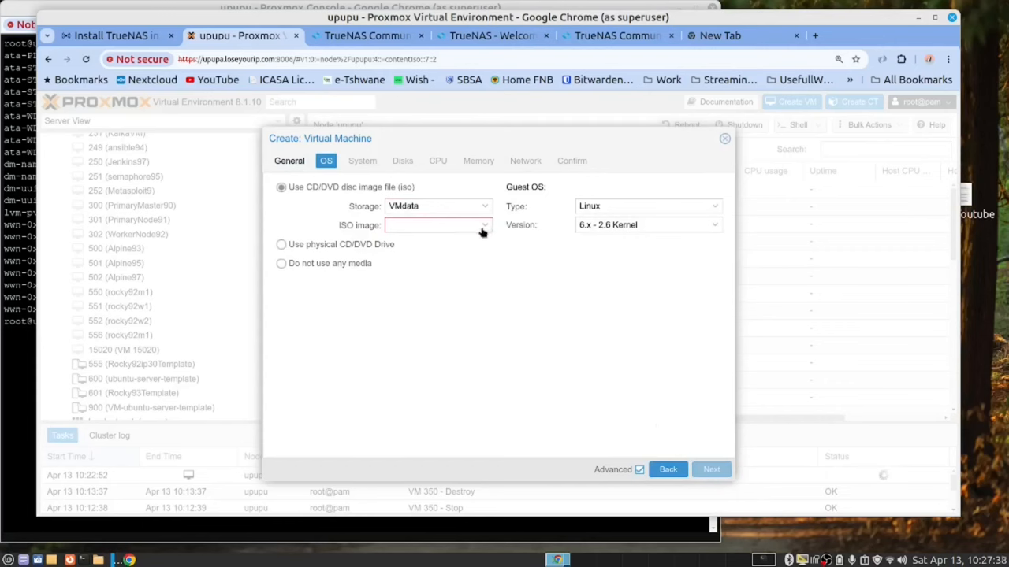
mouse_move(489, 270)
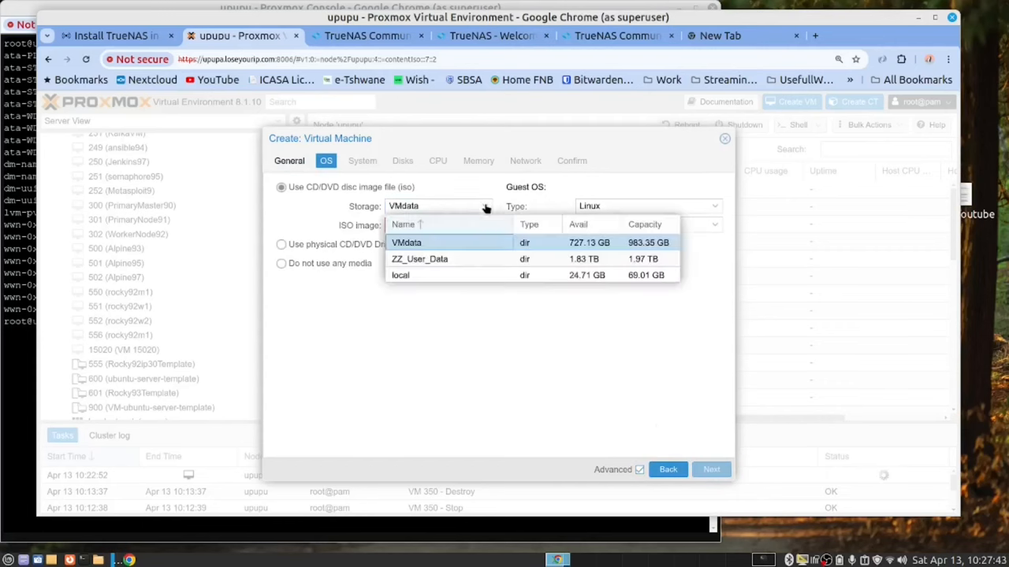
mouse_move(488, 223)
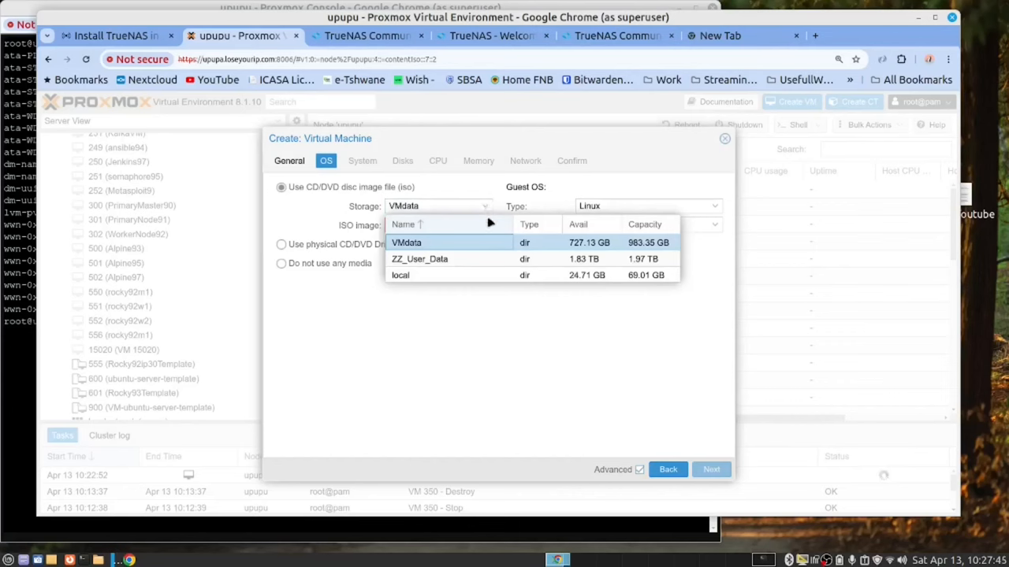
mouse_move(440, 260)
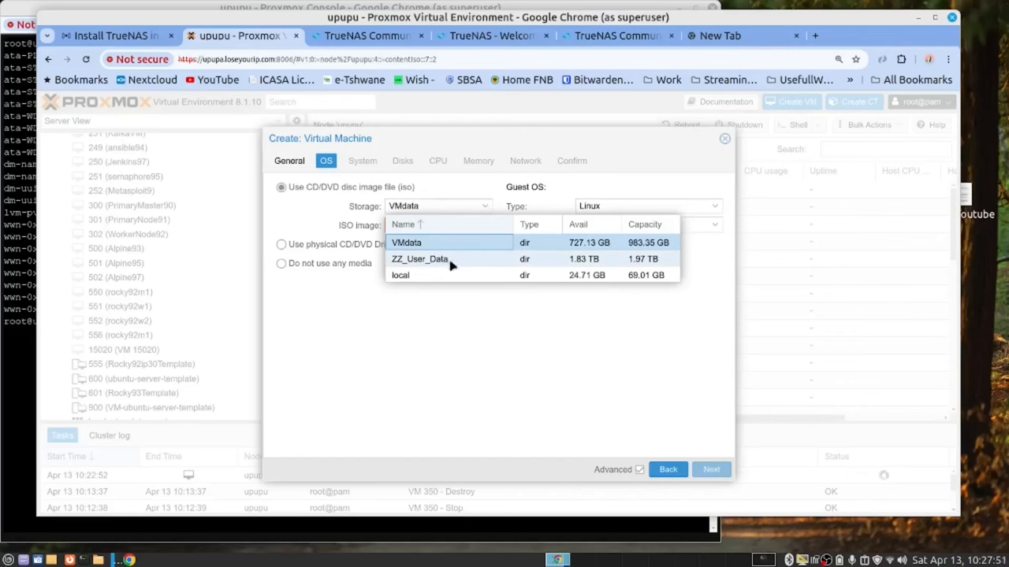
mouse_move(651, 264)
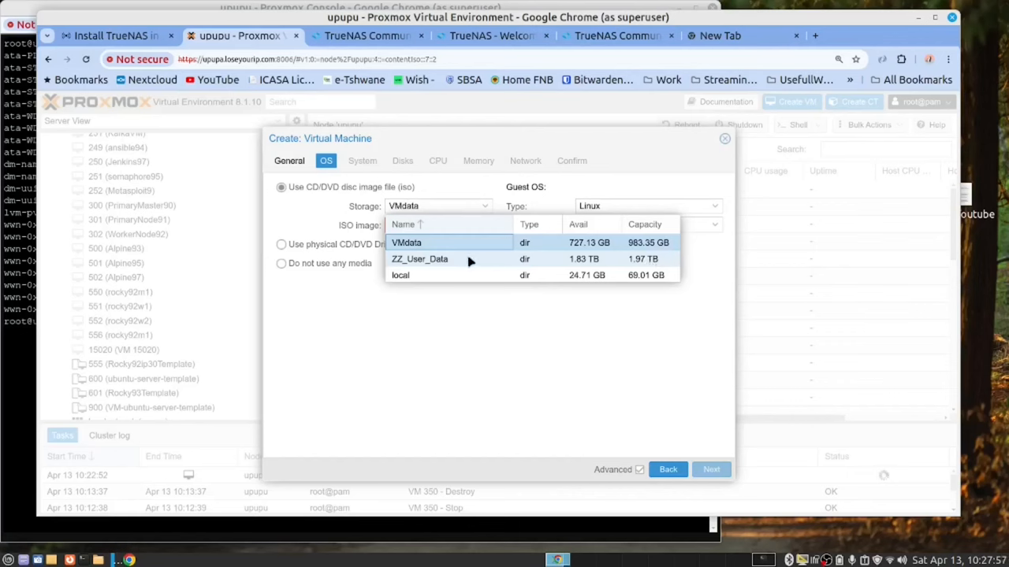
left_click(420, 259)
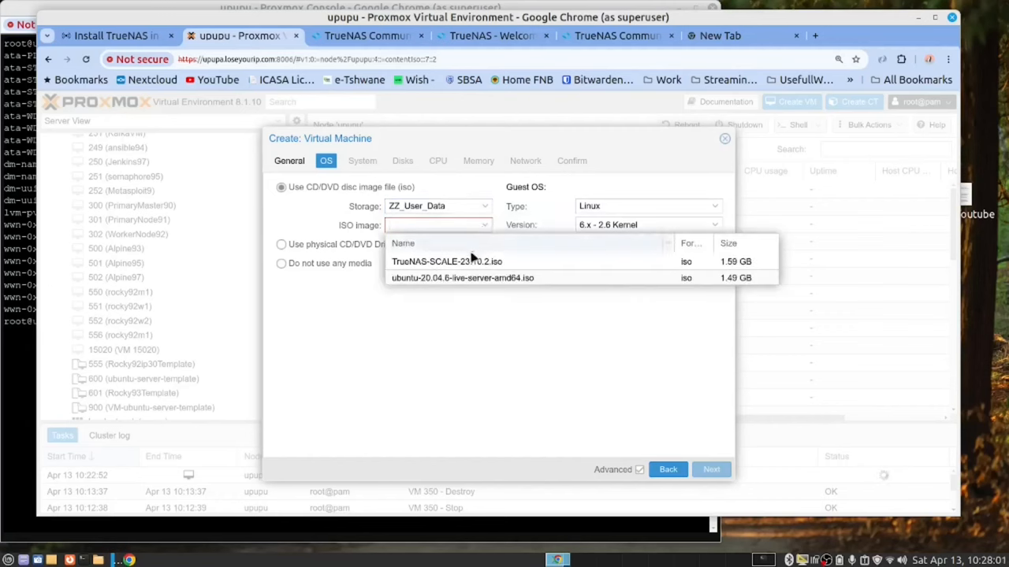
left_click(446, 261)
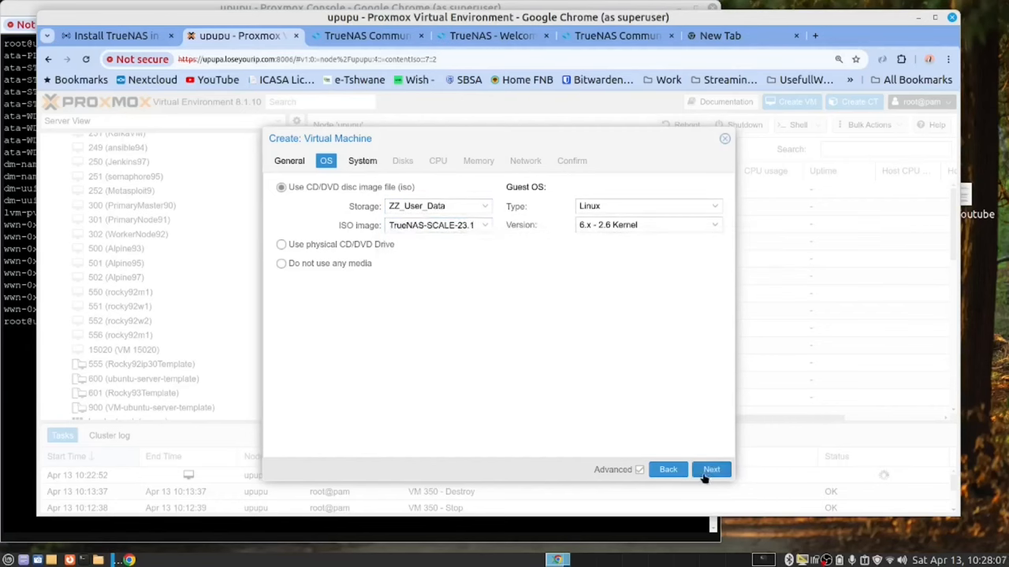
Step: Enable Qemu Agent and set a 100 GiB scsi0 disk on VMdata
left_click(710, 469)
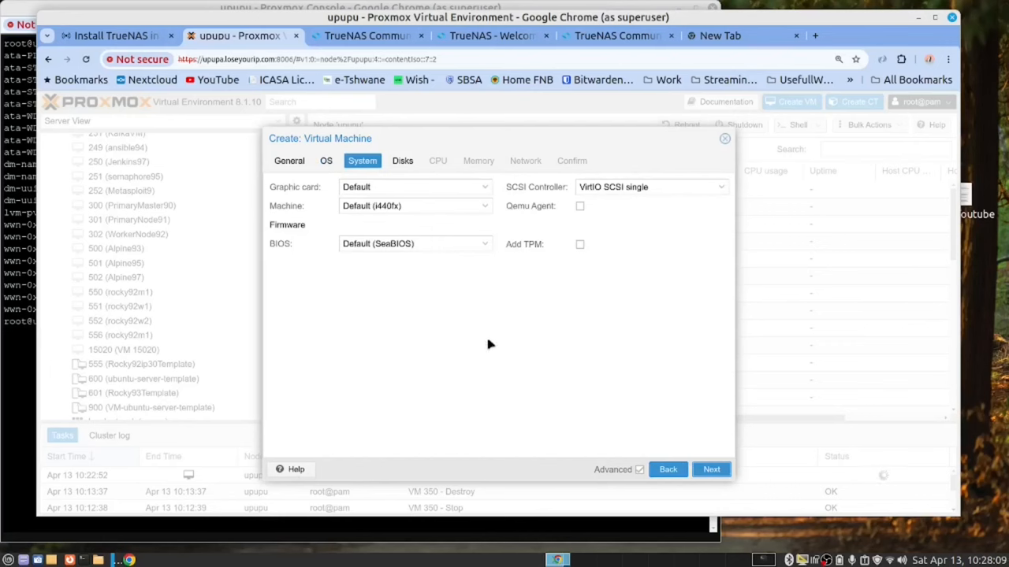
left_click(580, 206)
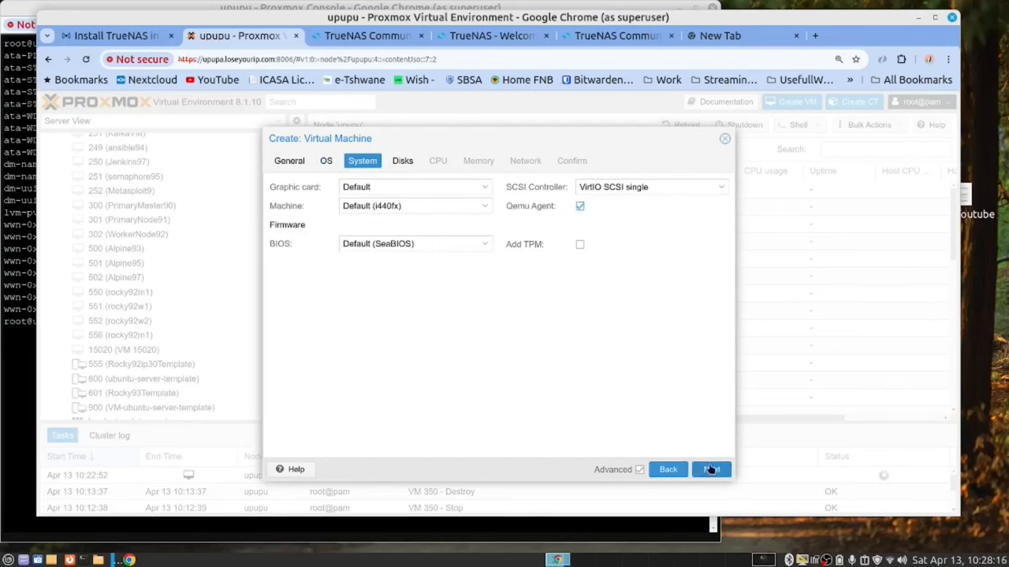
left_click(710, 469)
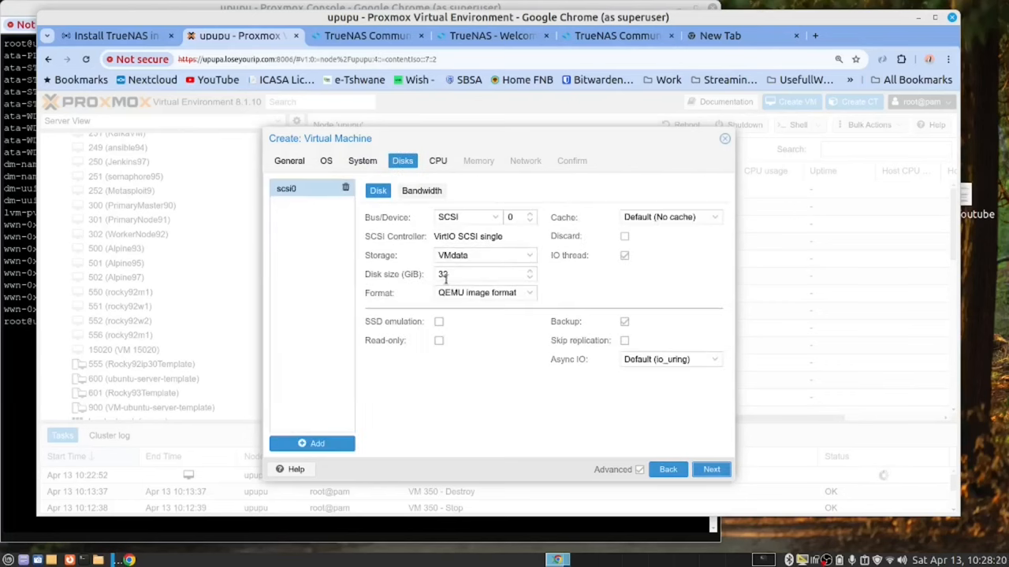
type("1")
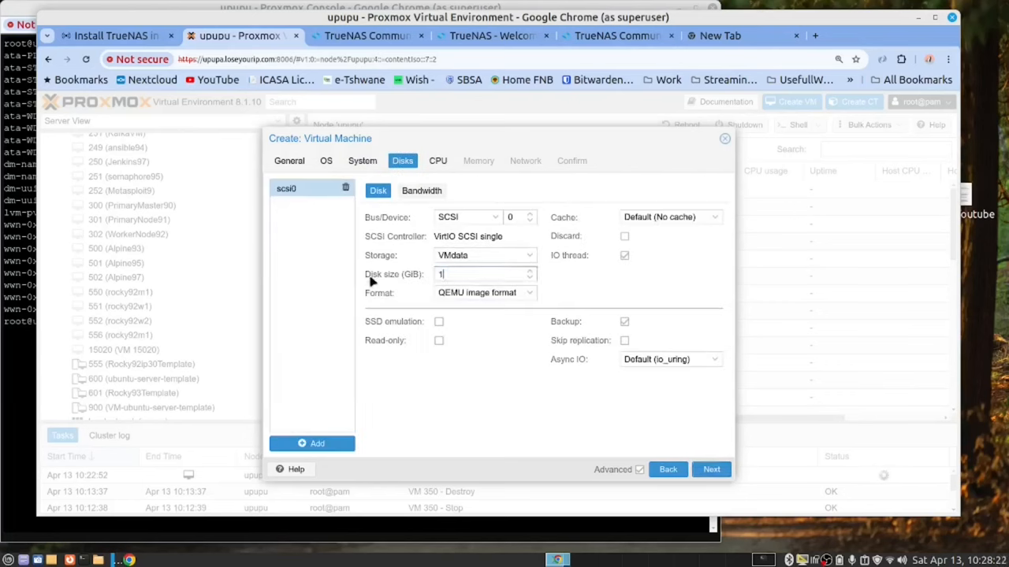
type("00")
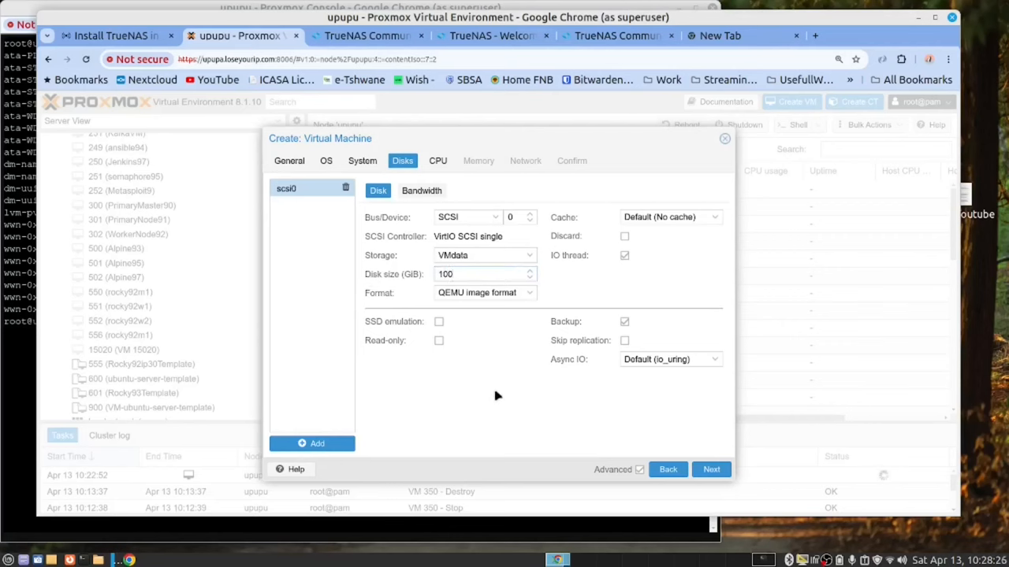
left_click(473, 274)
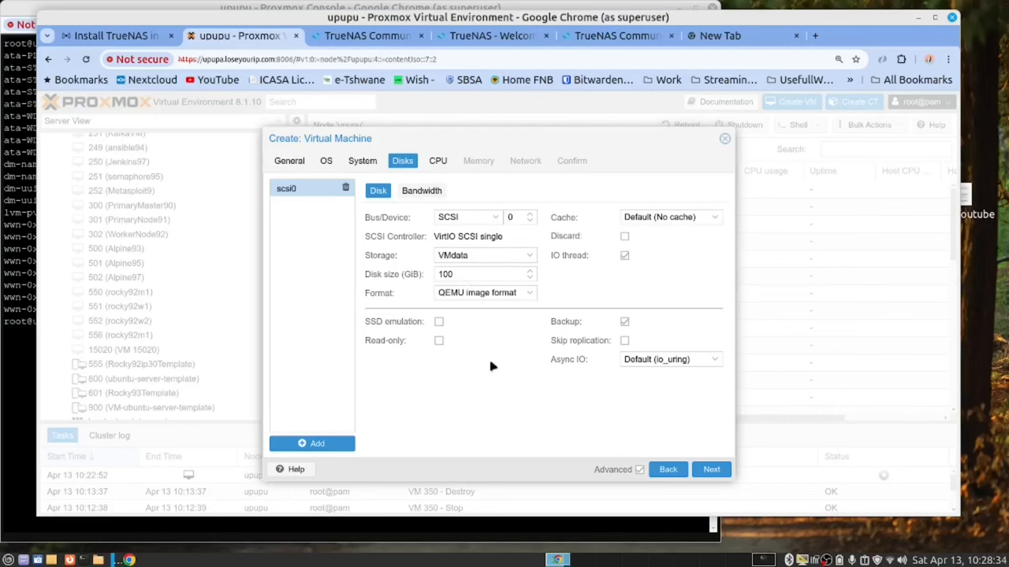
mouse_move(452, 407)
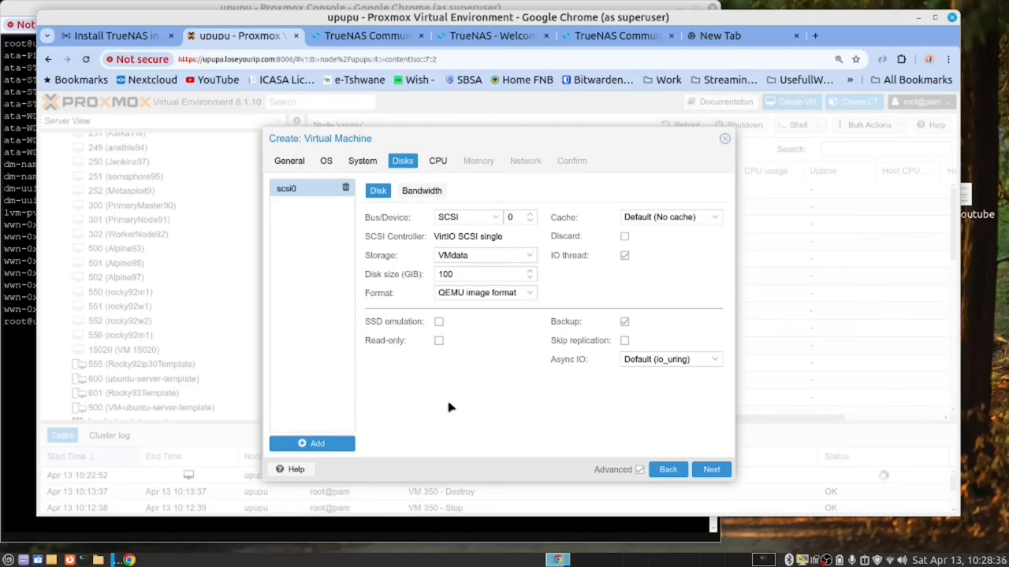
mouse_move(439, 407)
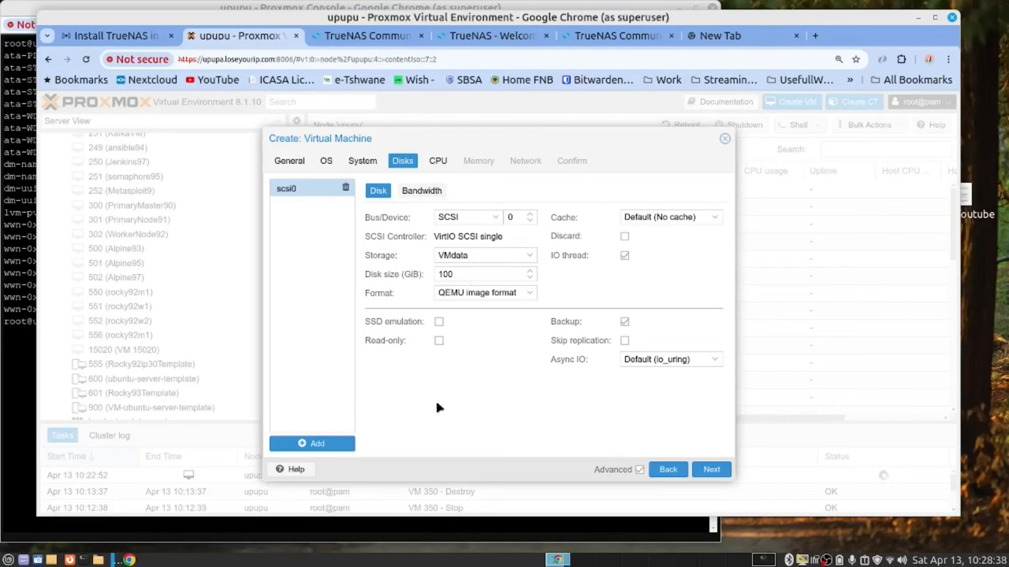
mouse_move(443, 342)
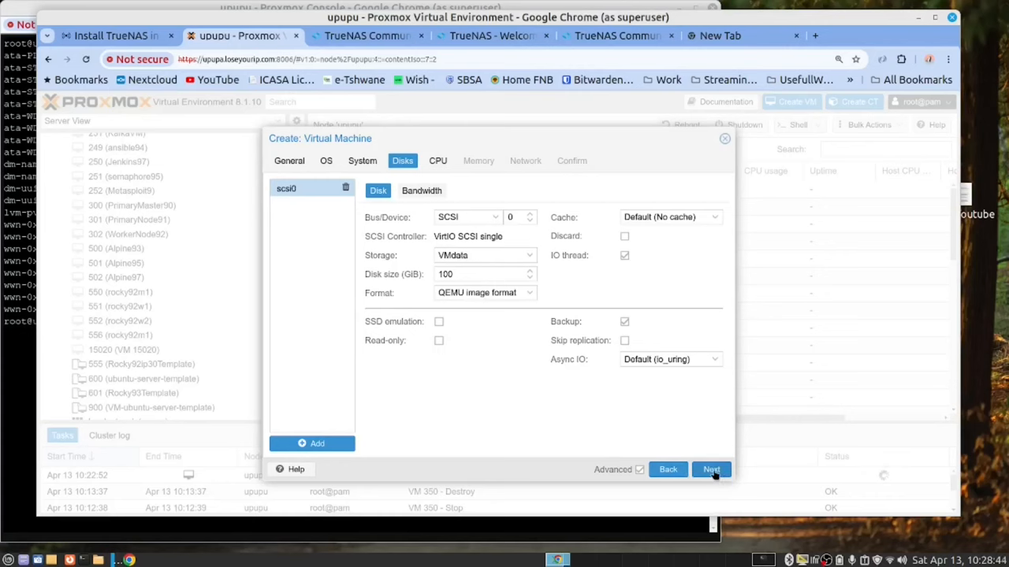
Step: Set the VM's CPU to 2 cores on 1 socket
left_click(711, 469)
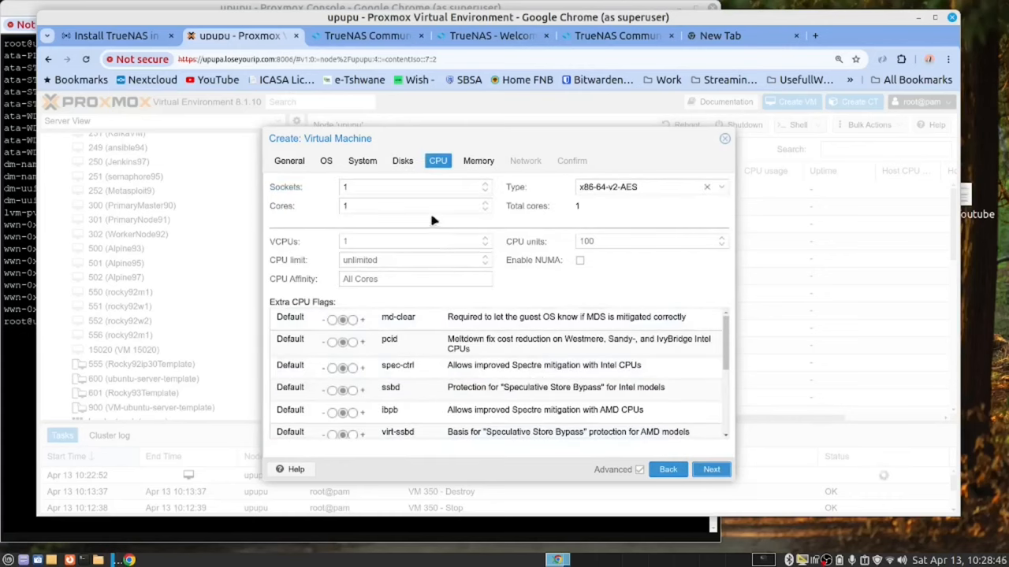
left_click(485, 206)
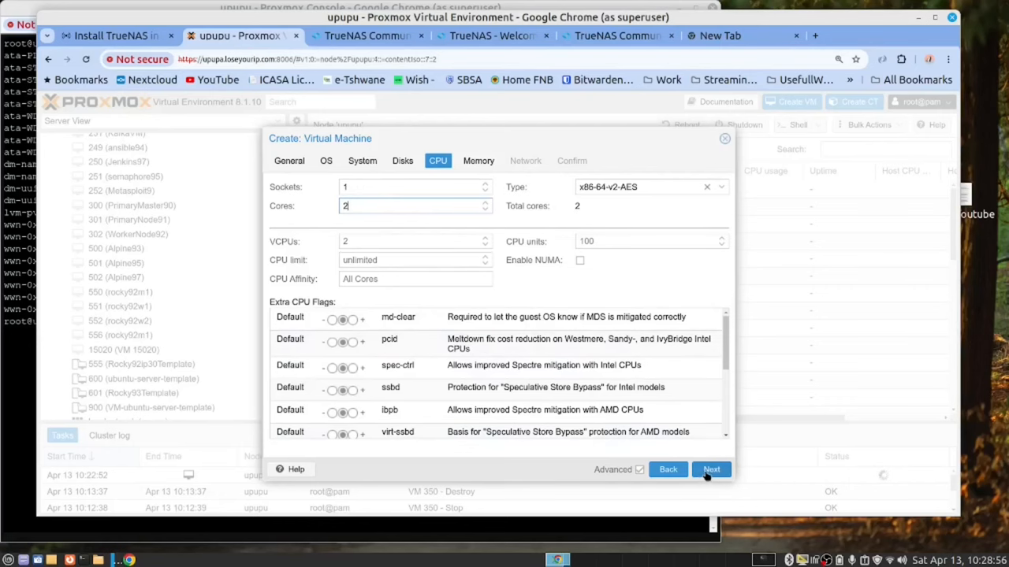
left_click(711, 469)
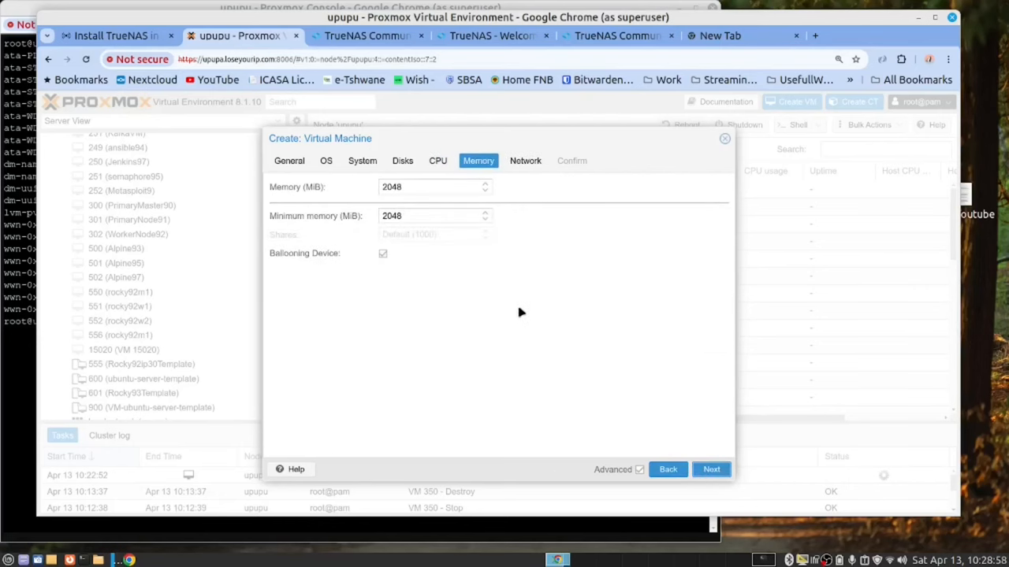
Step: Copy the blog's recommended 8192 MiB into Memory and advance to the Confirm summary
left_click(111, 36)
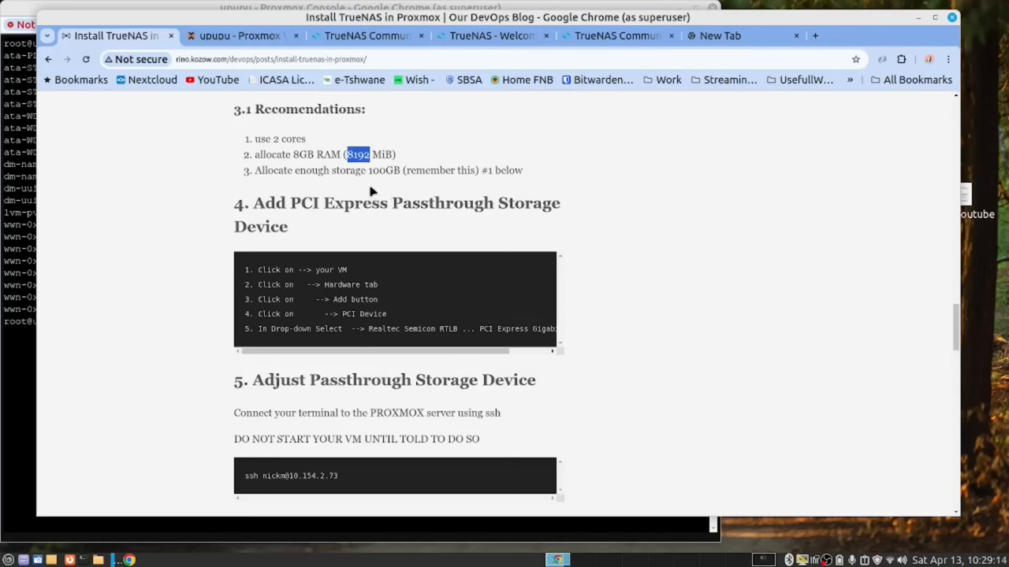
mouse_move(371, 191)
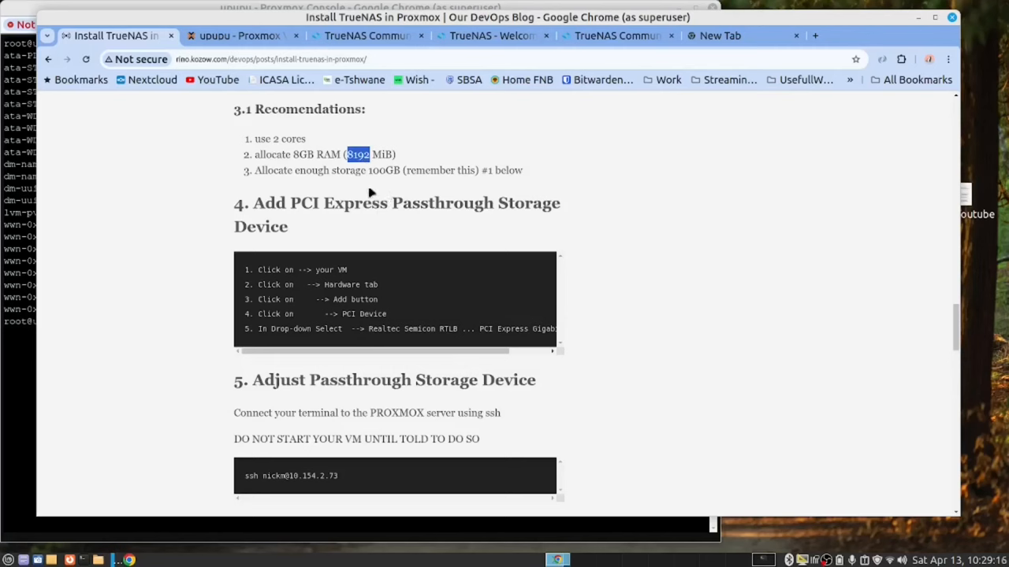
right_click(357, 154)
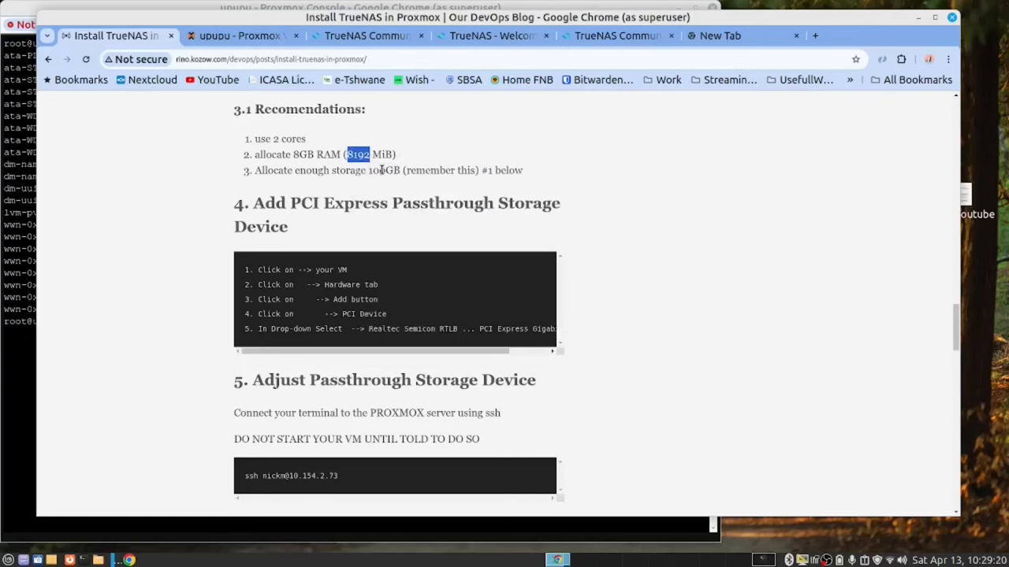
left_click(240, 36)
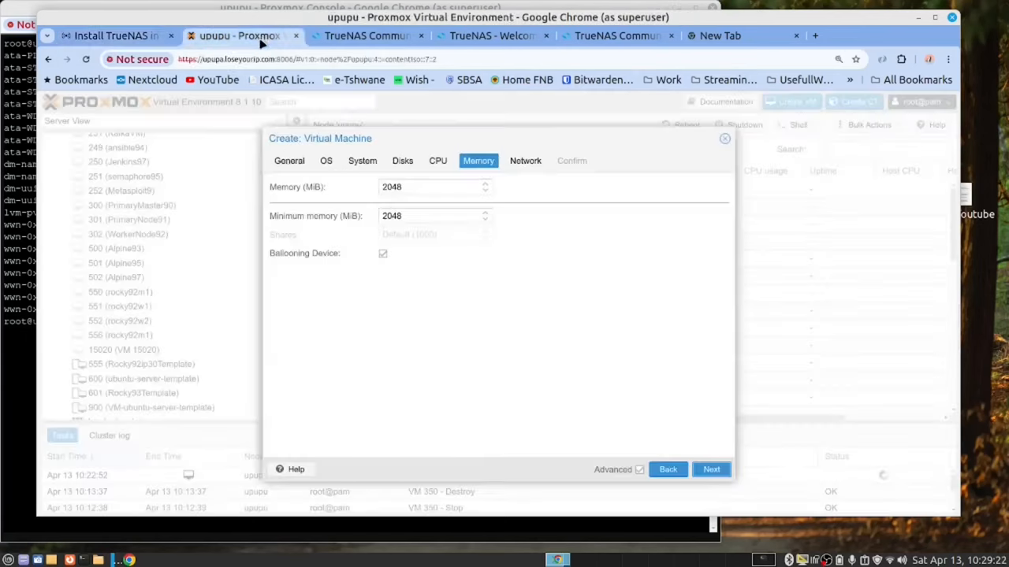
type("8192")
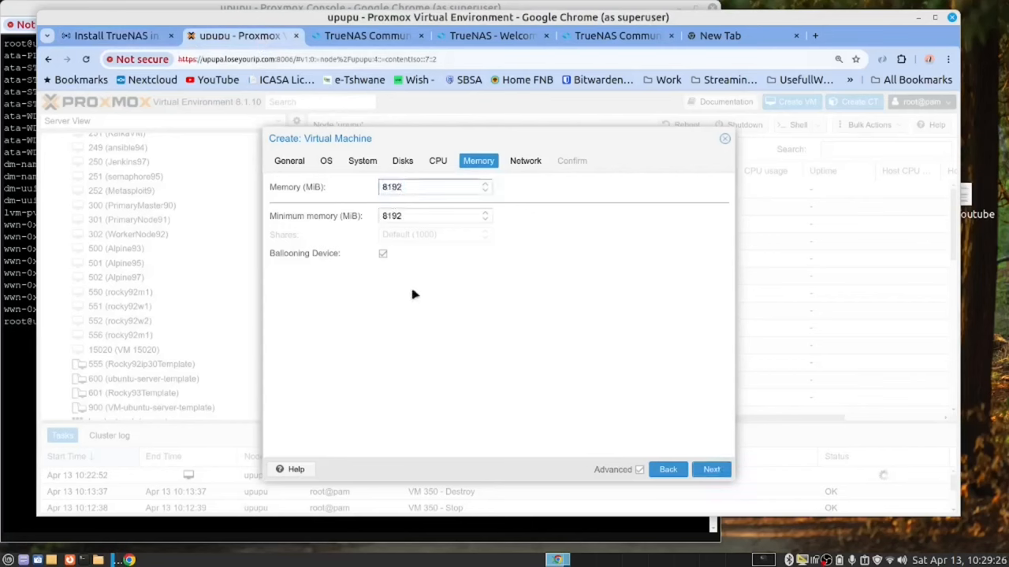
left_click(710, 469)
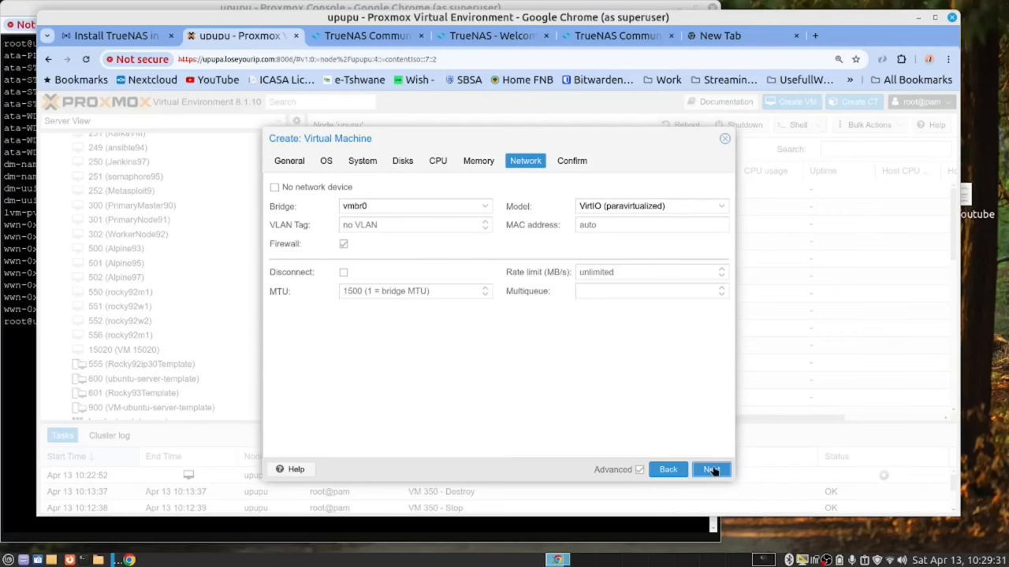
left_click(710, 469)
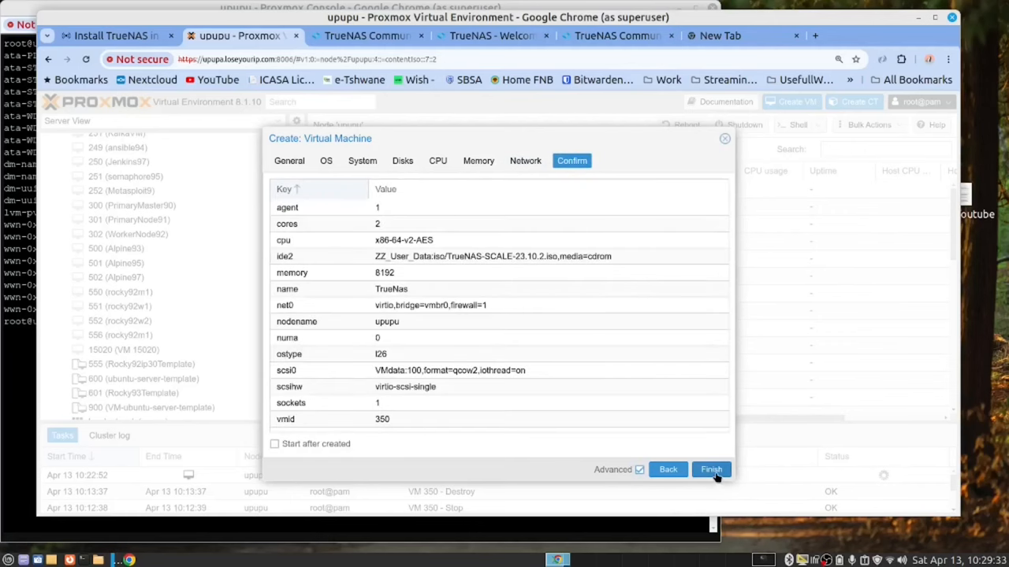
Step: Finish creating VM 350 TrueNas and view its hardware list
left_click(710, 469)
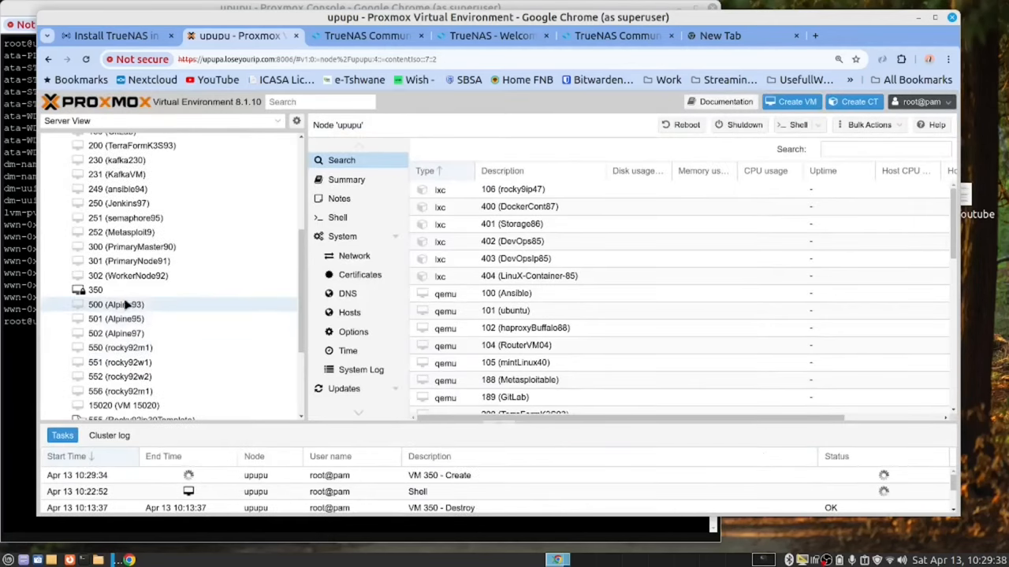
left_click(95, 290)
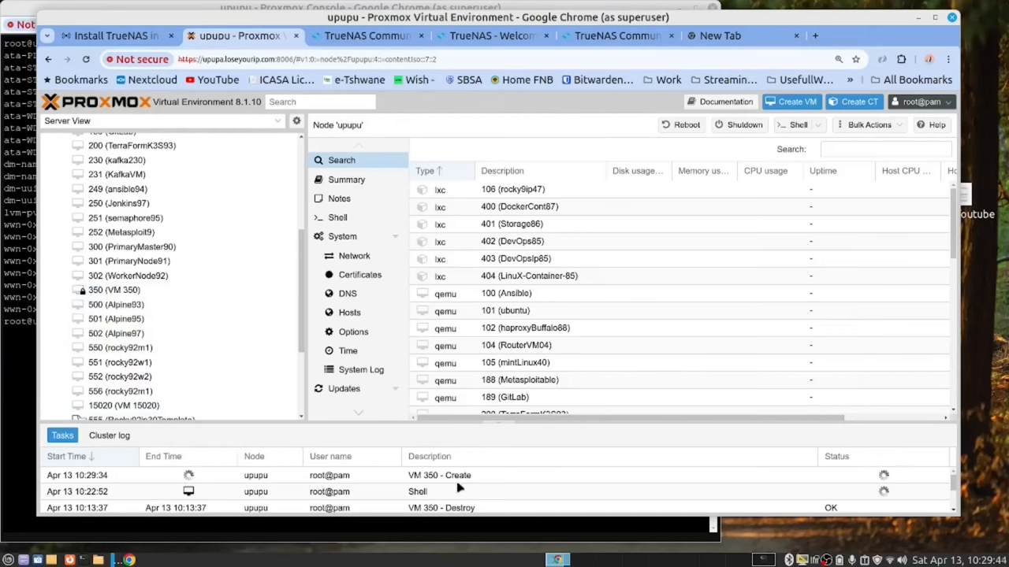
mouse_move(377, 443)
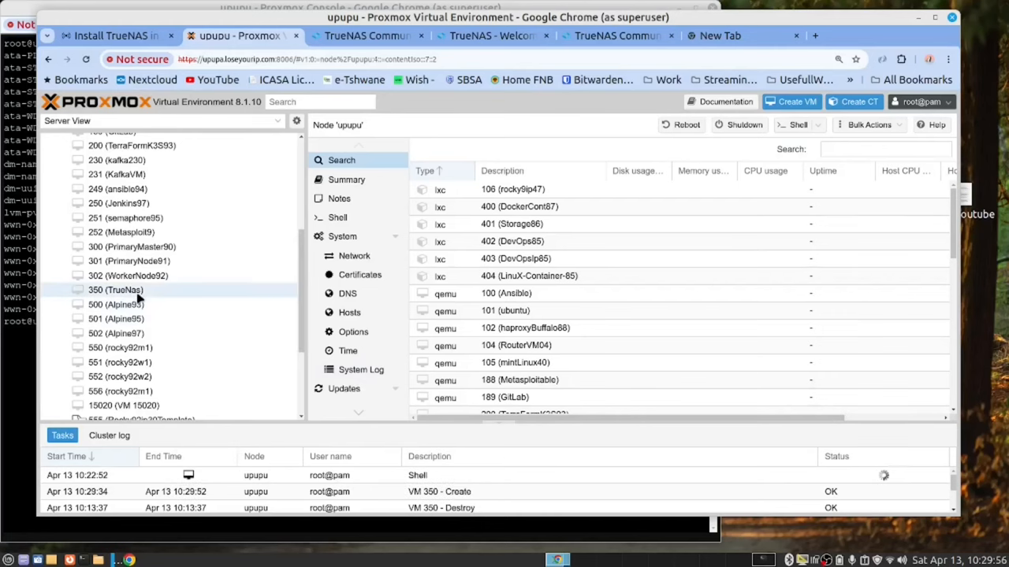
left_click(115, 290)
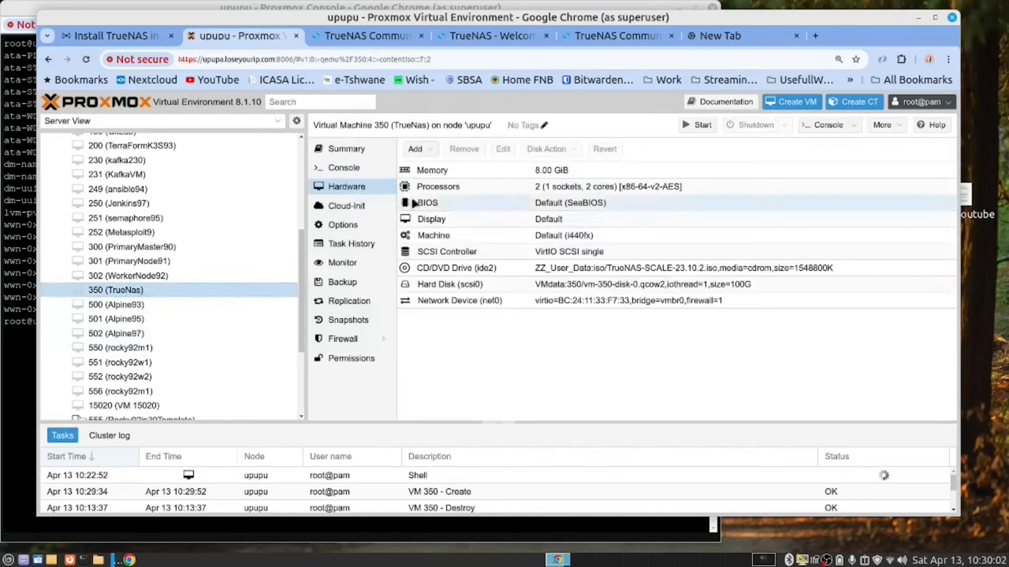
left_click(415, 149)
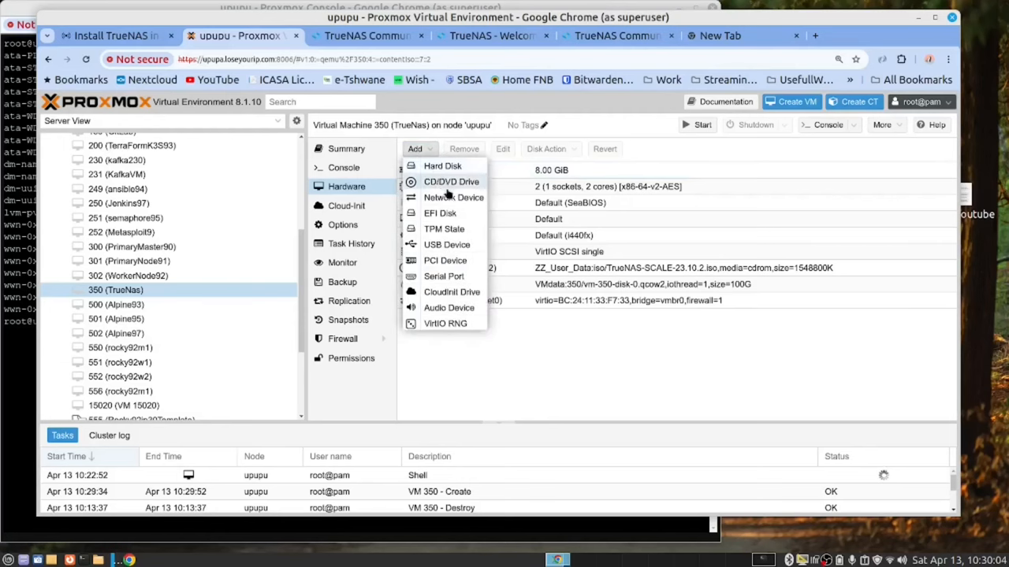
mouse_move(445, 260)
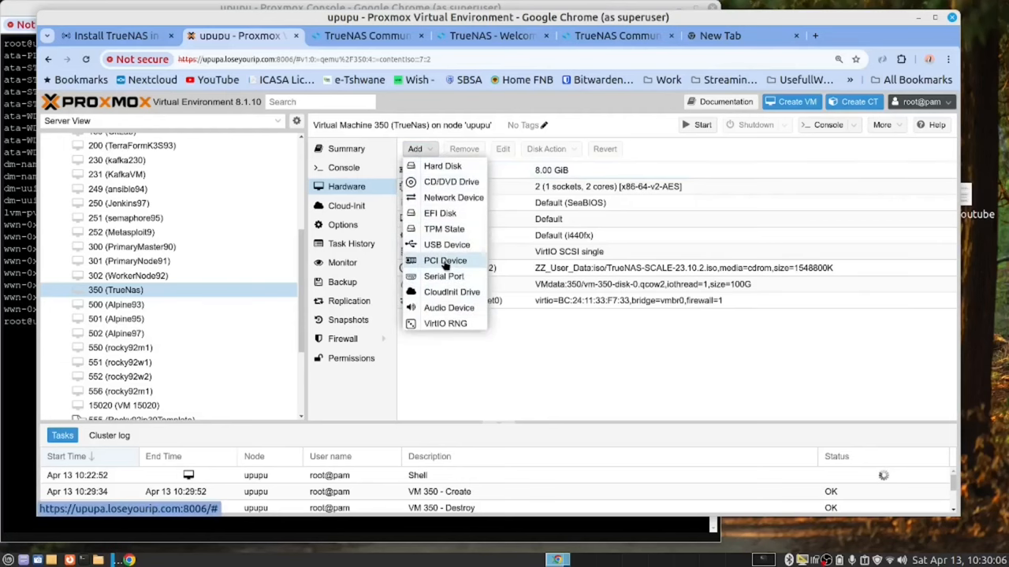
left_click(444, 260)
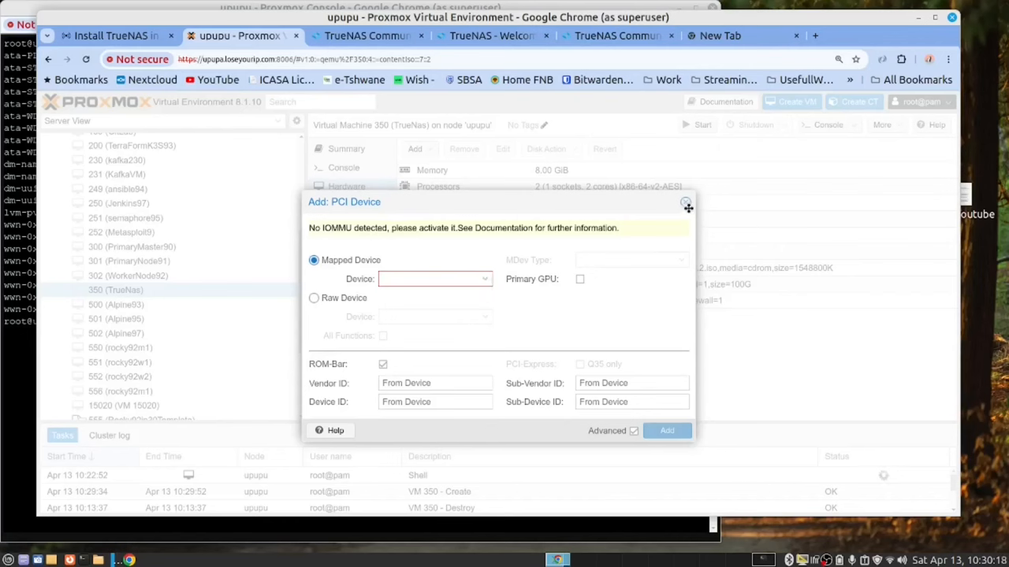
left_click(685, 203)
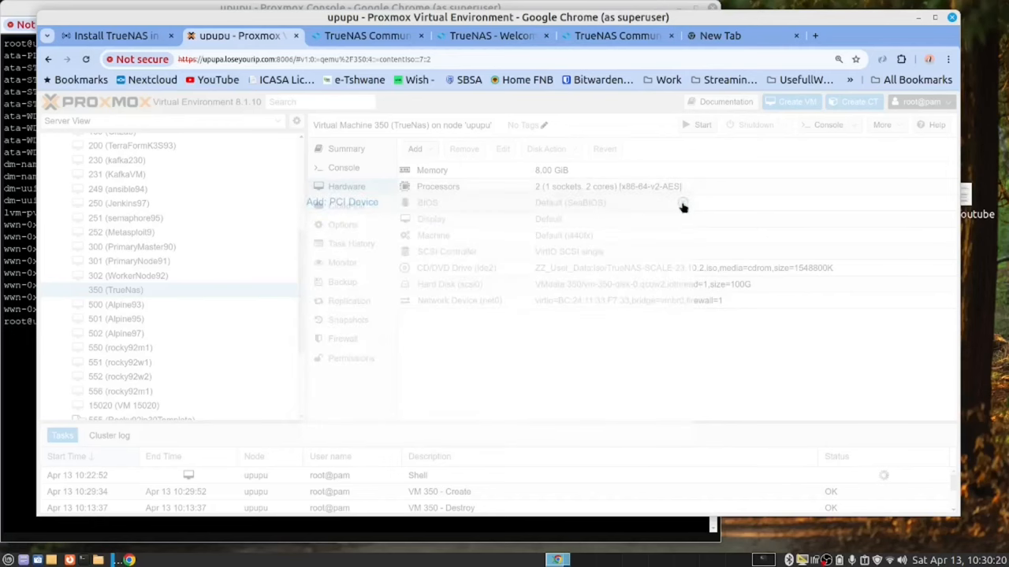
left_click(354, 202)
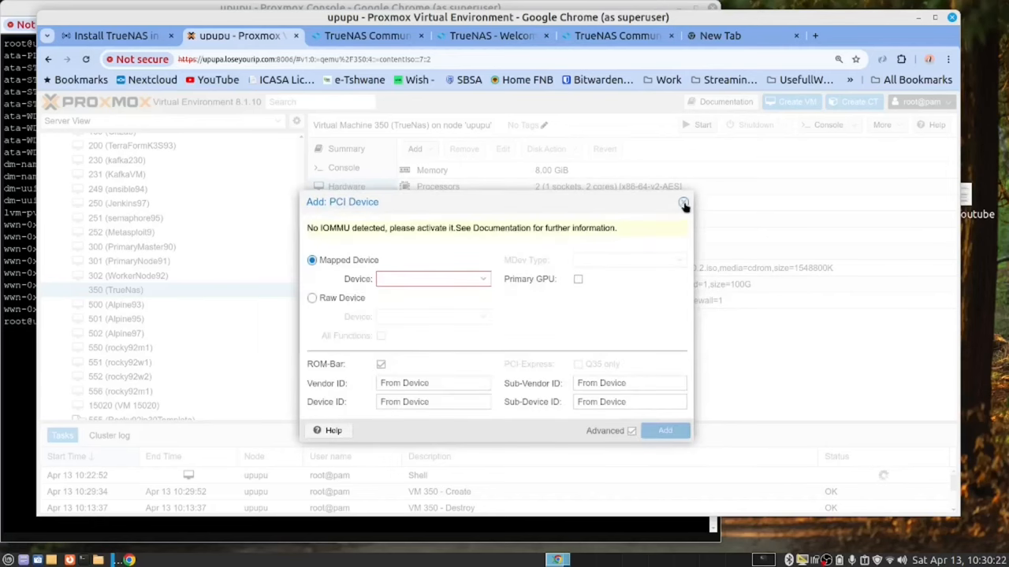
left_click(682, 204)
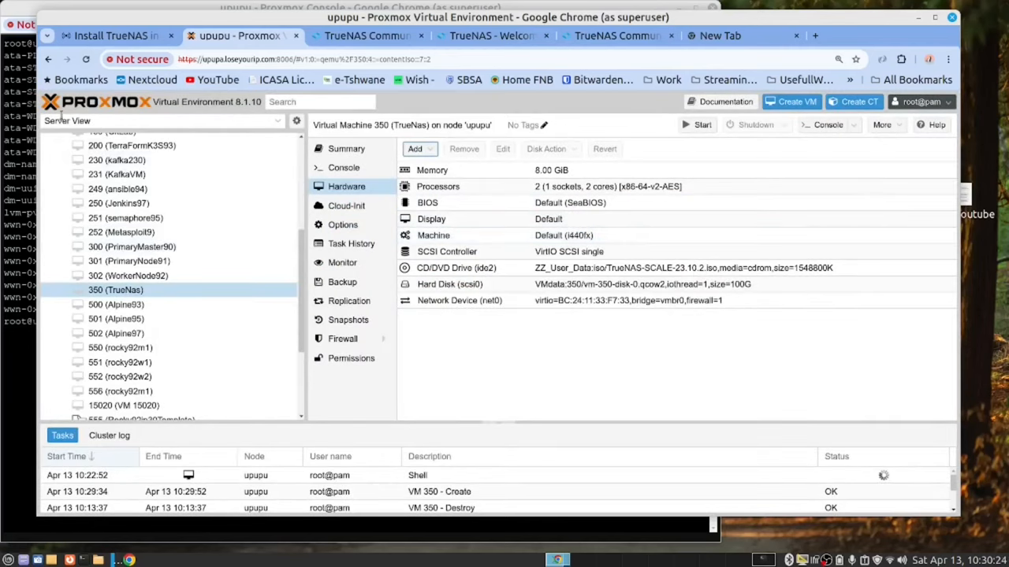
Step: Recheck the guide's PCI passthrough section, then return to VM 350's hardware page
left_click(115, 36)
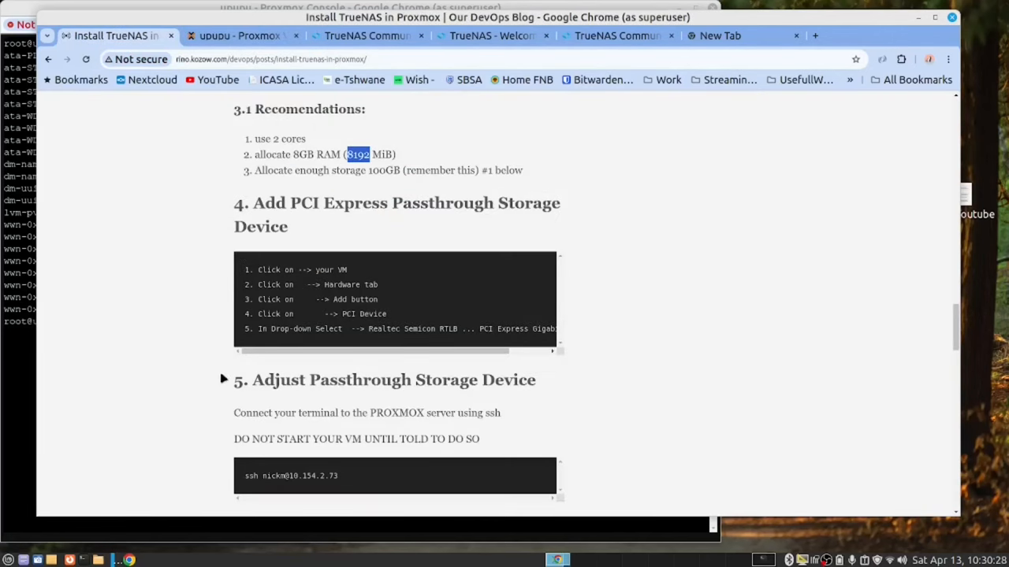
left_click(239, 36)
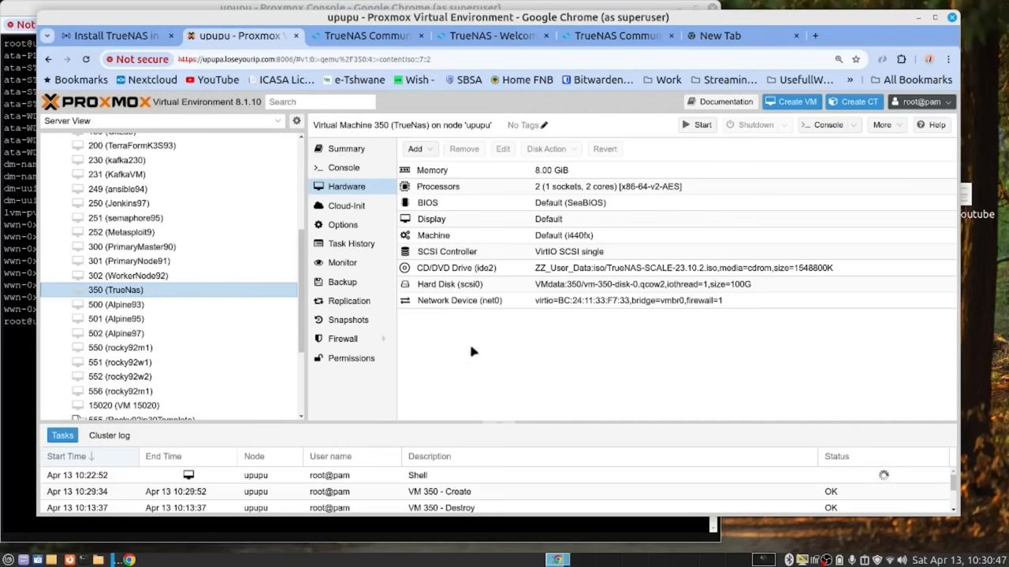
mouse_move(477, 357)
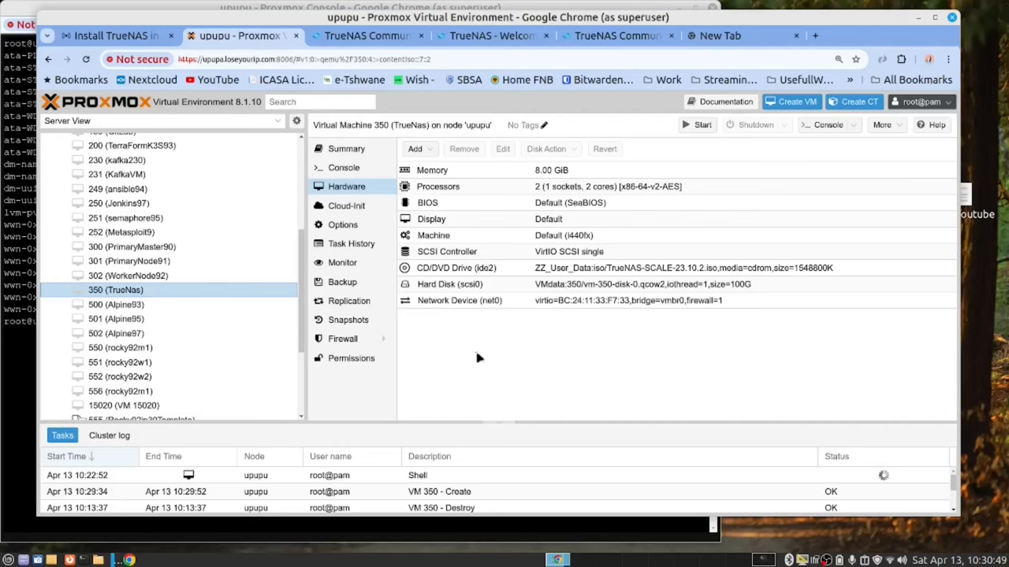
mouse_move(522, 353)
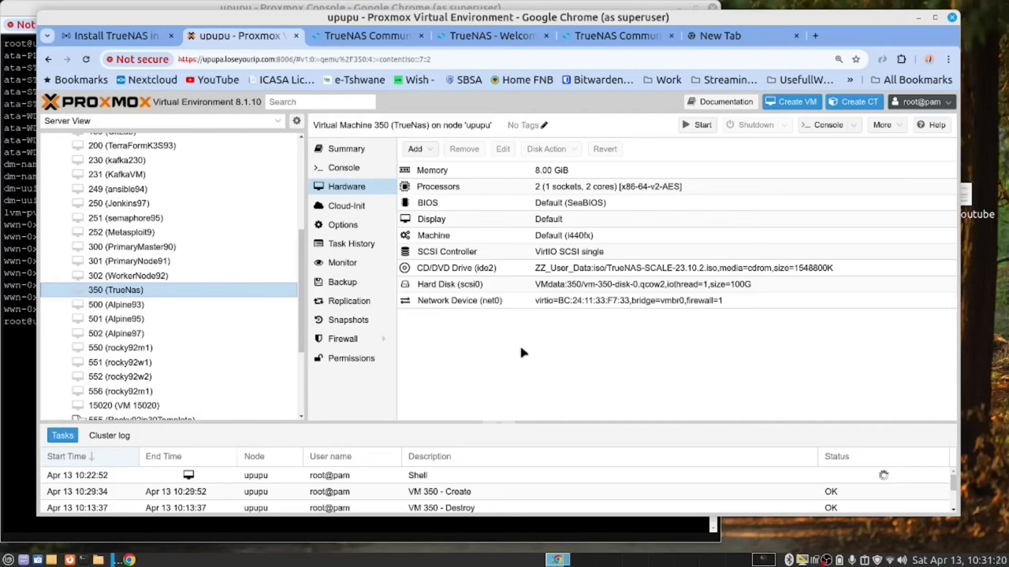
mouse_move(532, 365)
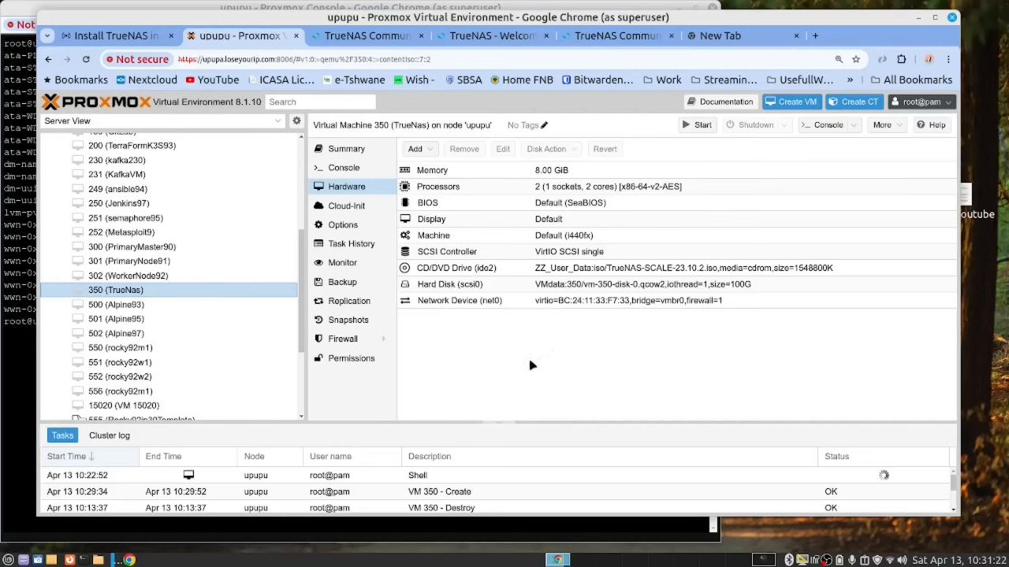
mouse_move(240, 295)
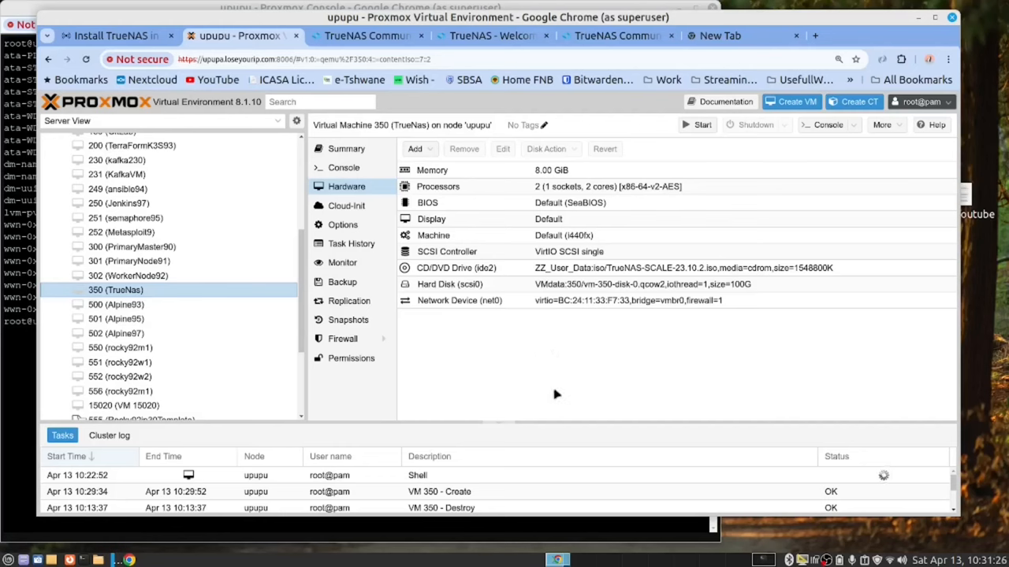
mouse_move(556, 397)
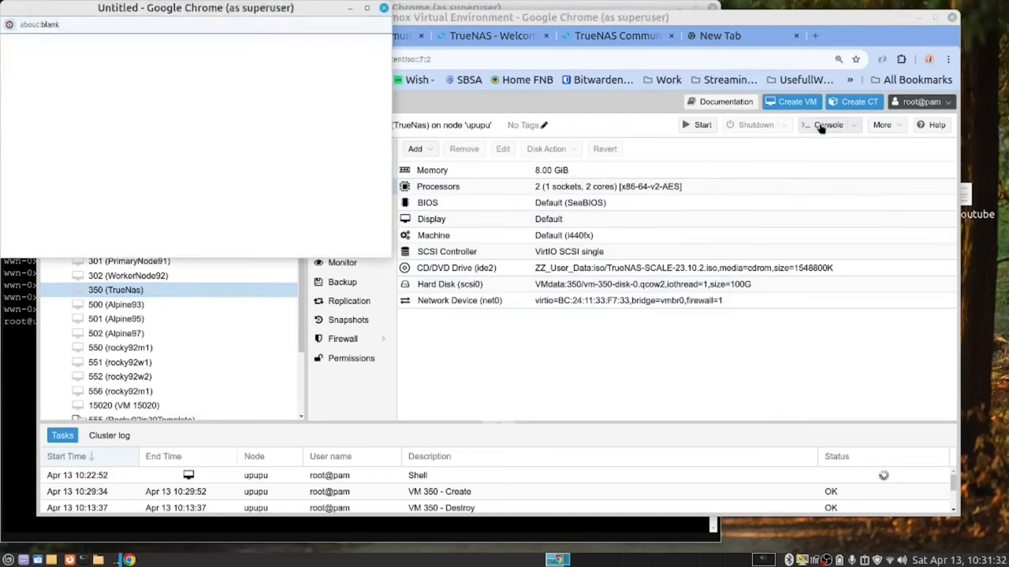
Step: Start VM 350 from its noVNC console to reach the TrueNAS Console Setup menu
left_click(828, 124)
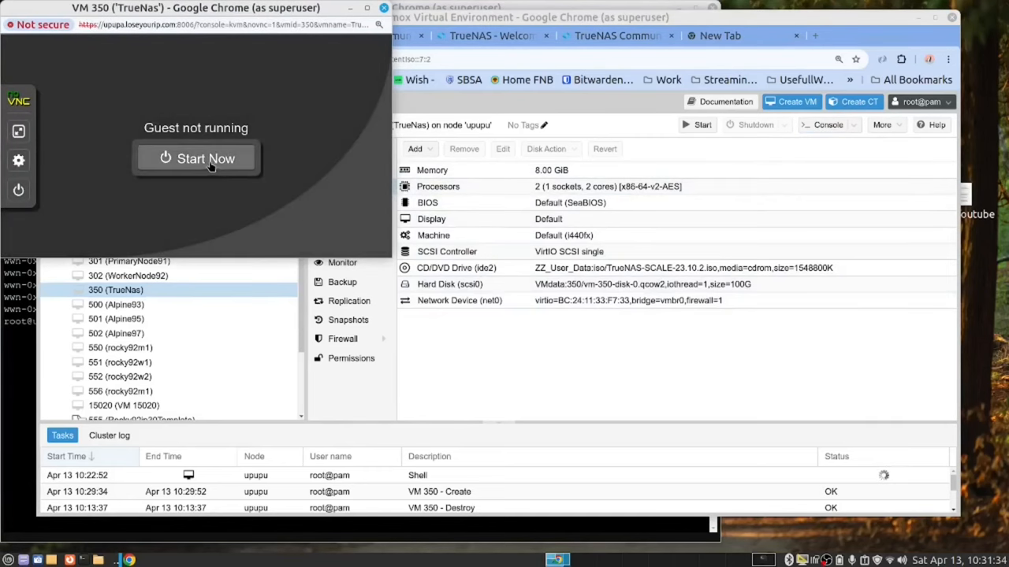
left_click(196, 158)
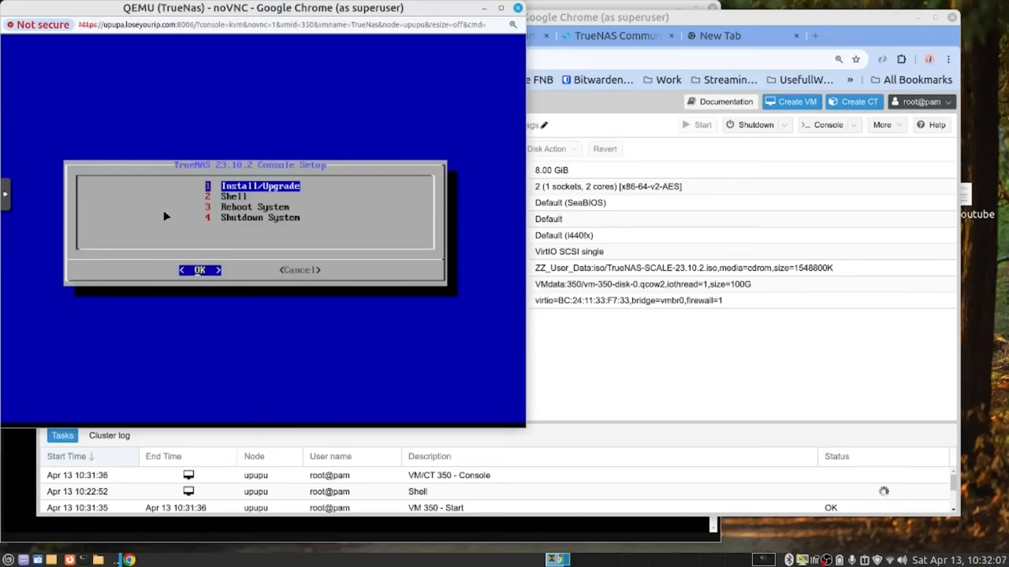
Step: Choose Install/Upgrade onto the 100 GiB sda disk and accept the erase warning
left_click(199, 270)
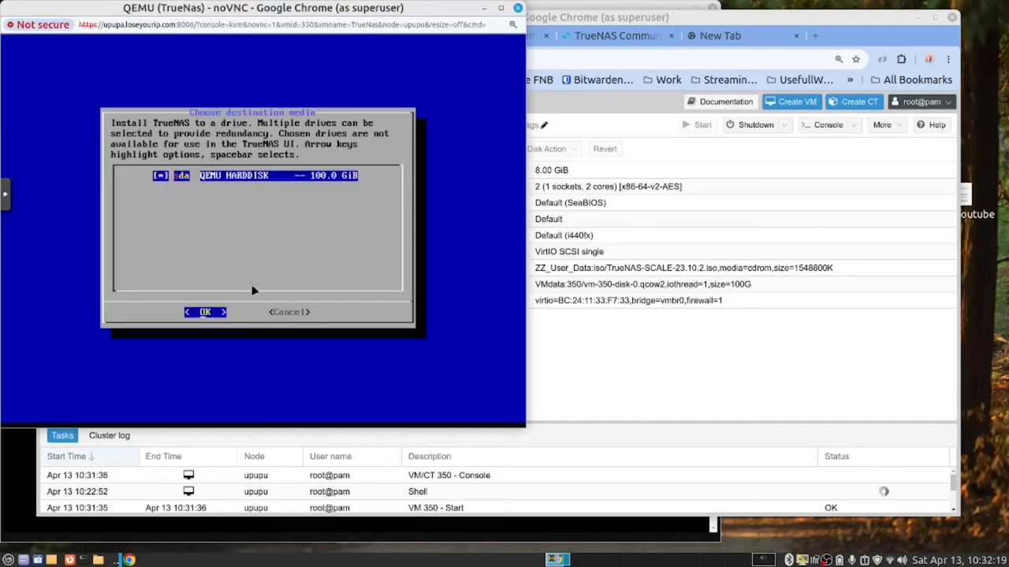
mouse_move(286, 317)
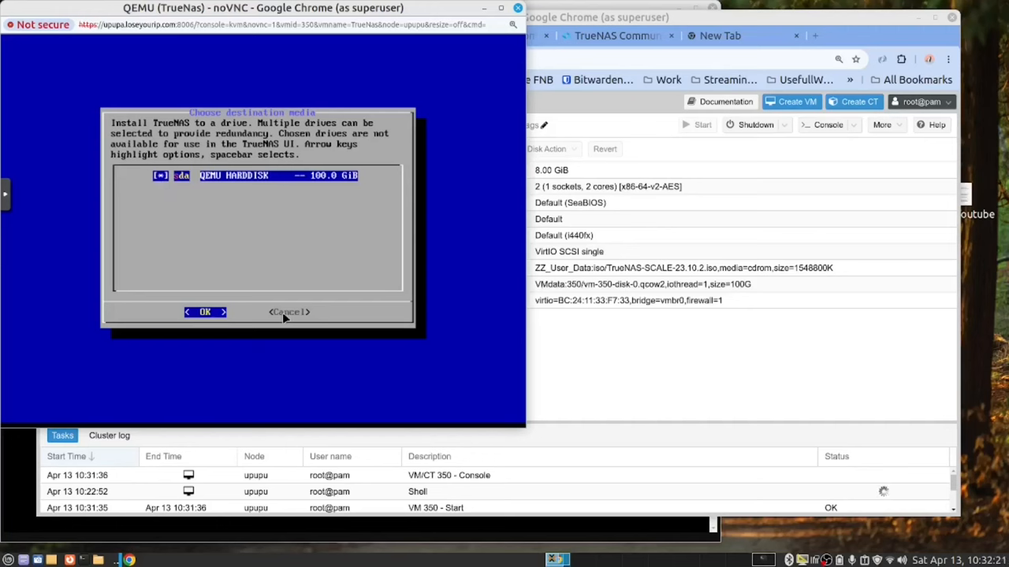
left_click(204, 312)
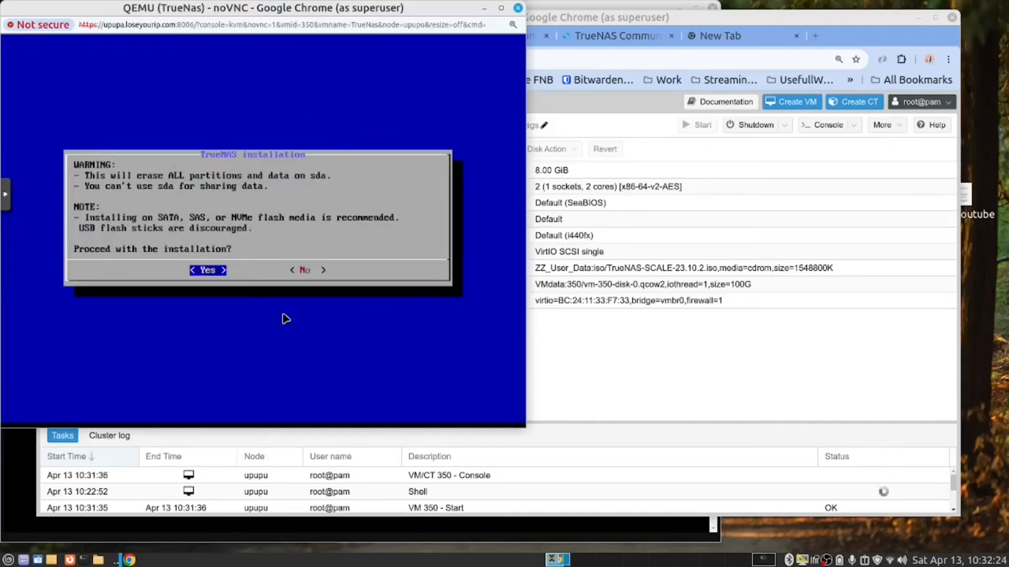
left_click(207, 270)
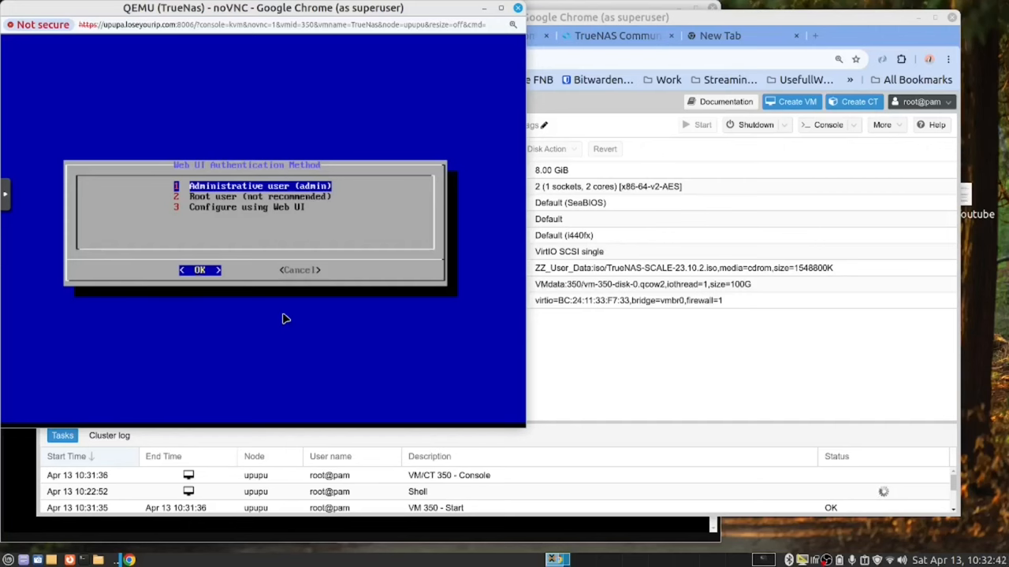
mouse_move(292, 197)
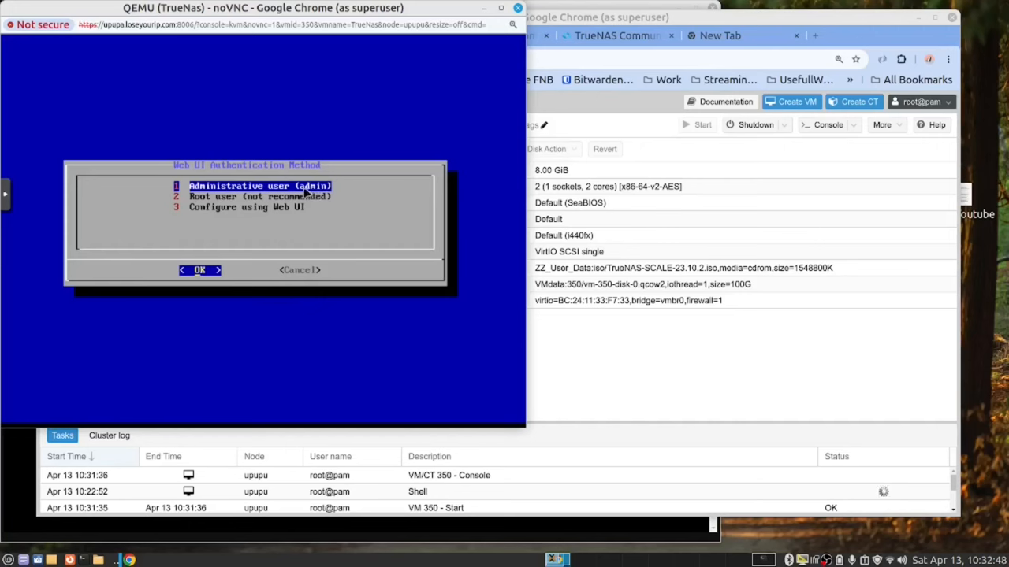
mouse_move(315, 199)
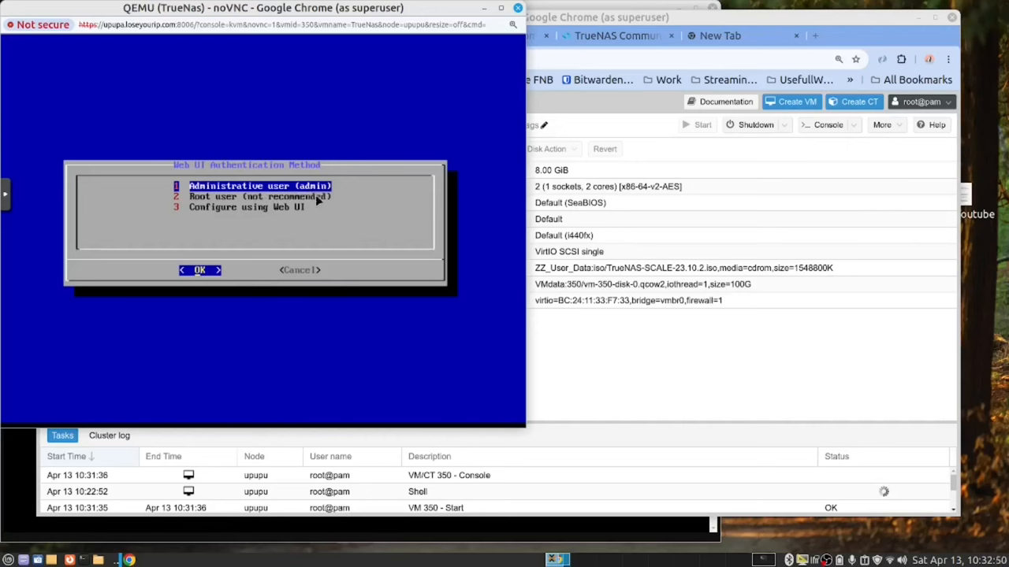
mouse_move(392, 258)
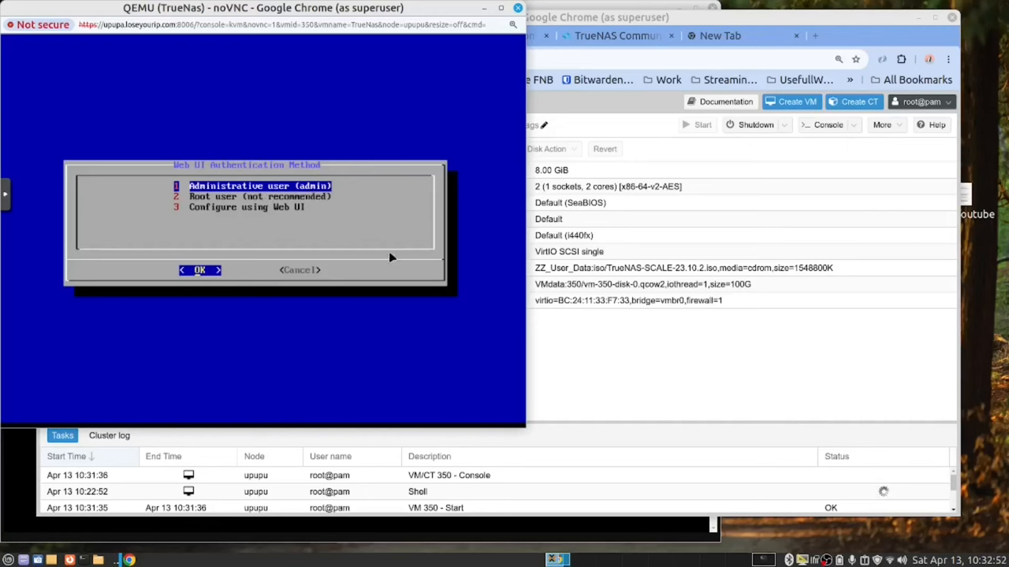
Step: Choose the Administrative user (admin) and enter its password twice
left_click(200, 270)
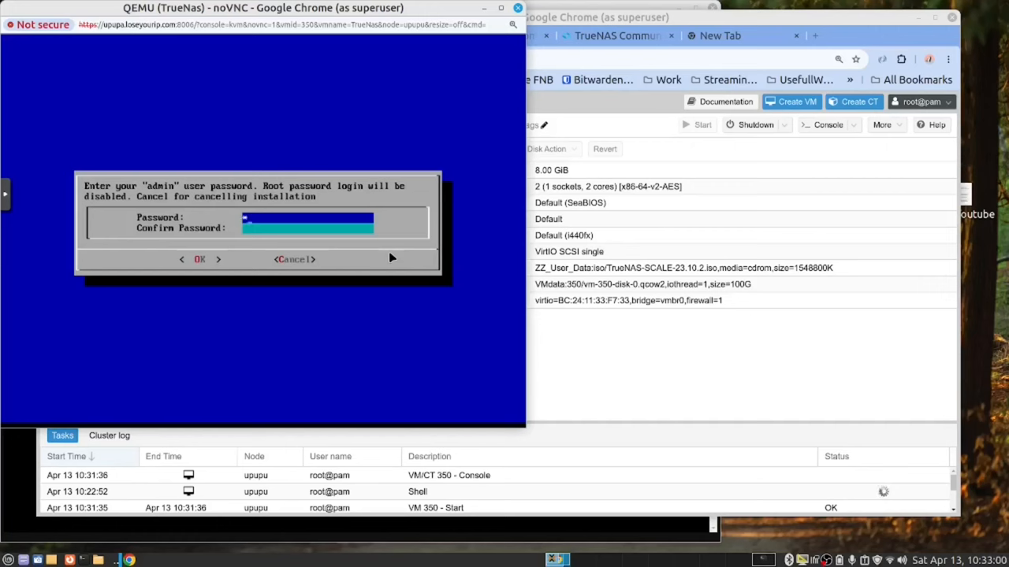
type("*****")
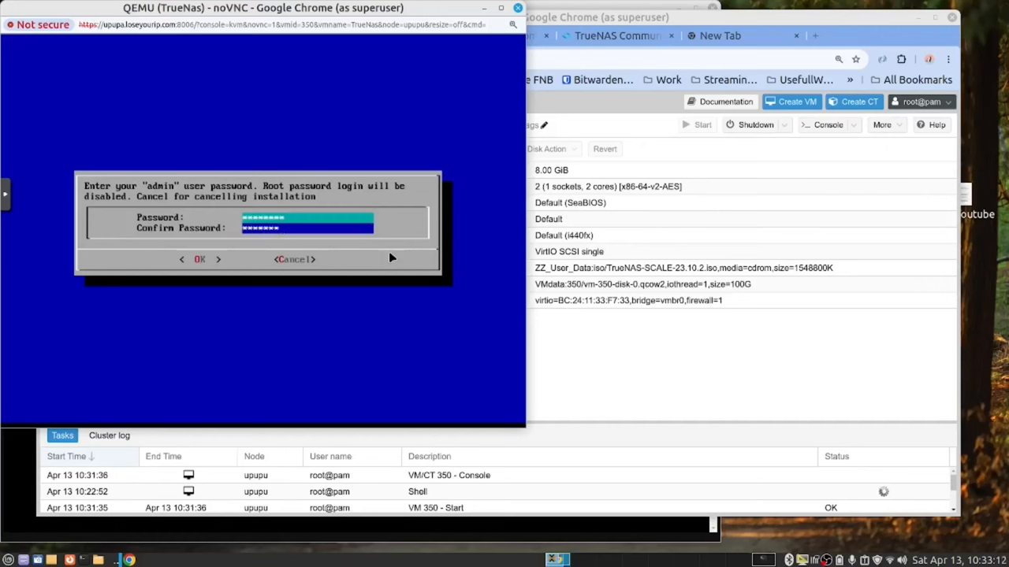
type("*")
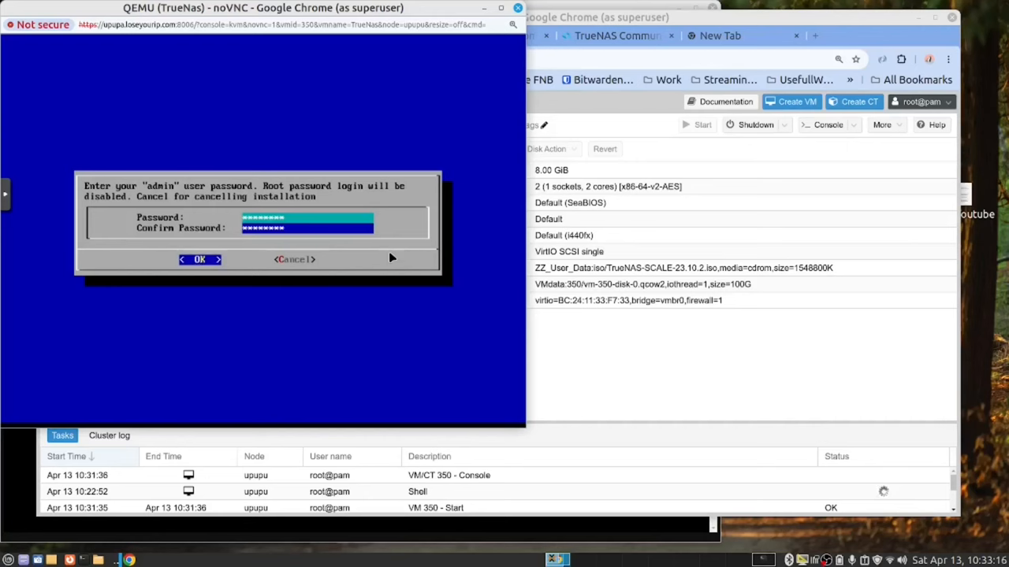
left_click(199, 259)
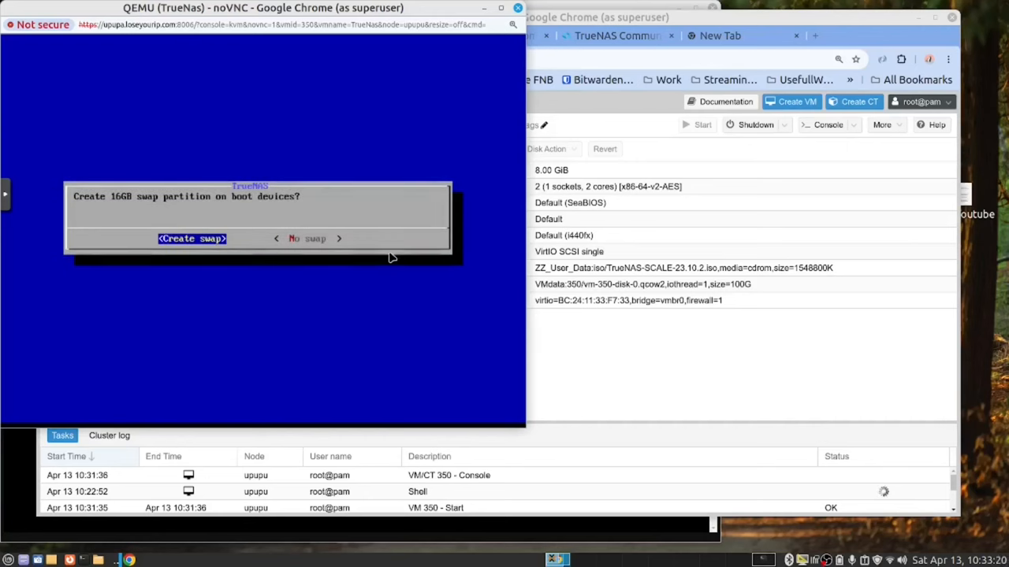
Step: Accept the 16GB swap partition and let installation onto sda finish
left_click(192, 238)
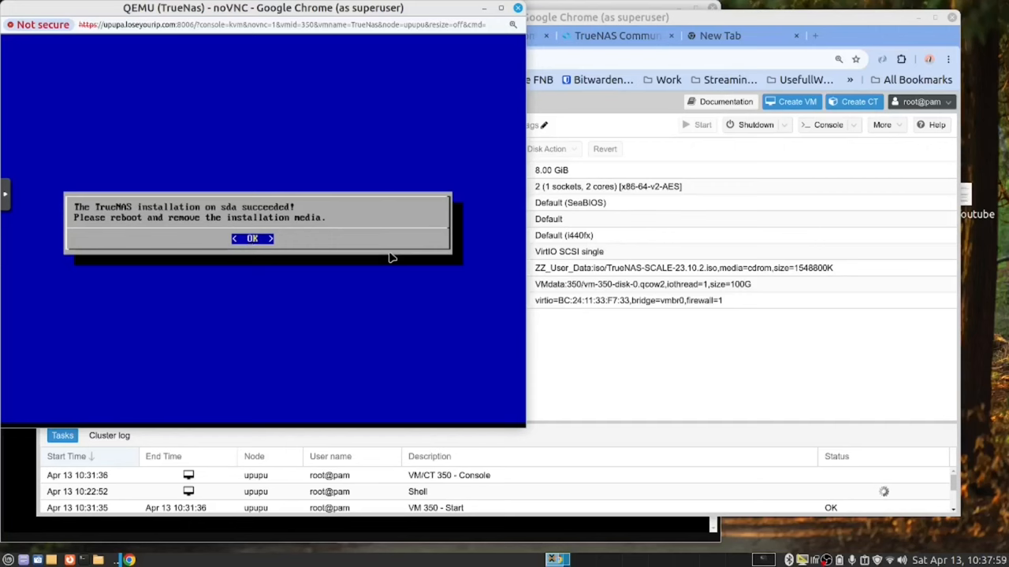
Step: Acknowledge the successful install and reboot VM 350 into TrueNAS
left_click(253, 238)
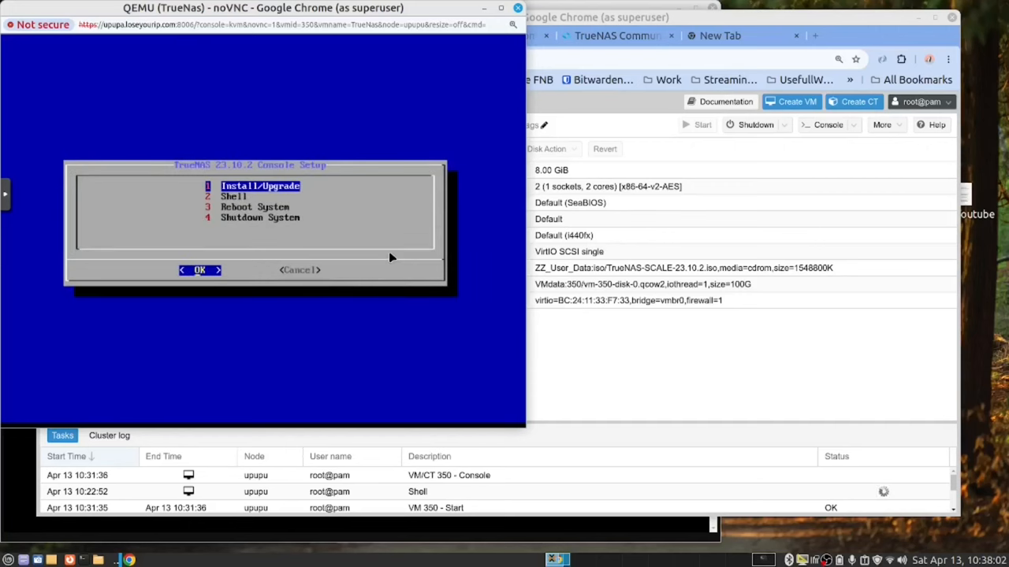
key("Down")
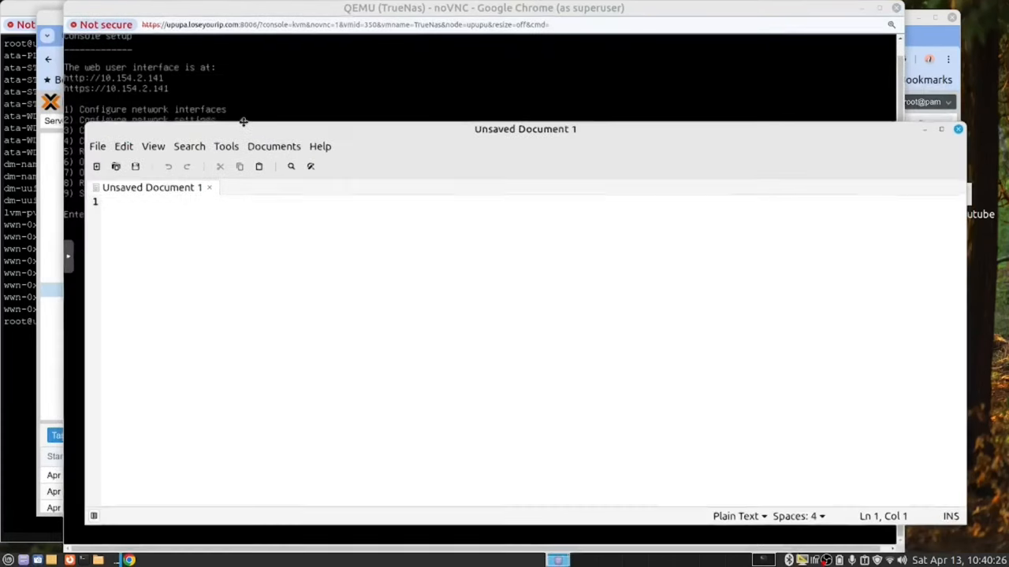
Step: Type the TrueNAS address https:10.154.2.141 into the blank text document
left_click_drag(525, 128, 496, 109)
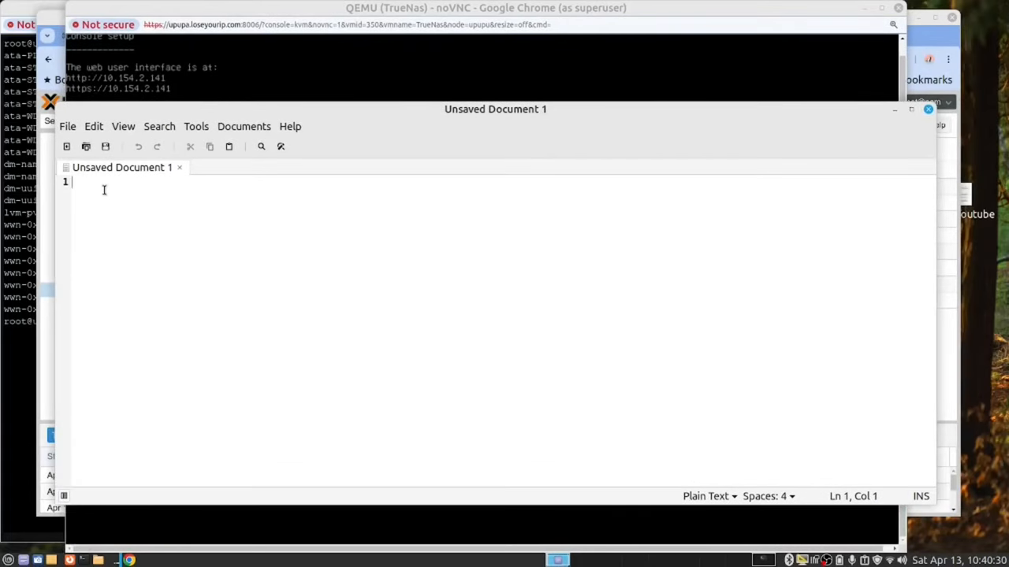
type("h")
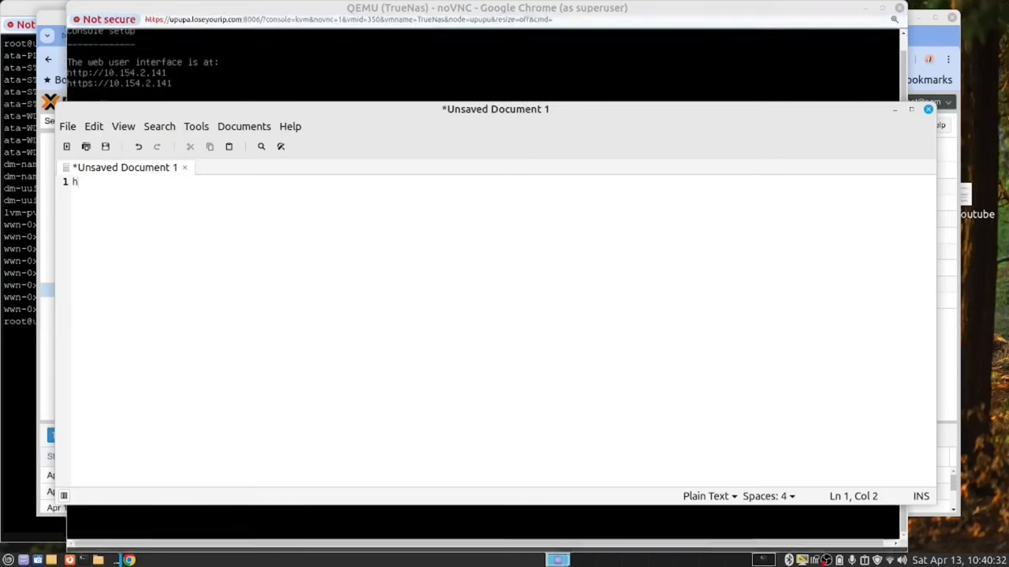
type("ttp")
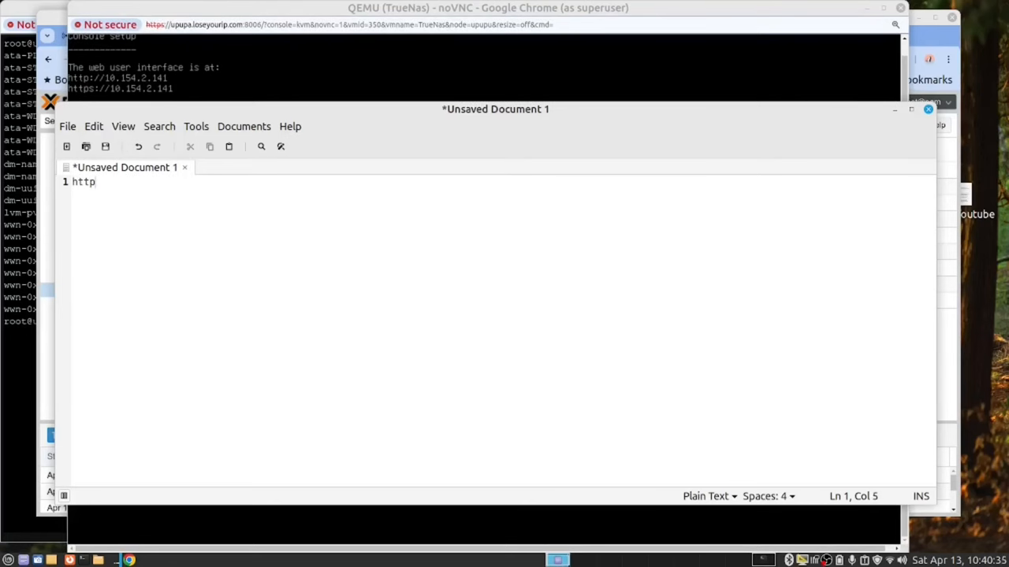
type("s:10.154.2.")
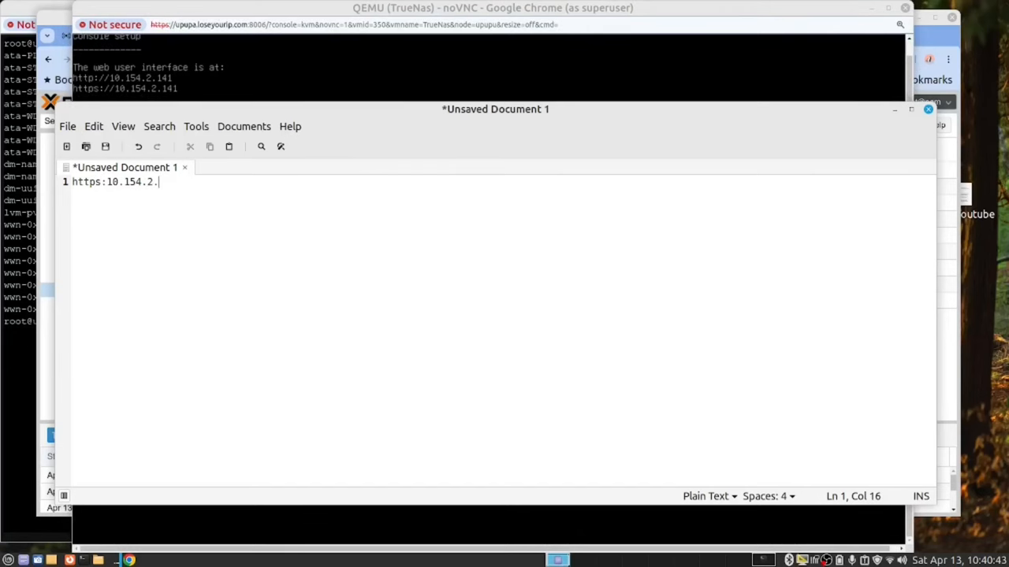
type("14")
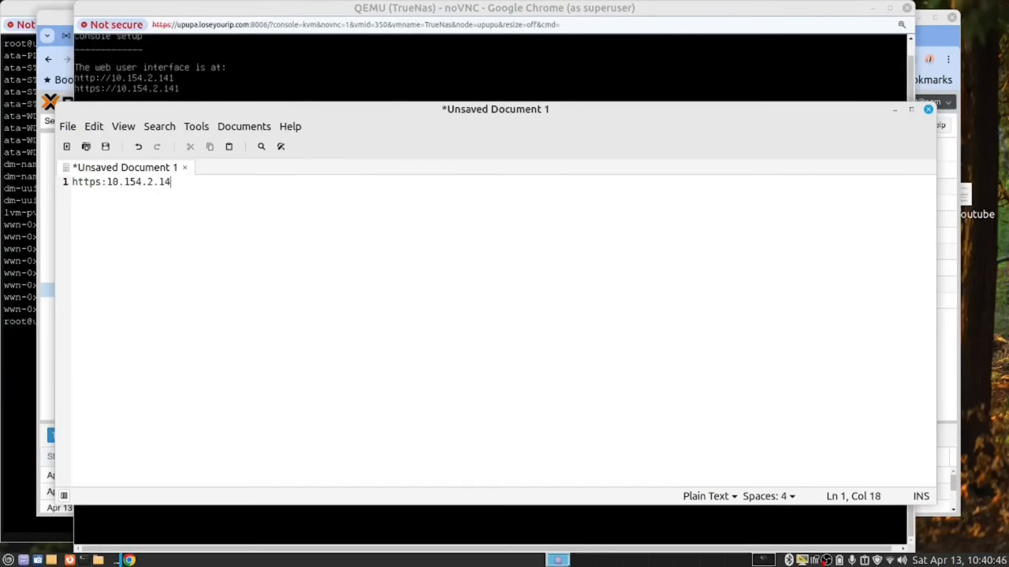
type("1")
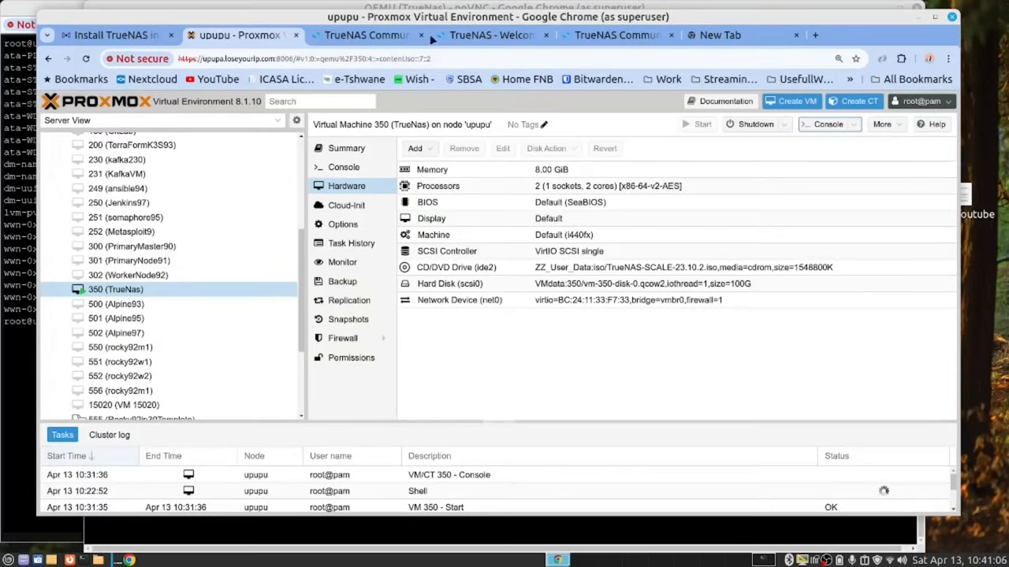
Step: Log into the TrueNAS web interface at 10.154.2.141 as admin
left_click(718, 35)
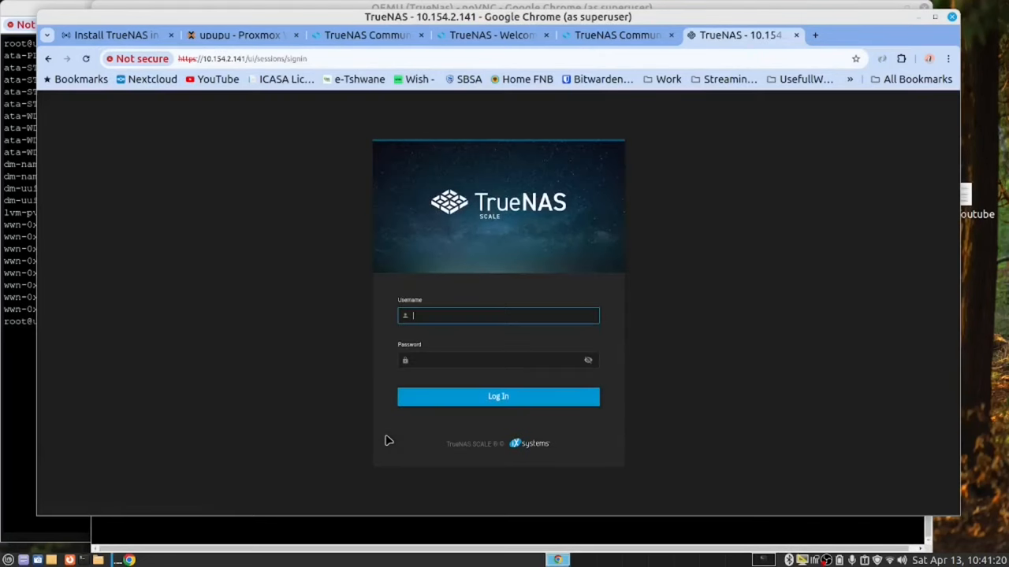
type("admin")
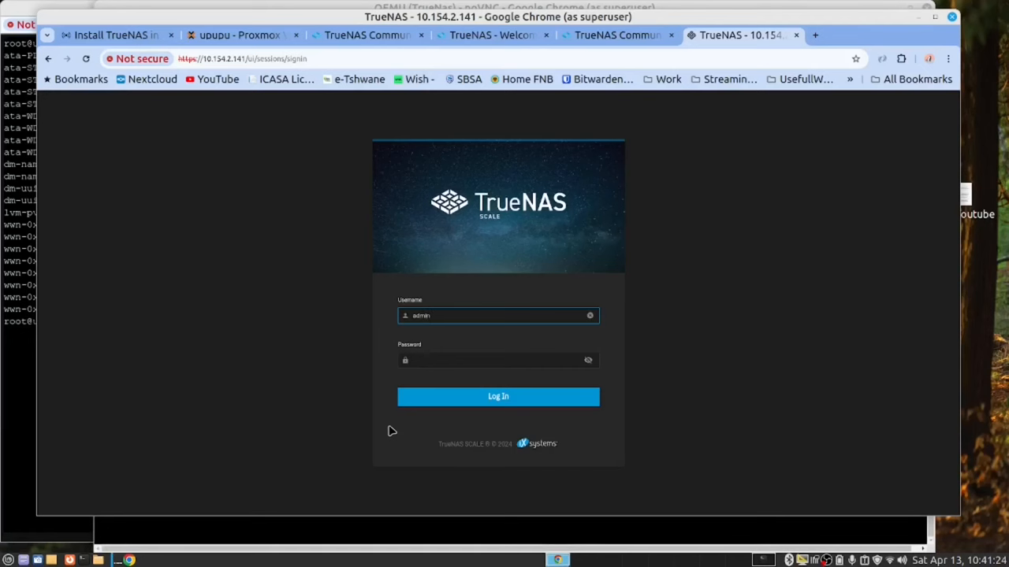
left_click(498, 360)
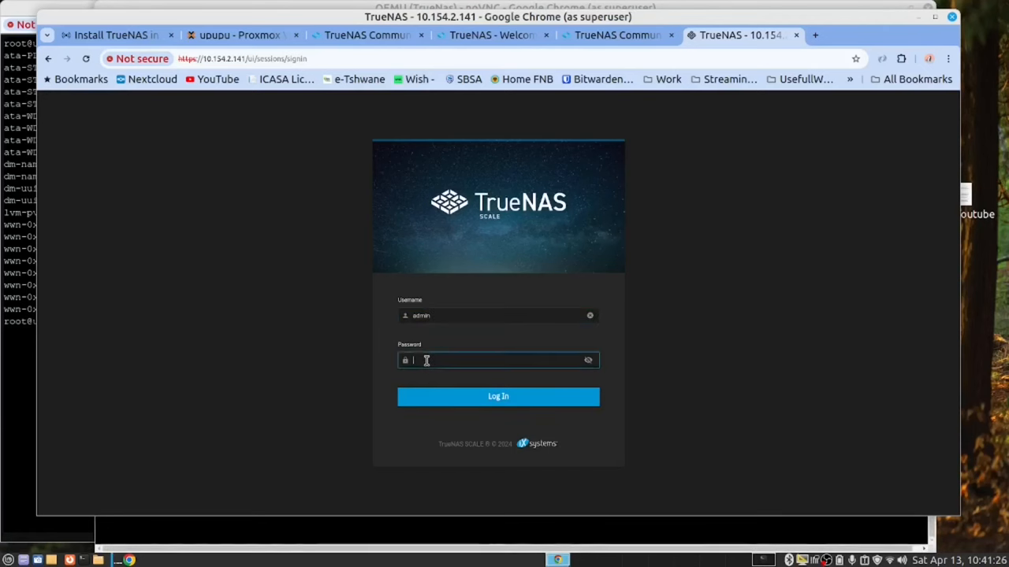
type("password")
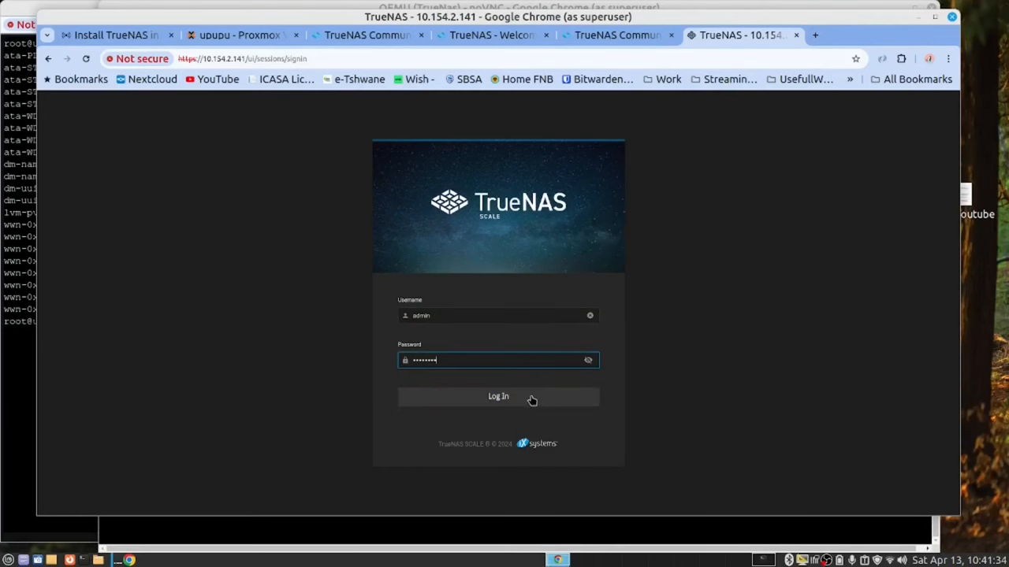
left_click(499, 396)
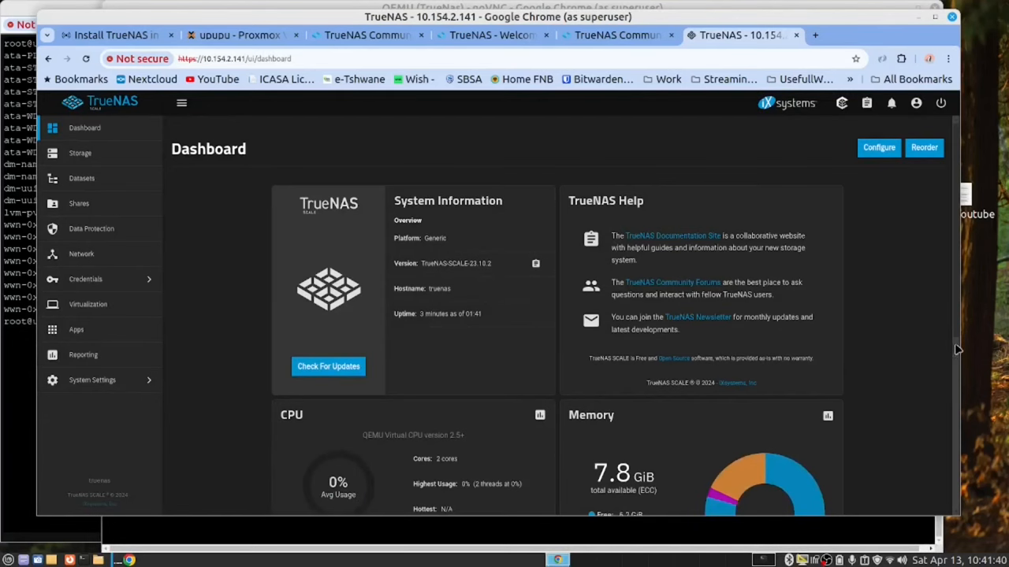
Step: Open the Network page showing ens18 at 10.154.2.141/24
scroll("down", 3)
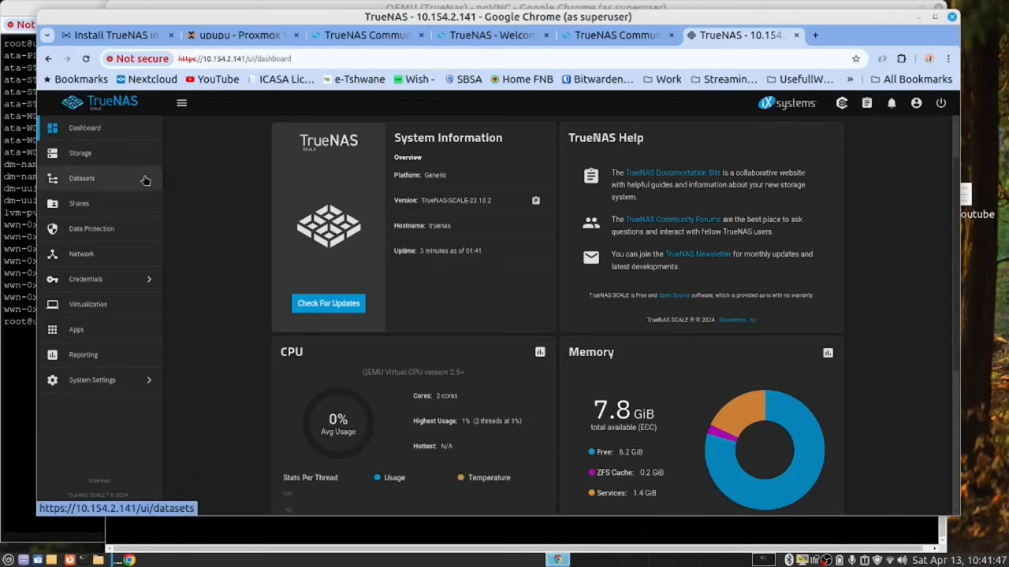
mouse_move(132, 190)
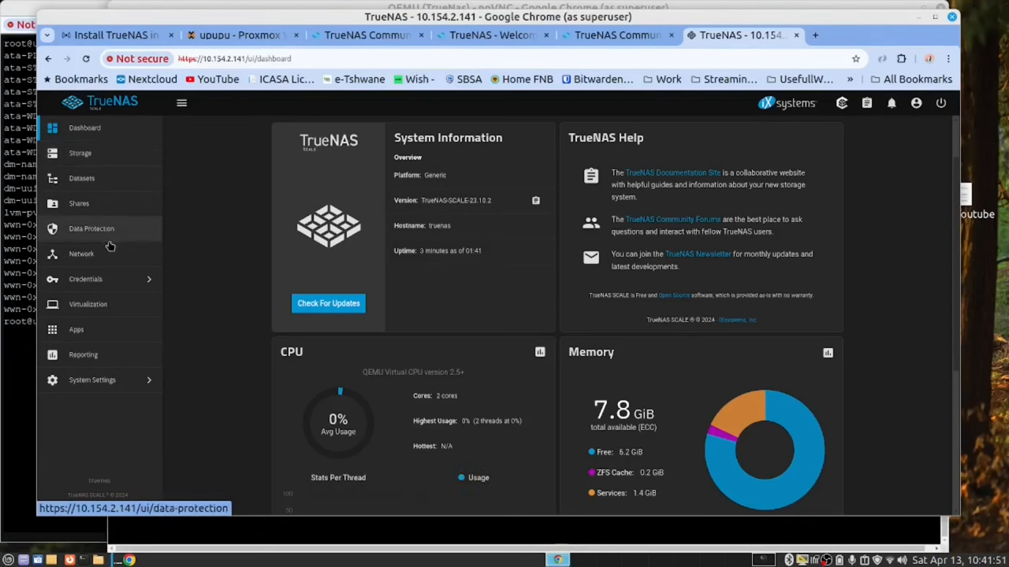
left_click(82, 254)
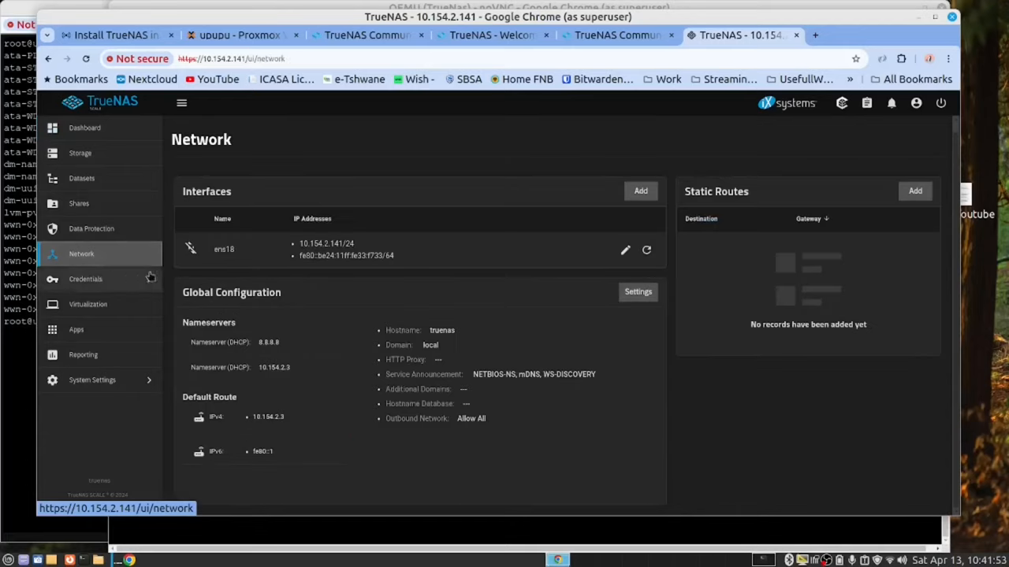
mouse_move(334, 387)
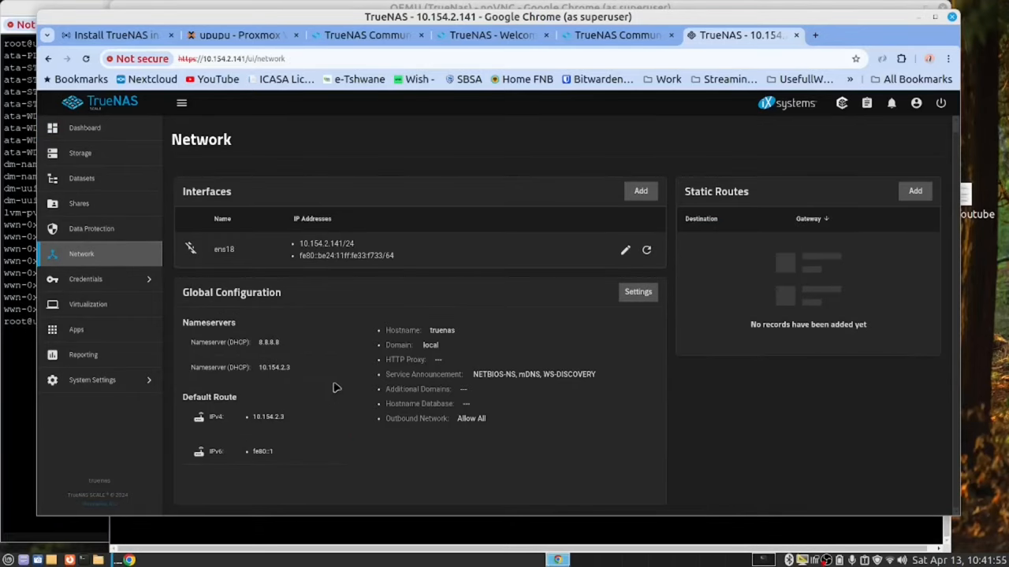
mouse_move(352, 379)
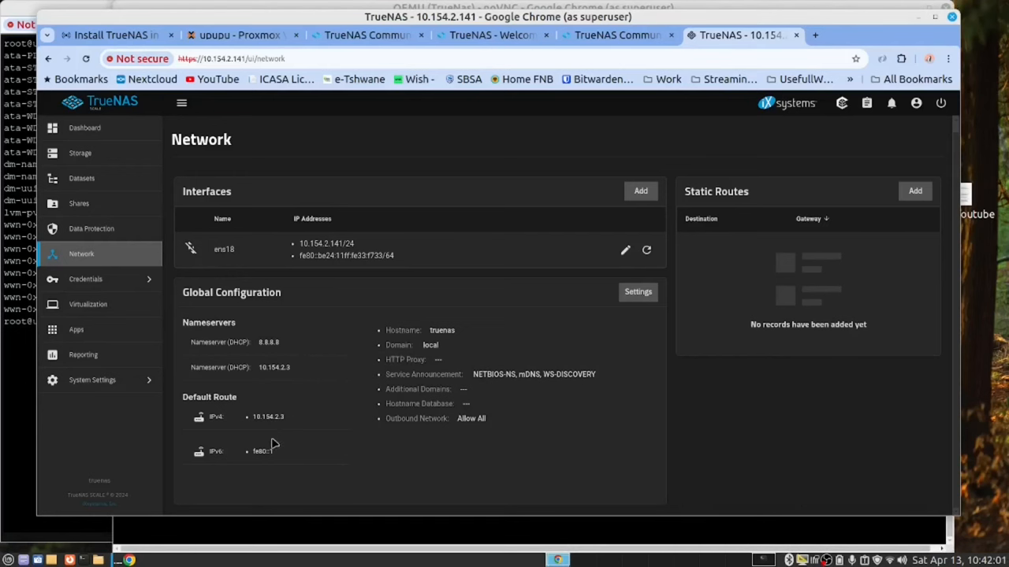
mouse_move(380, 364)
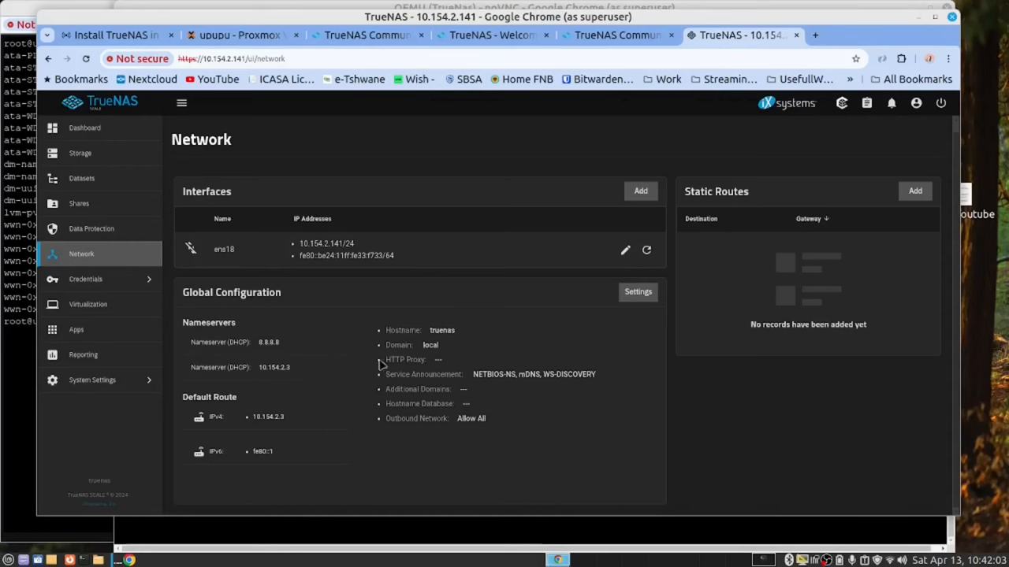
mouse_move(599, 261)
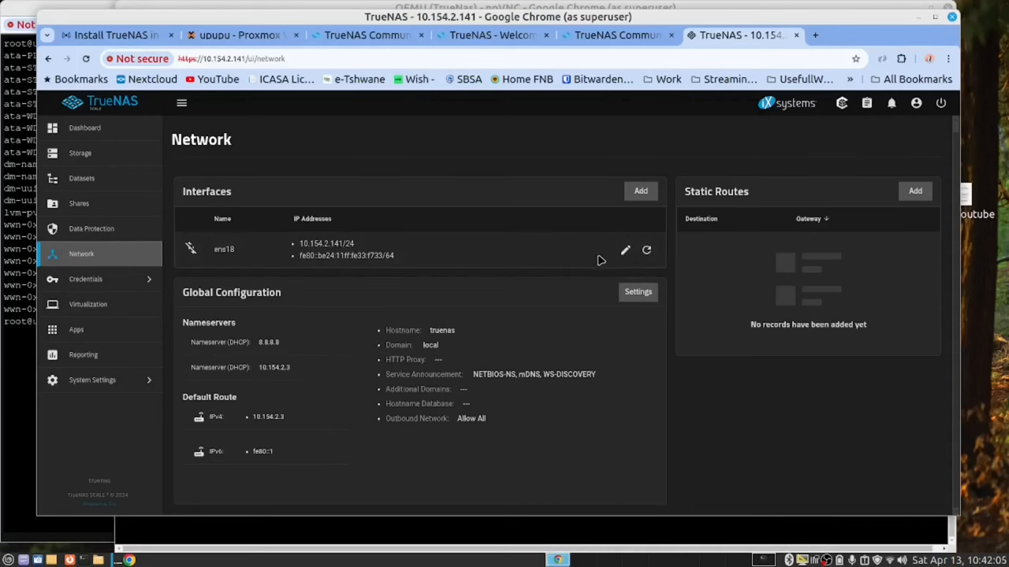
Step: Edit ens18: disable DHCP and add alias 10.154.2.73 with a /24 netmask
left_click(625, 250)
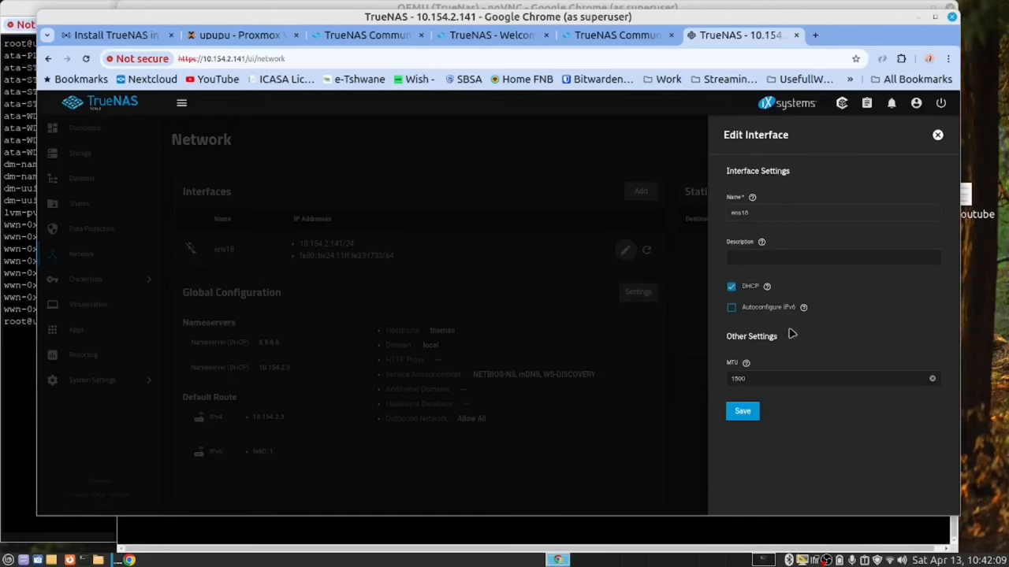
left_click(730, 286)
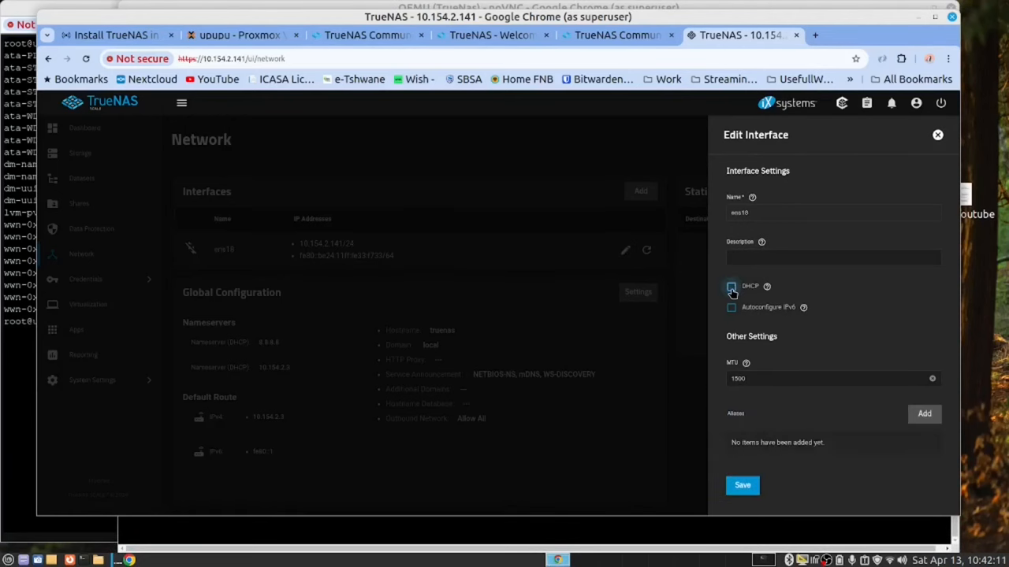
left_click(731, 287)
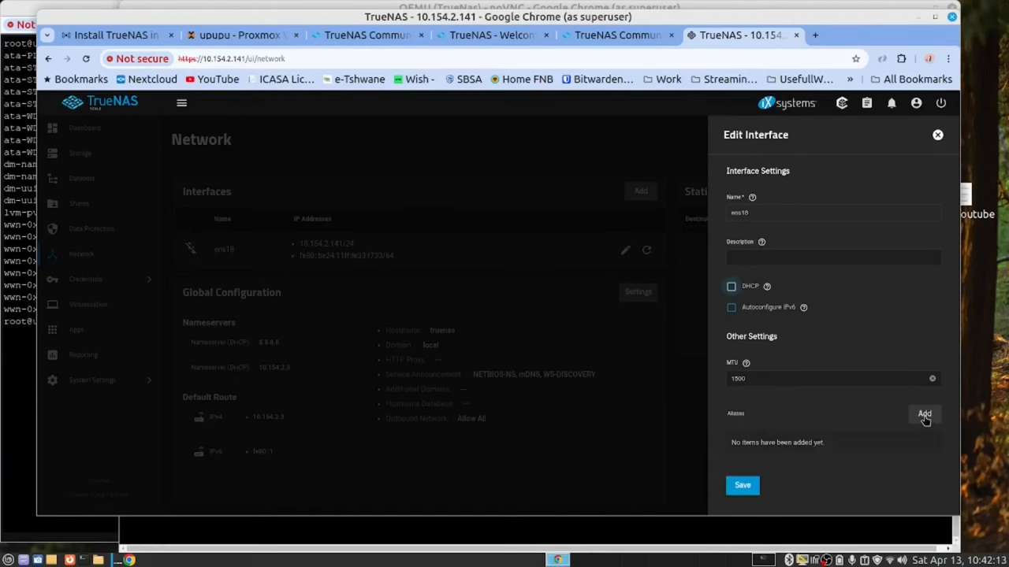
left_click(925, 414)
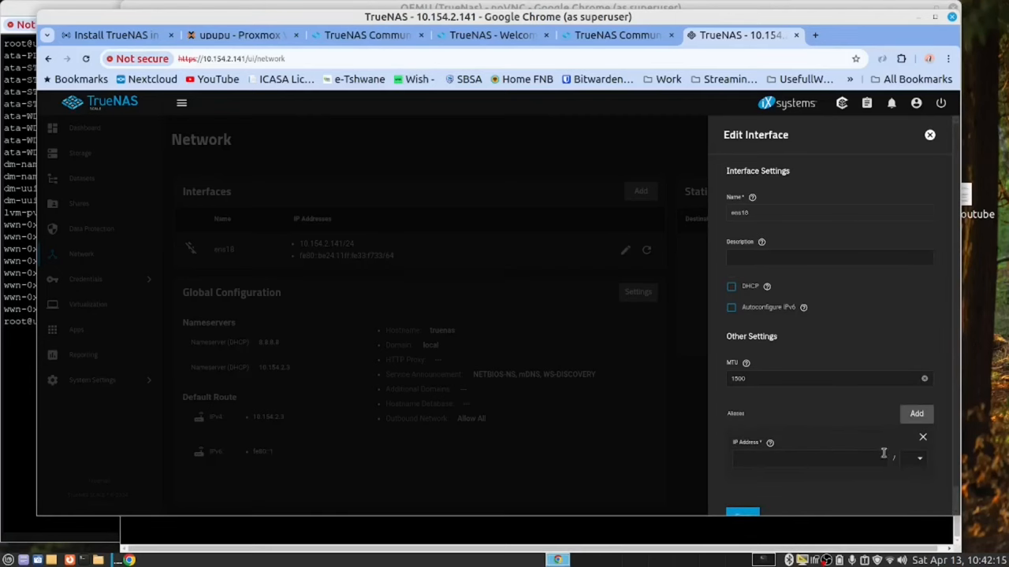
left_click(809, 457)
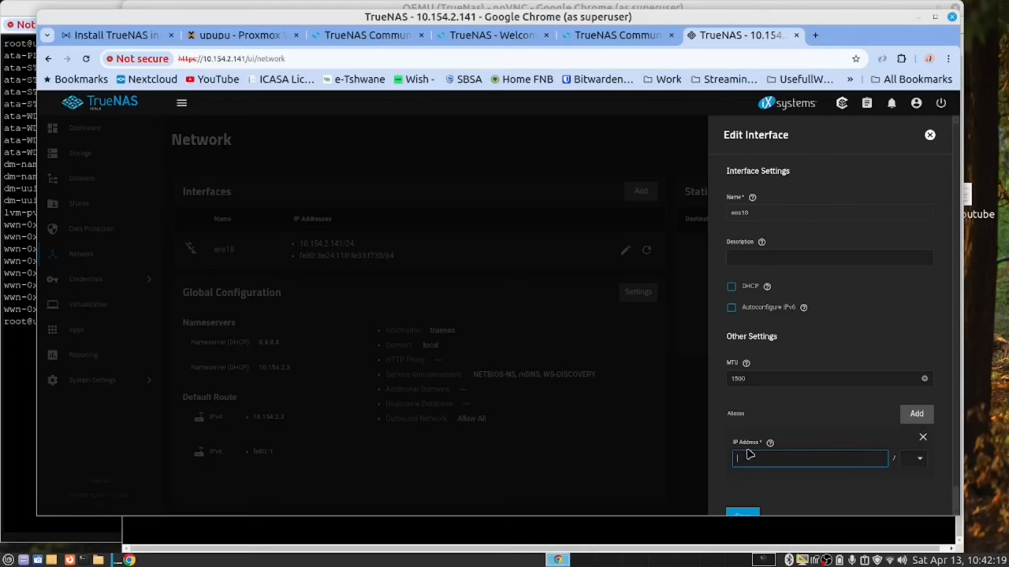
type("10.154.2.73")
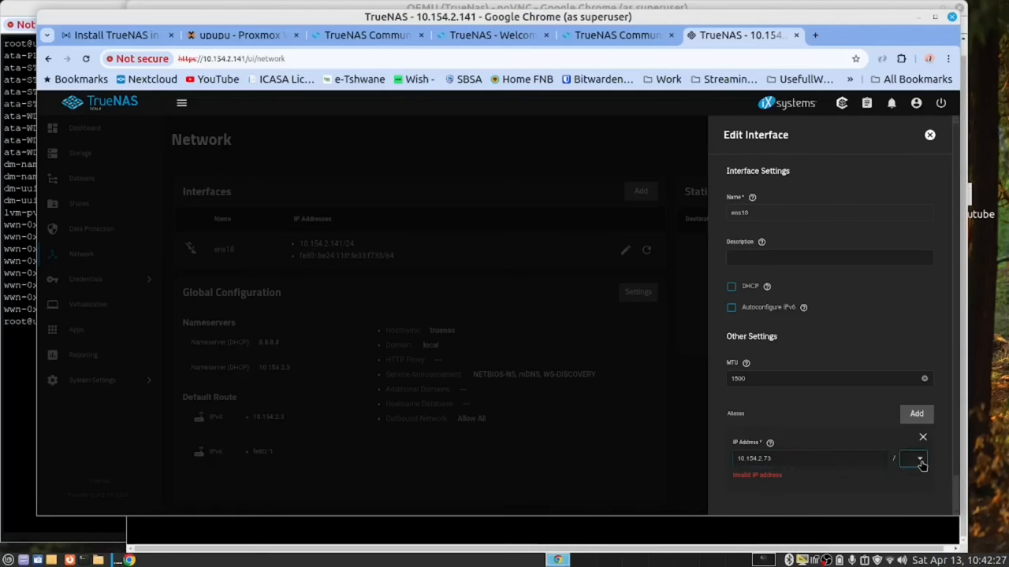
left_click(919, 459)
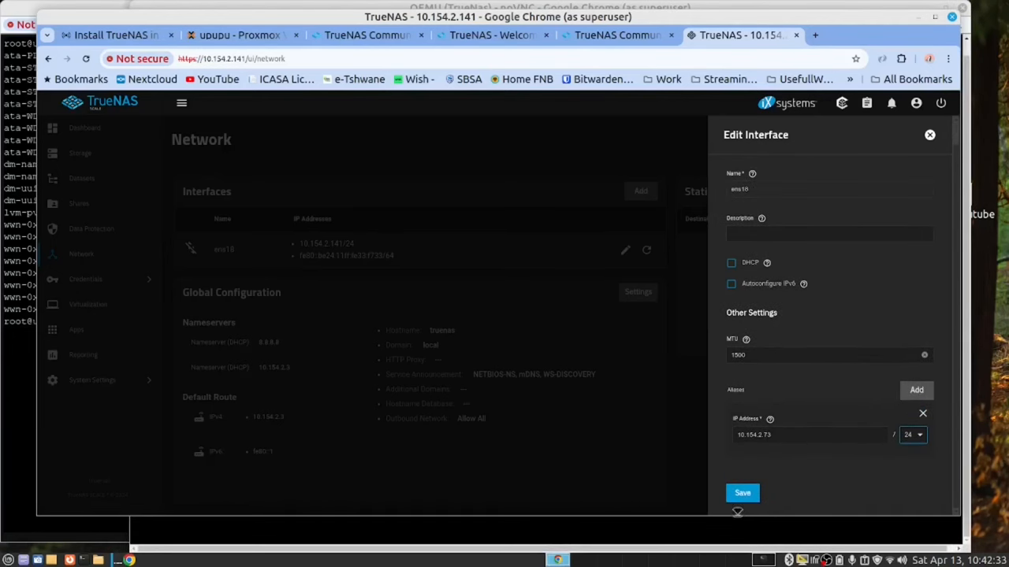
Step: Save the ens18 static address and register the default gateway
left_click(741, 493)
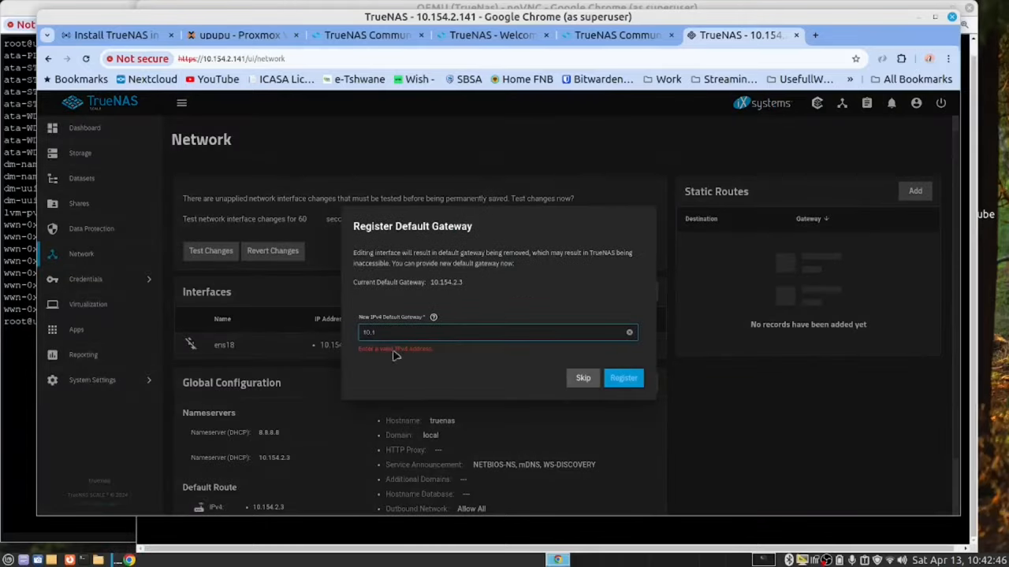
mouse_move(475, 366)
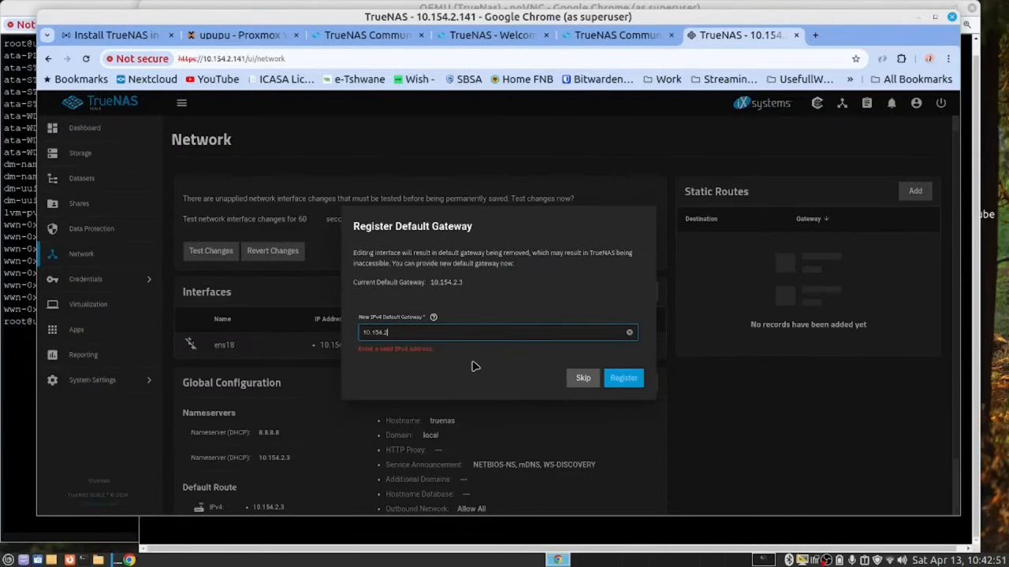
left_click(583, 378)
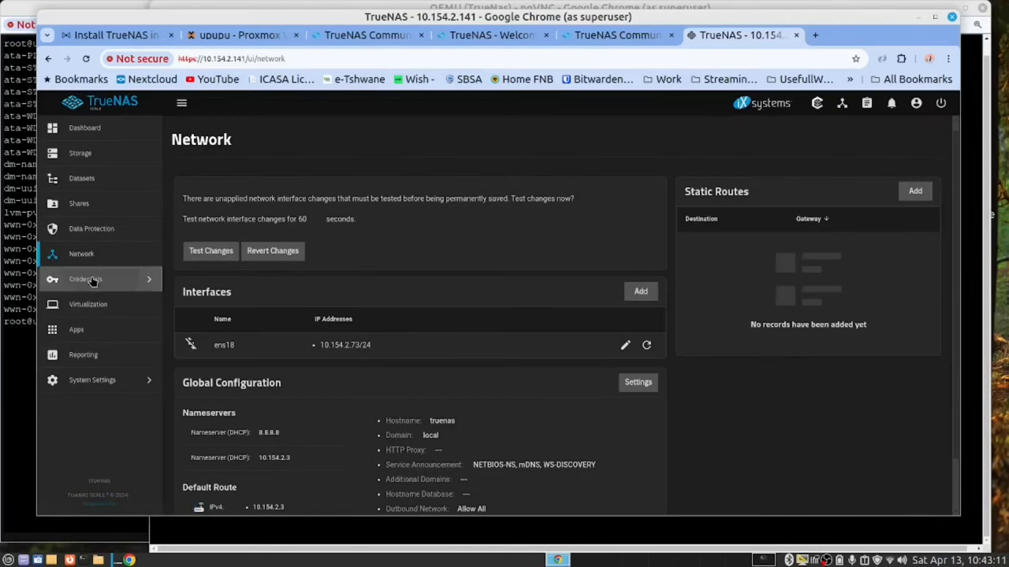
Step: Expand the Credentials sidebar menu to show Local Users and Certificates
left_click(85, 279)
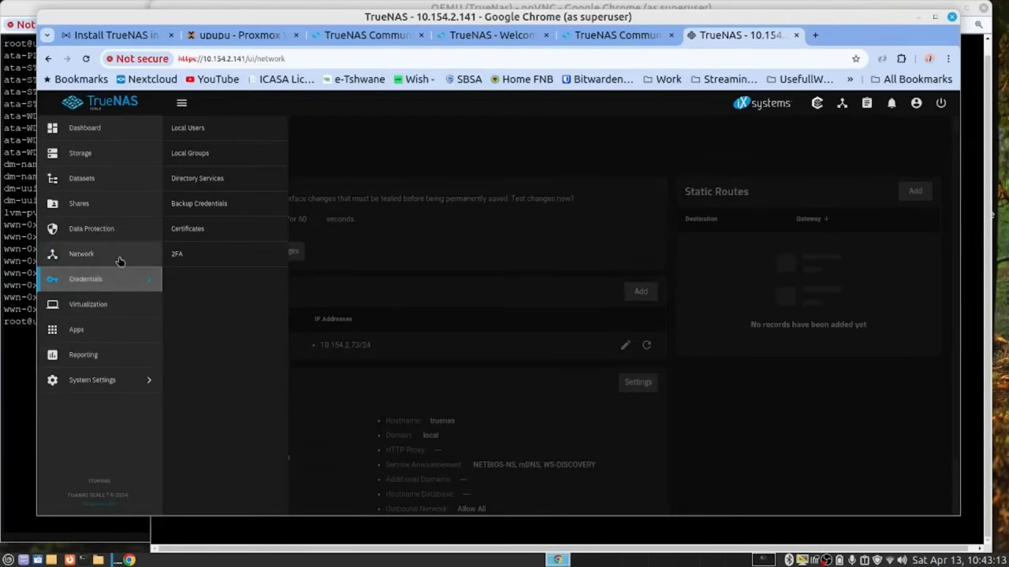
mouse_move(238, 377)
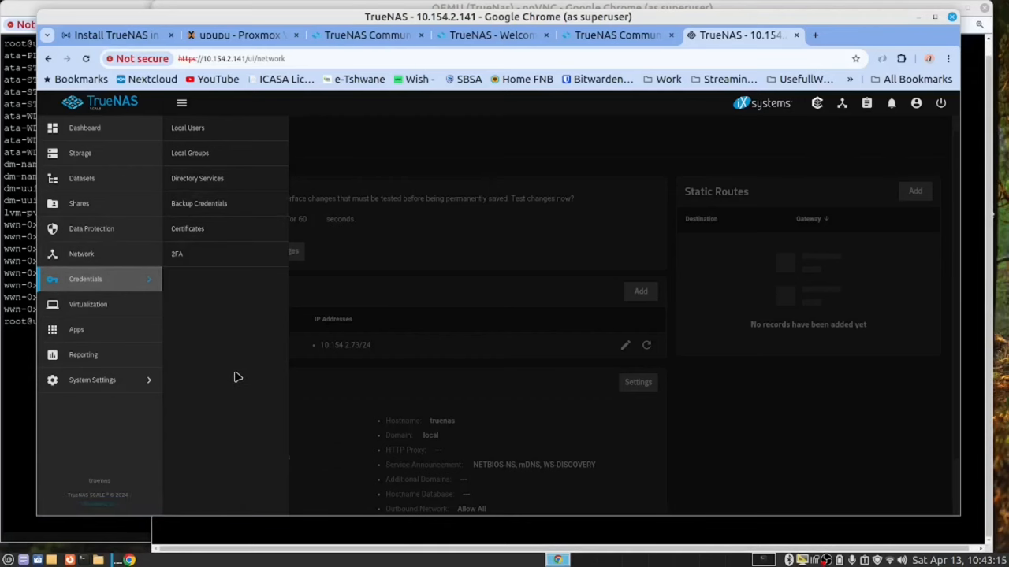
mouse_move(202, 385)
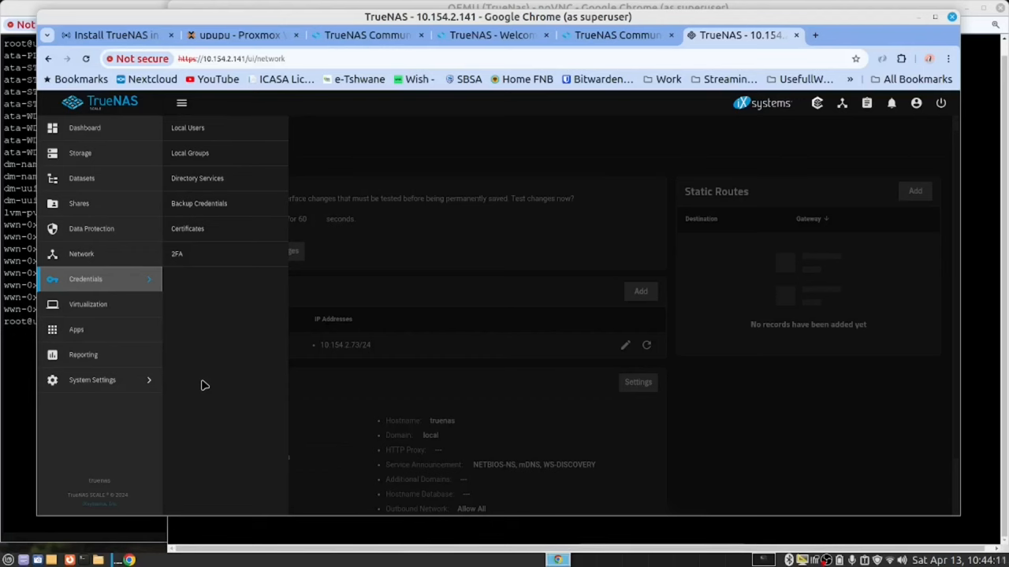
mouse_move(216, 392)
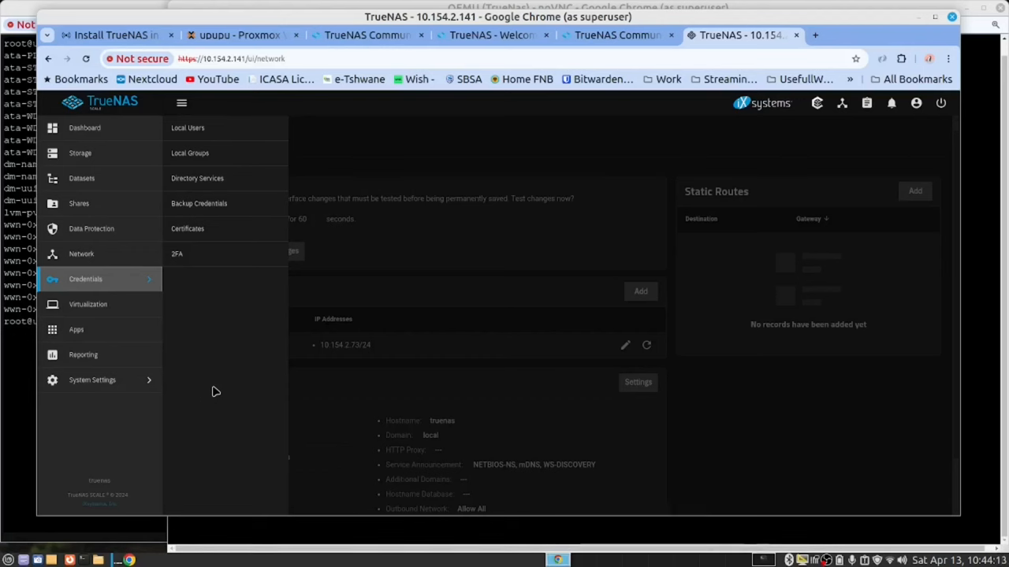